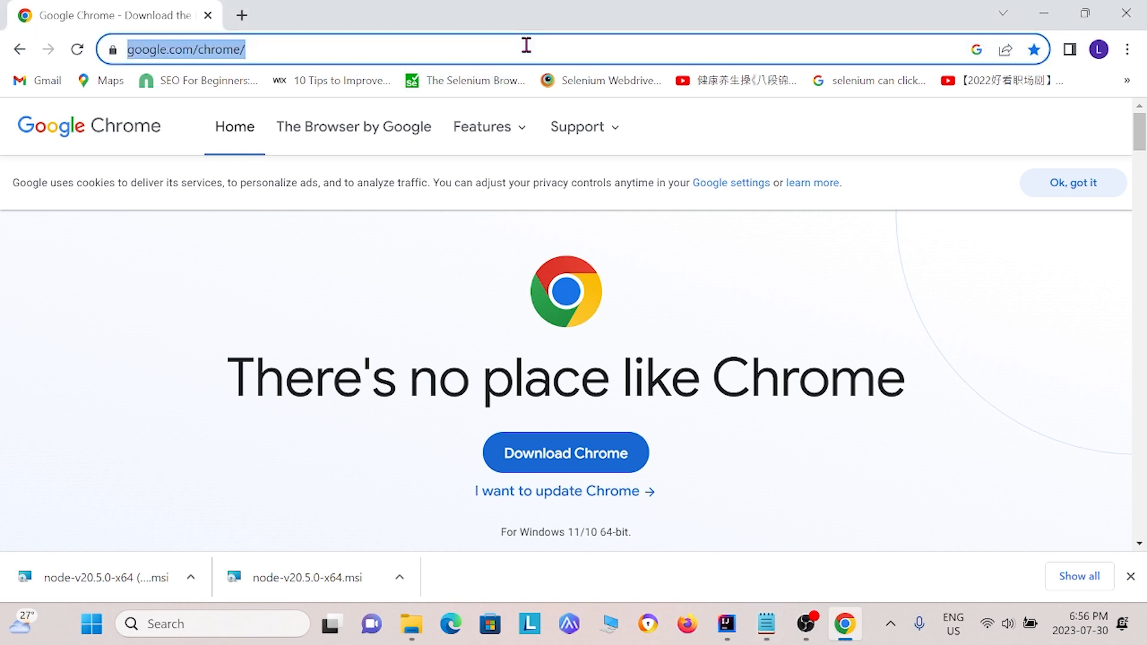
Step: Find nodejs.org via Google and download the Node.js v20.5.0 64-bit Windows .msi installer
text(node.jas)
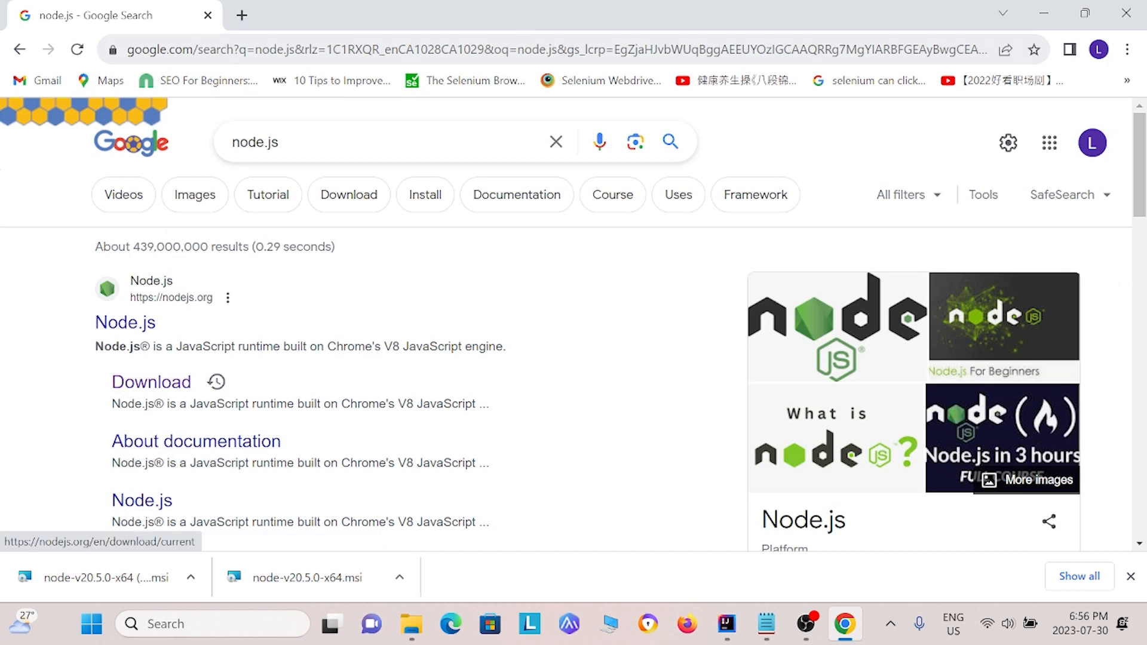
click(151, 381)
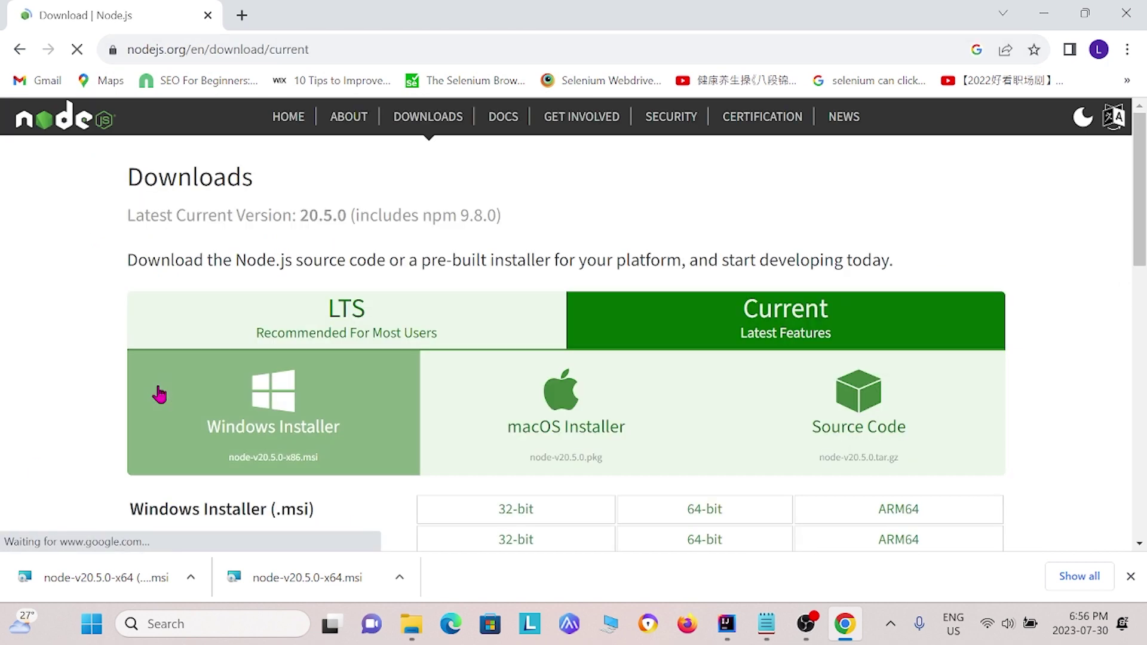
scroll(down, 3)
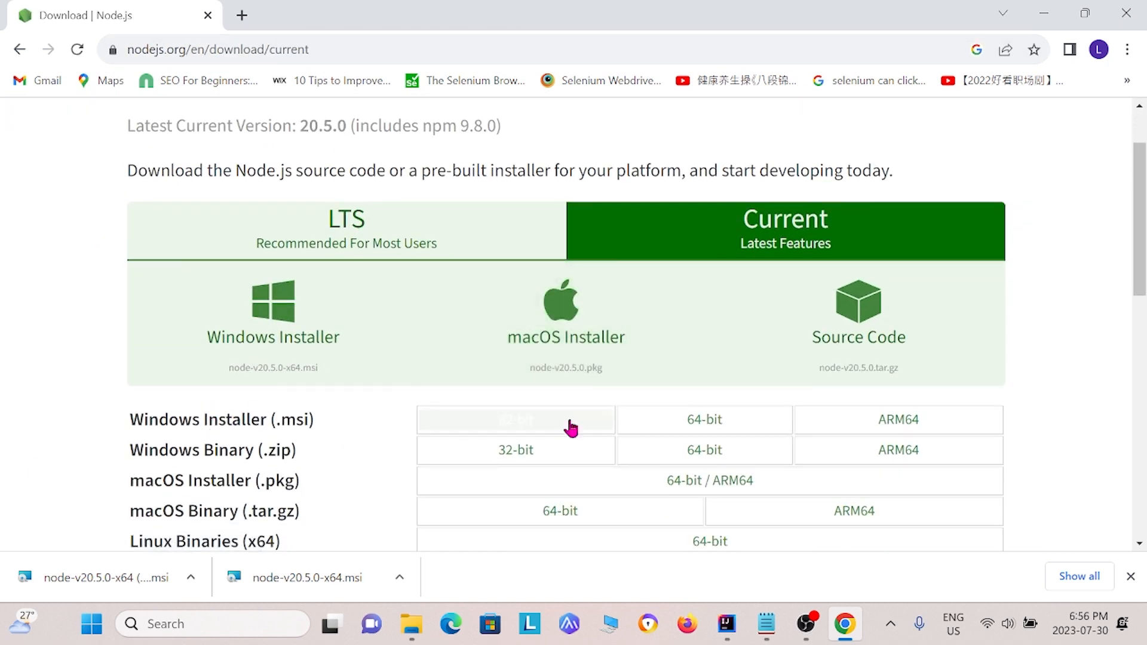
mouse_move(263, 402)
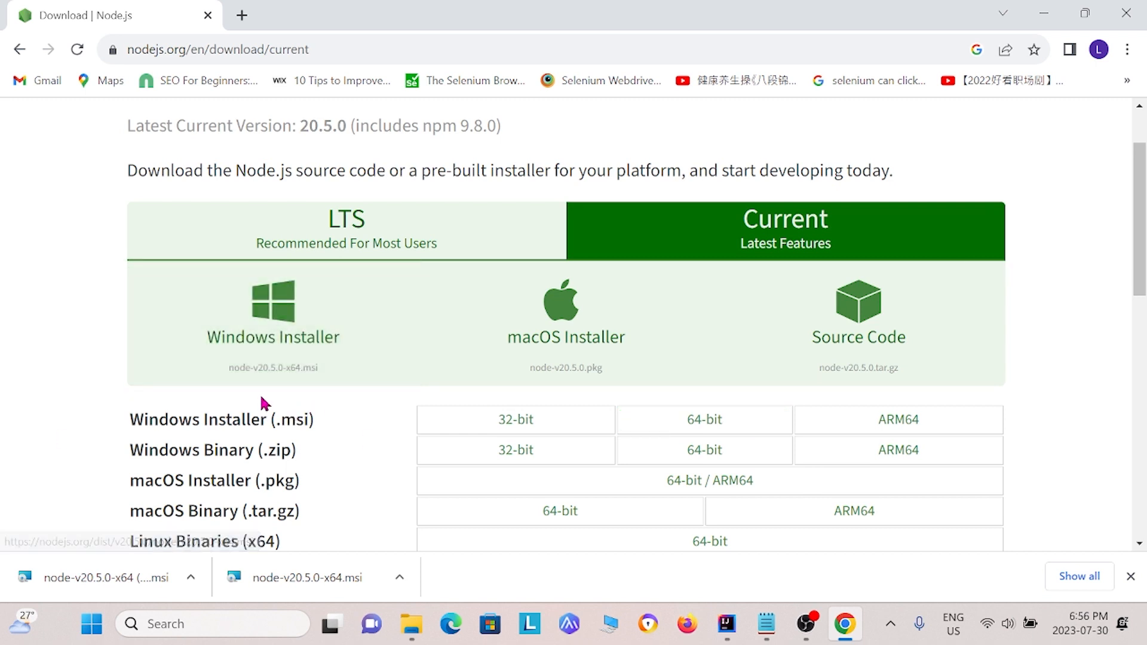
mouse_move(273, 314)
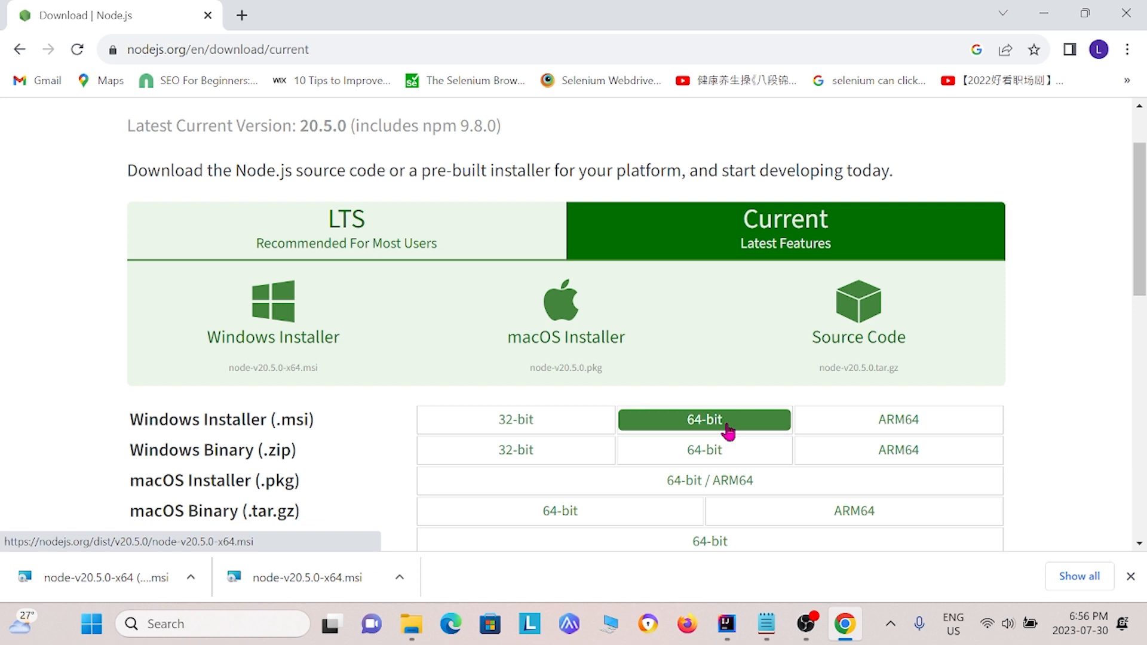
click(702, 420)
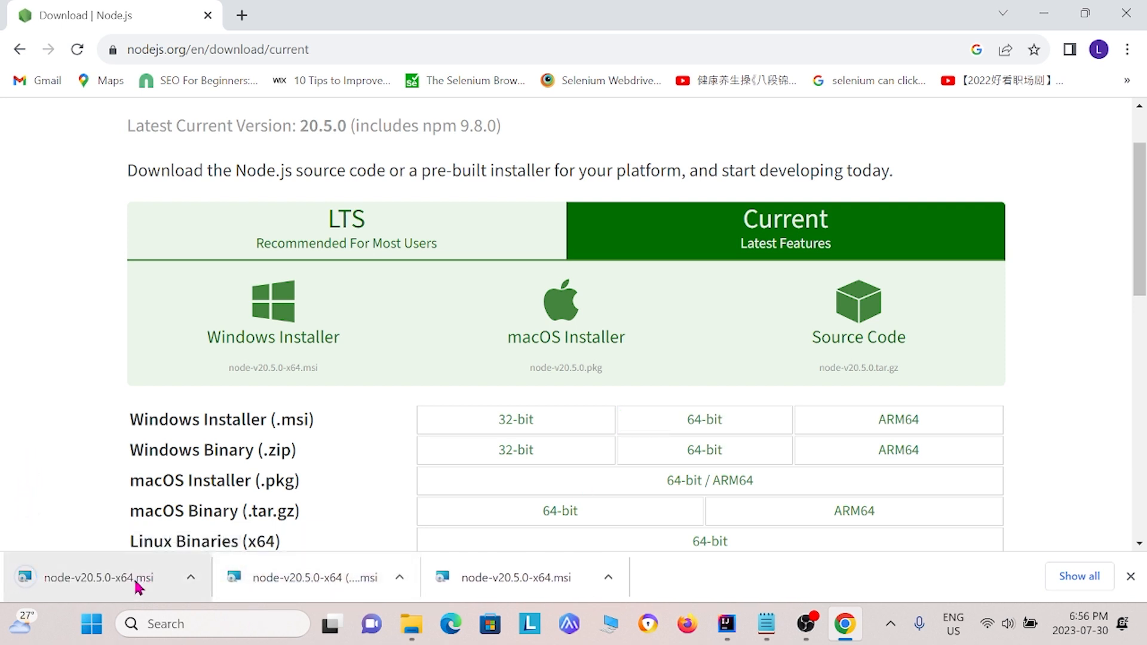
Step: Install Node.js v20.5.0 from the .msi with license accepted, default folder, no native tools, then Finish
click(103, 578)
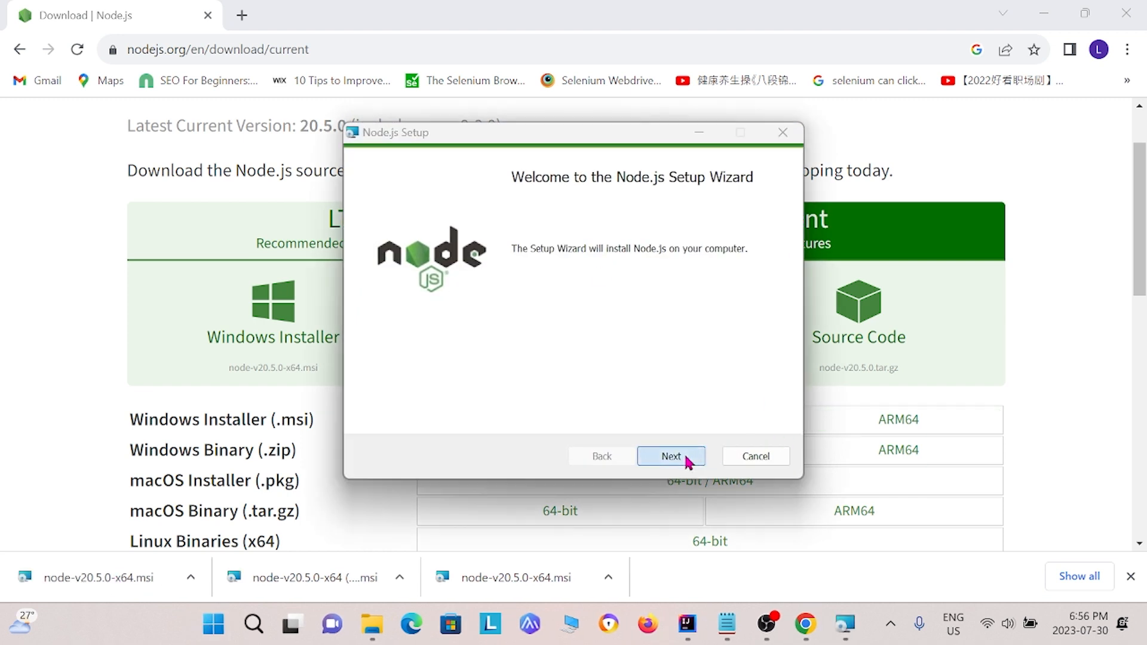
click(670, 455)
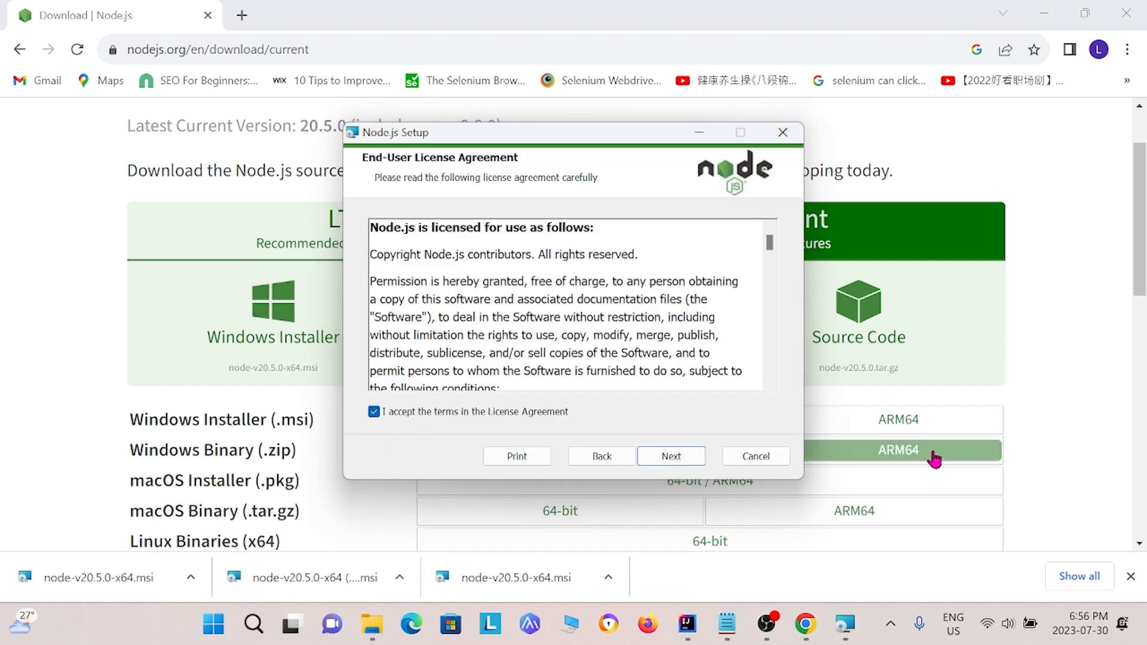
click(669, 455)
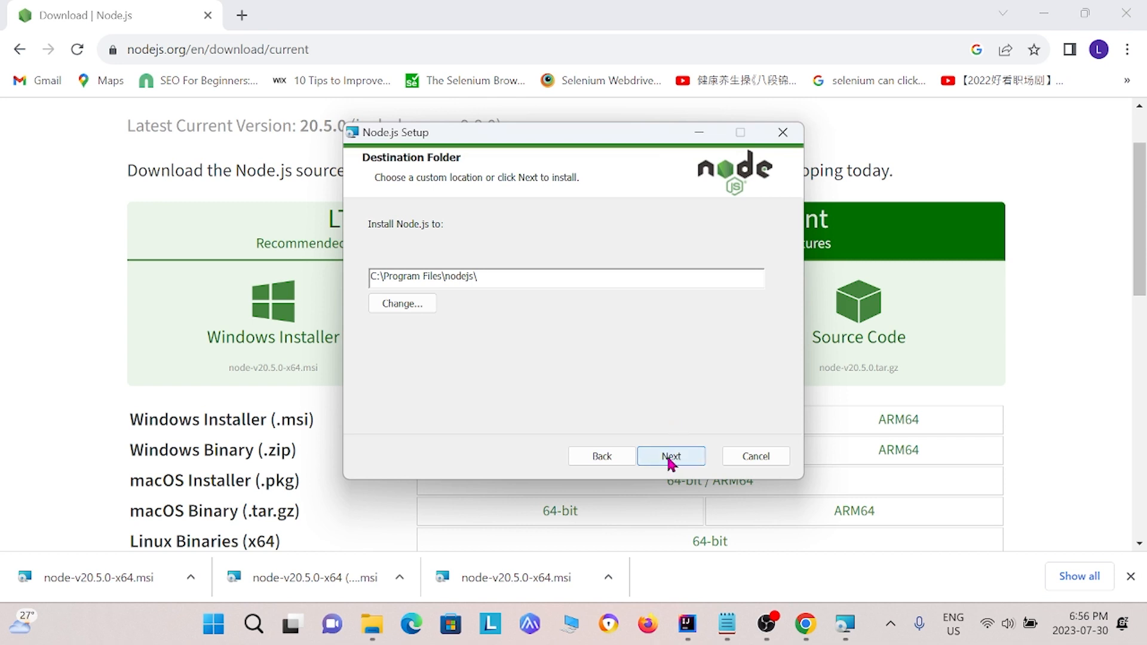
click(671, 456)
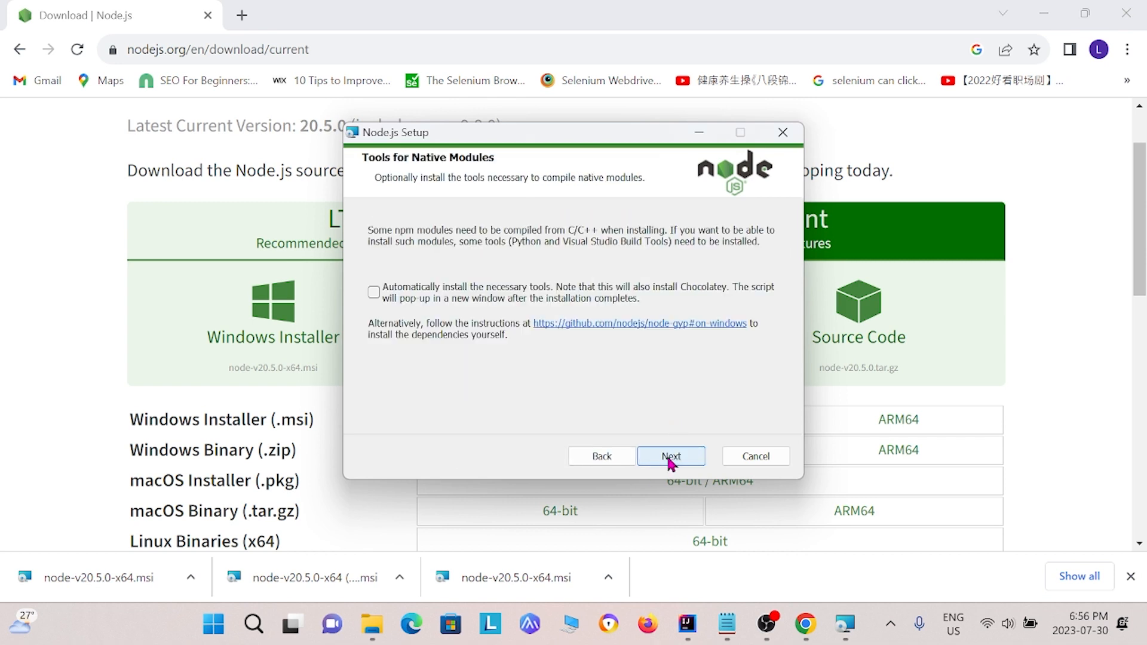
click(670, 455)
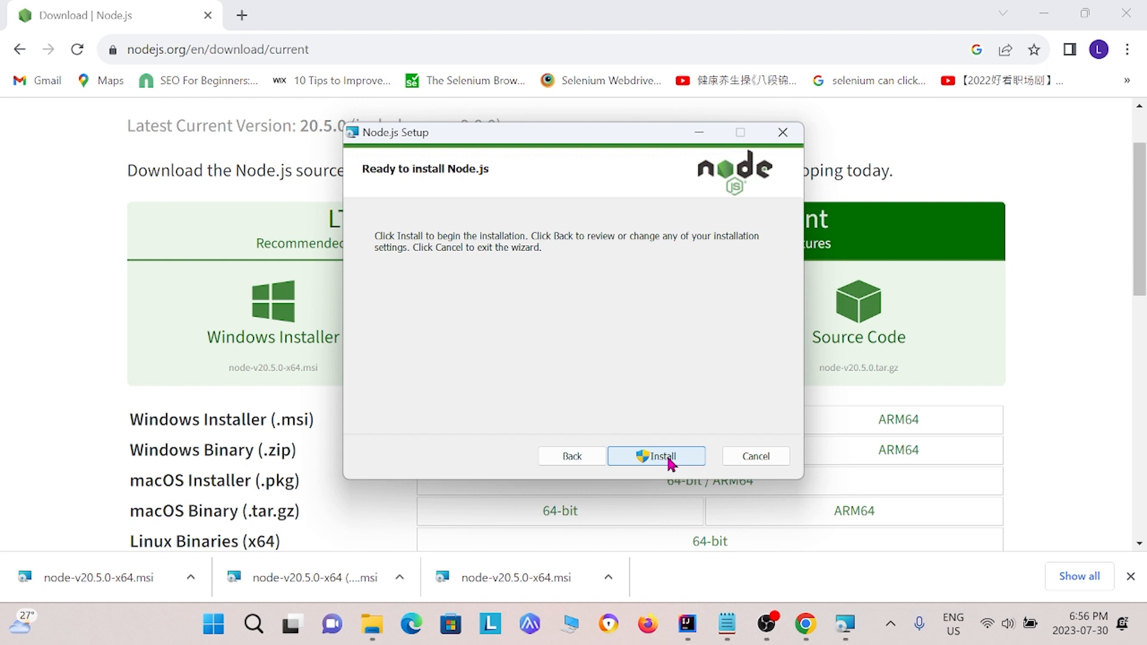
click(656, 456)
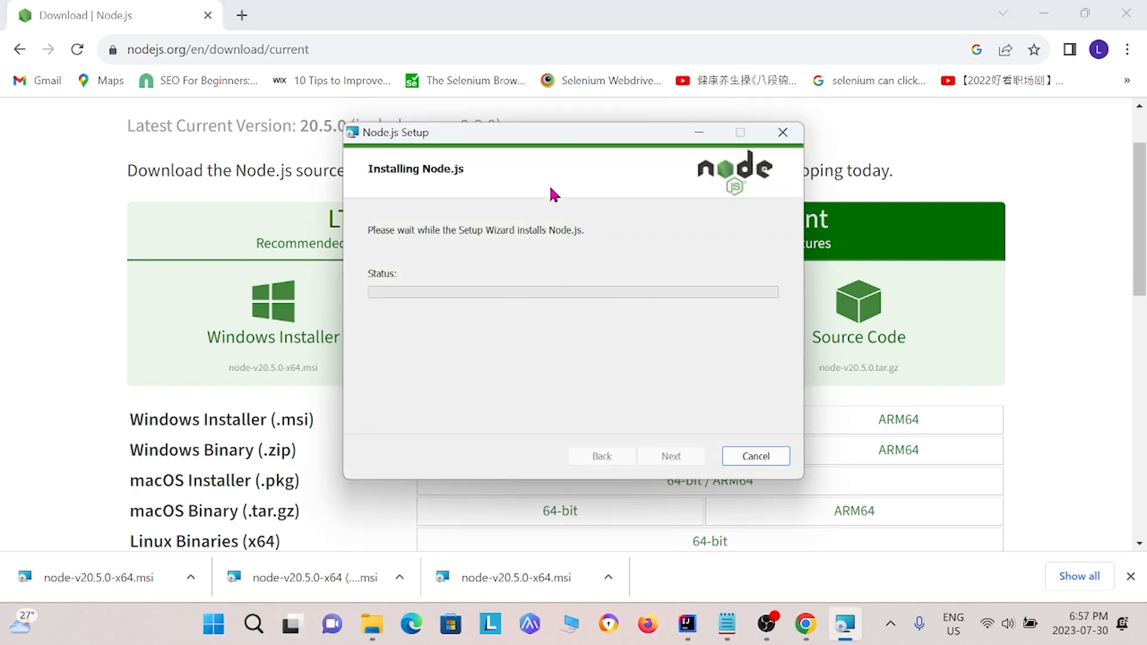
mouse_move(593, 241)
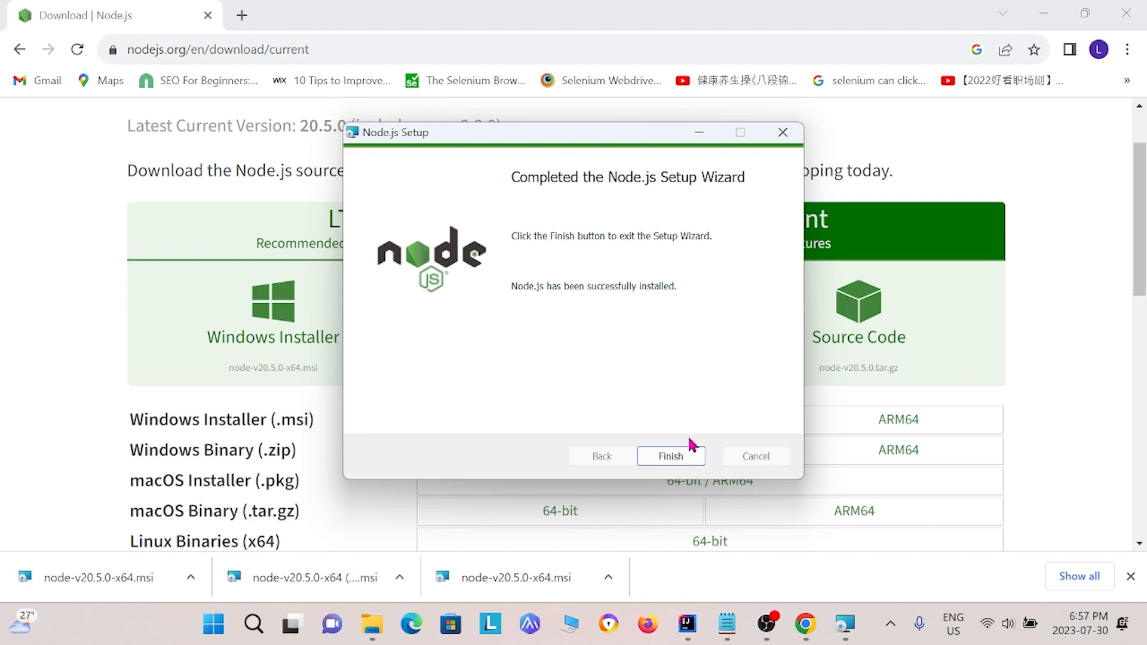
click(669, 455)
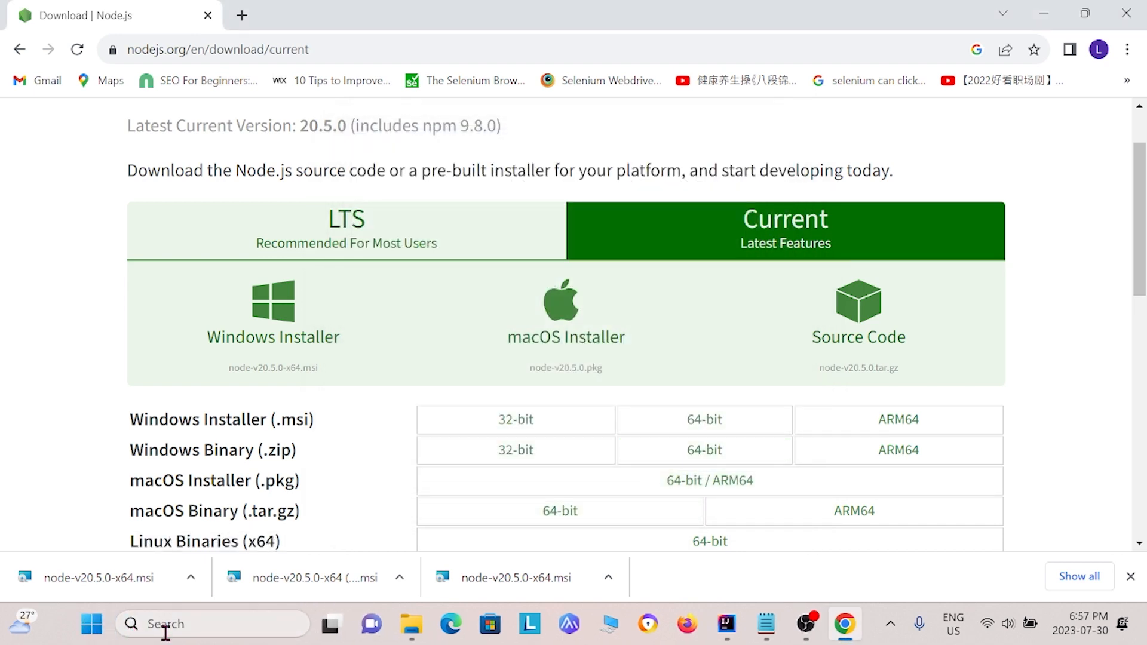
Step: In Command Prompt run npm install npm, then npm -v to confirm version 9.8.0
text(nodcomma)
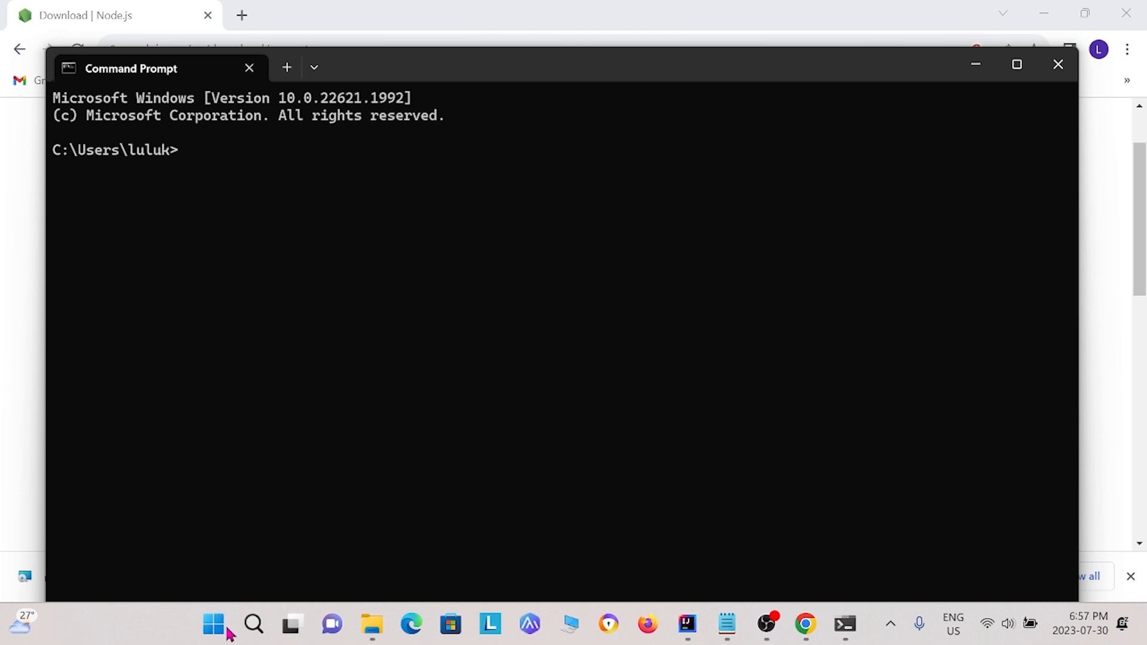
text(np)
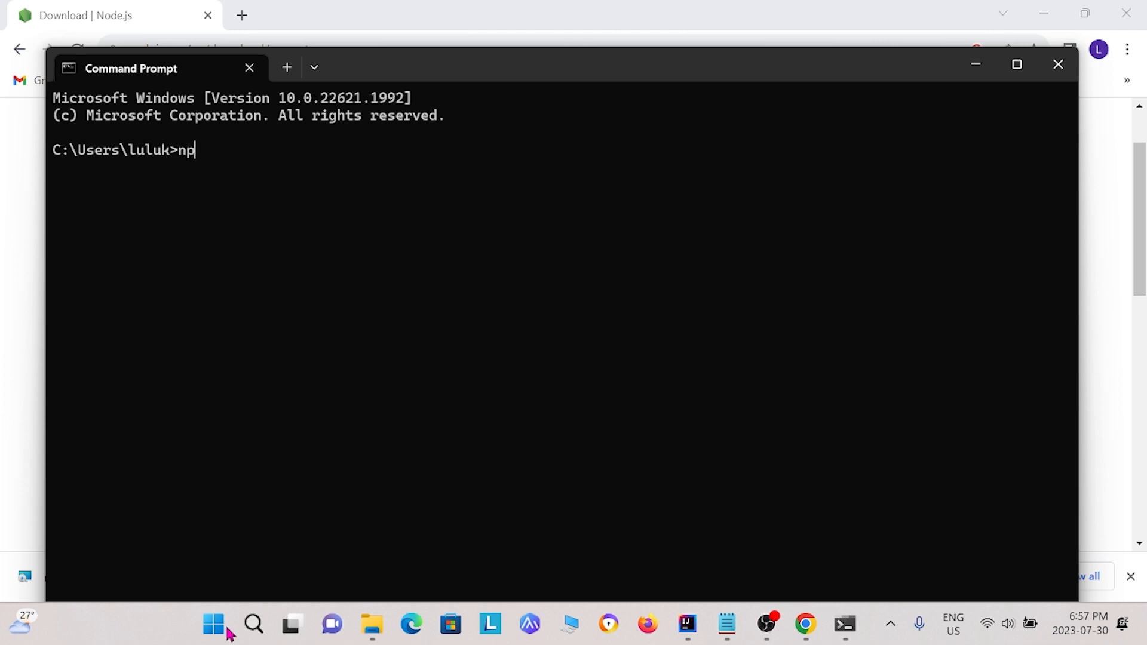
text(m inst)
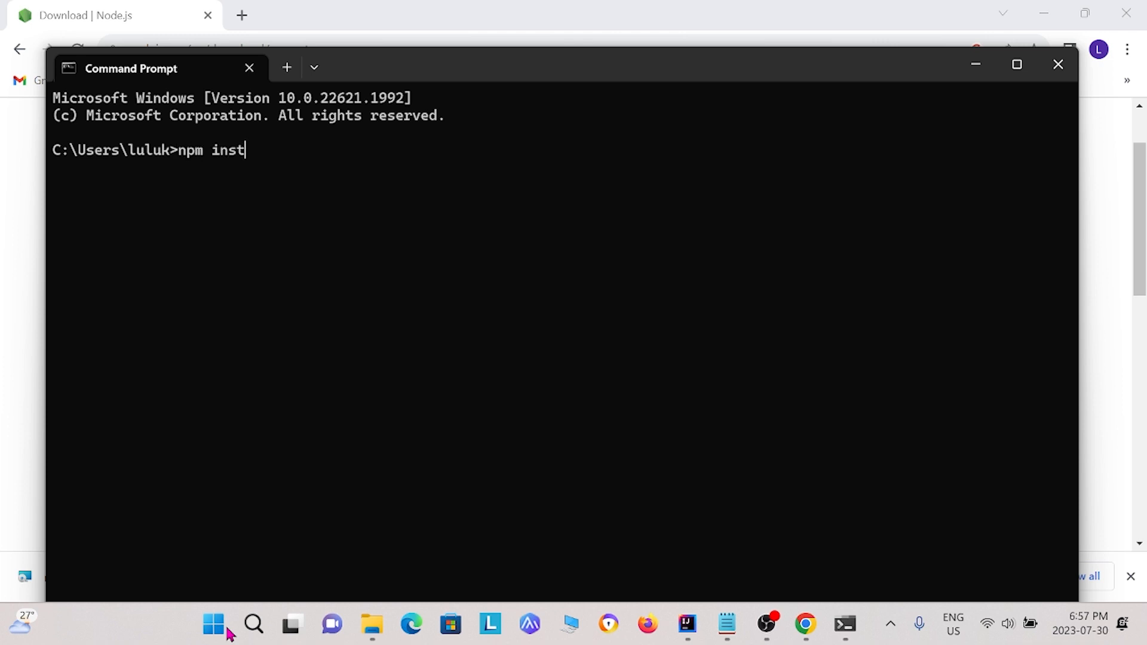
text(all)
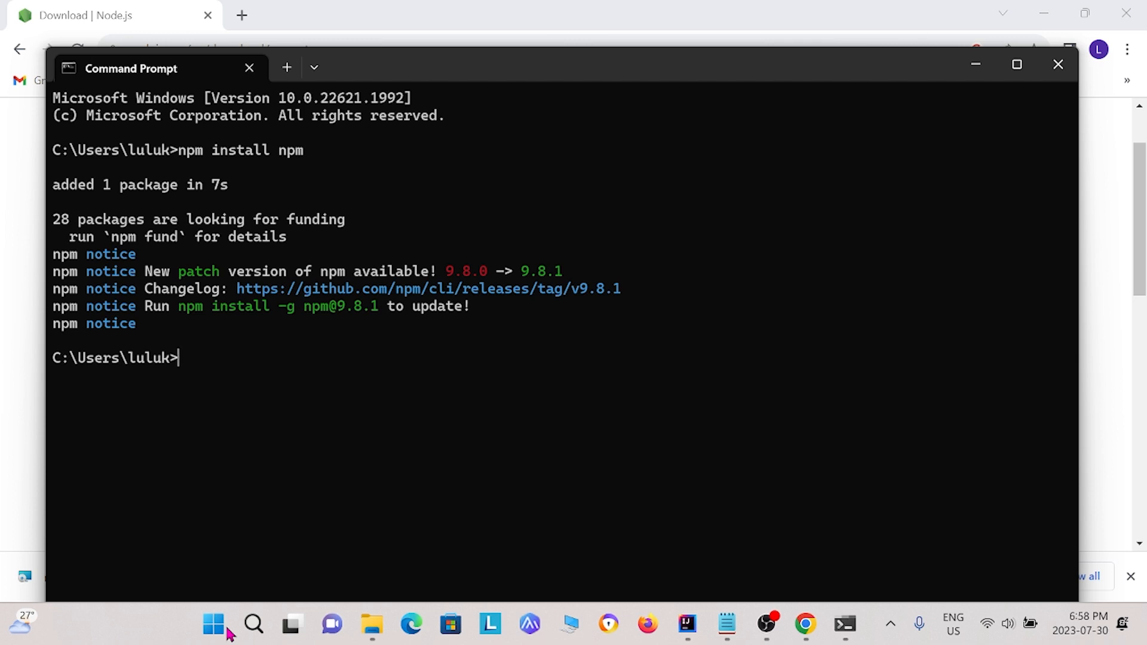
text(n)
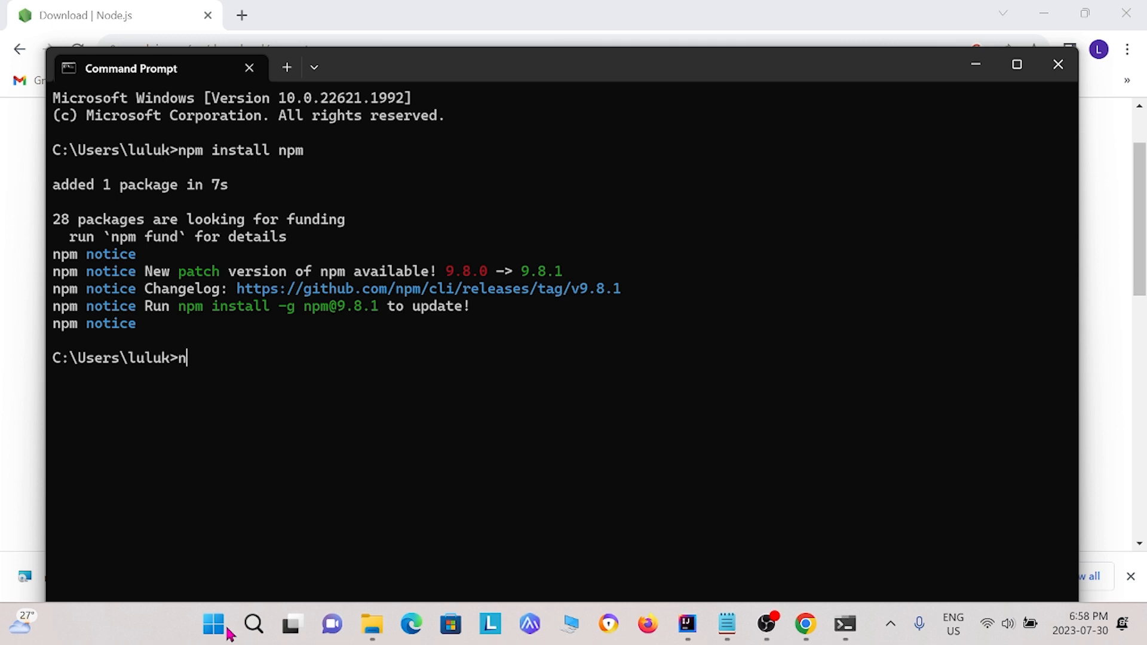
text(pm -v)
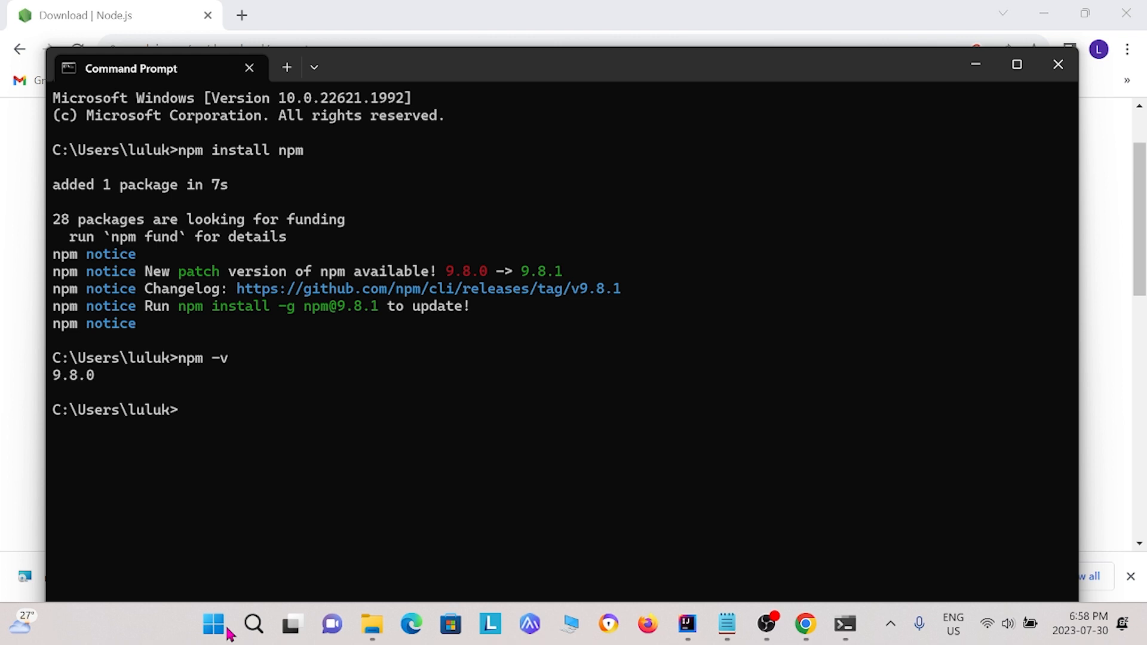
Step: Run npm install -g lighthouse to install Lighthouse globally, adding 146 packages
text(npm)
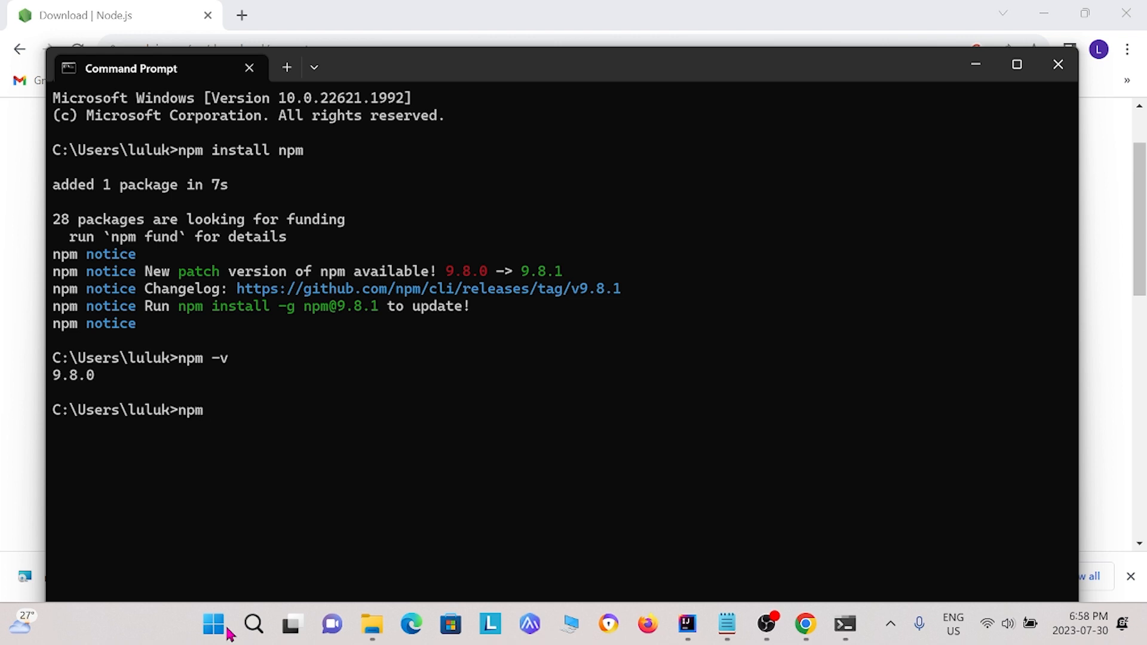
text(install -g)
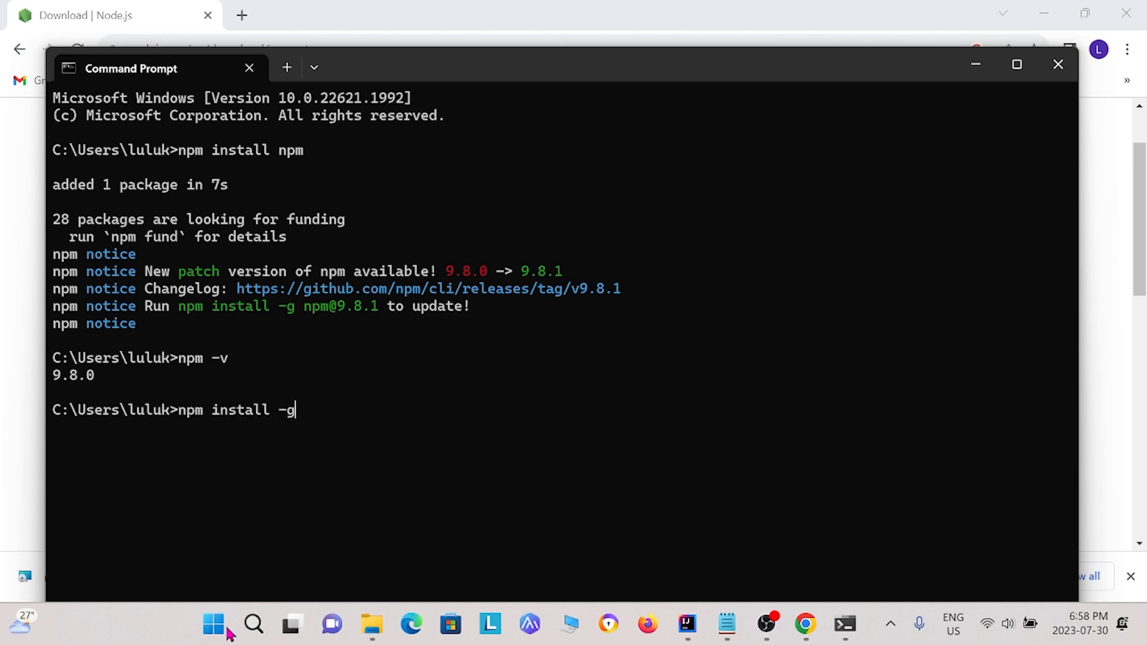
text(lighthouse)
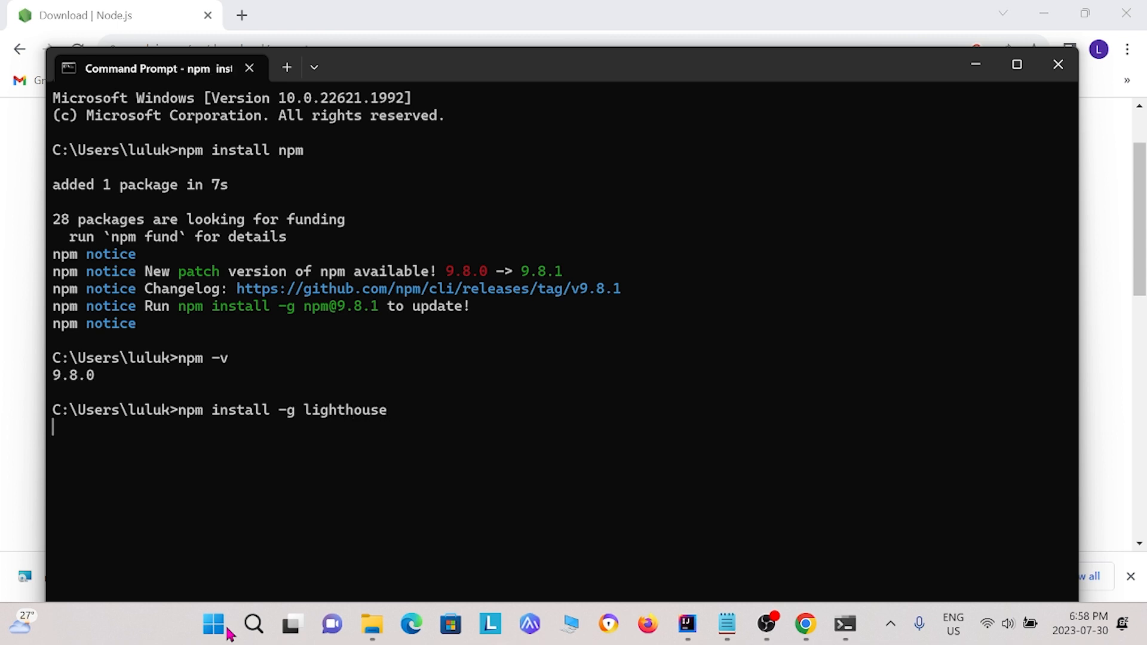
key(Return)
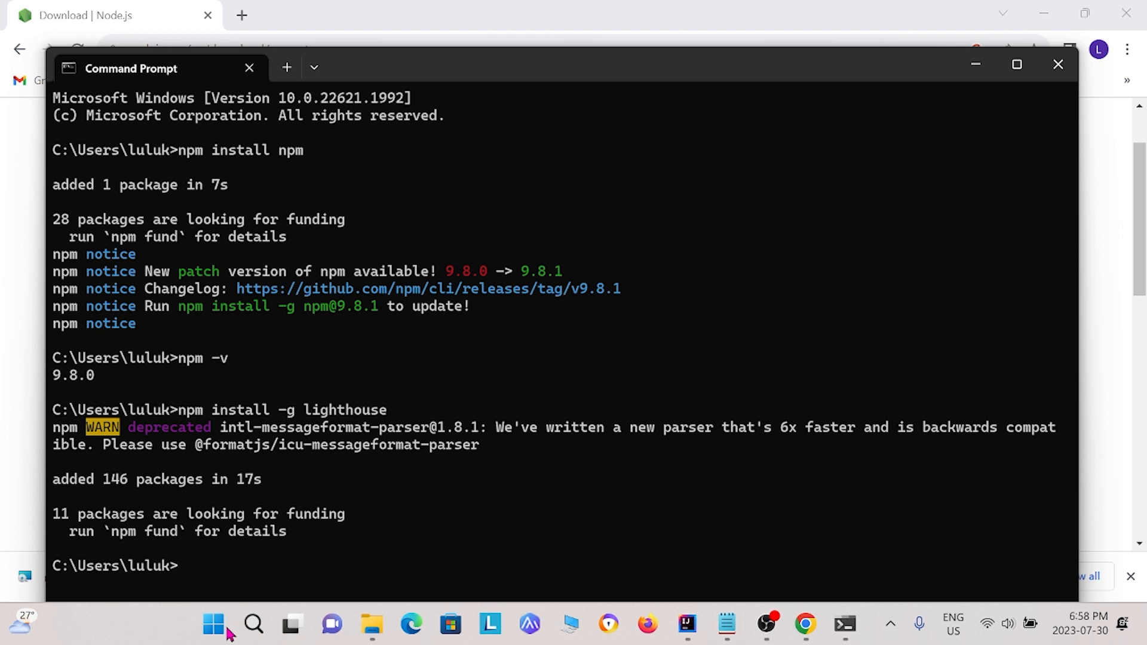
Step: Enter the lighthouse --help command at the prompt
text(lighthouse)
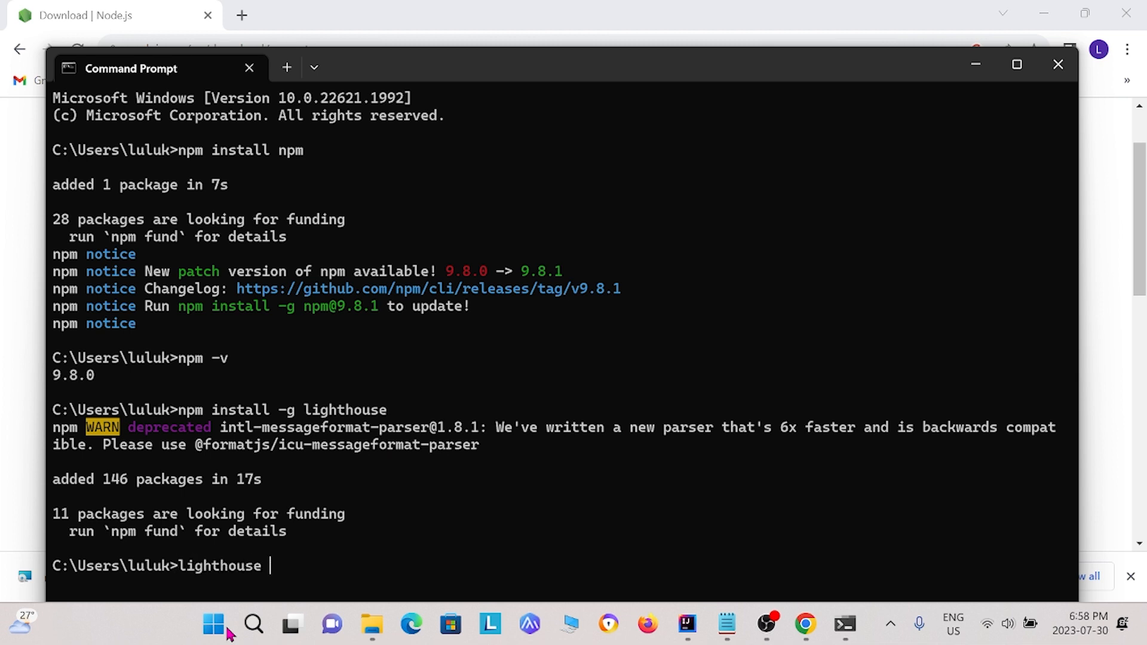
text(--he)
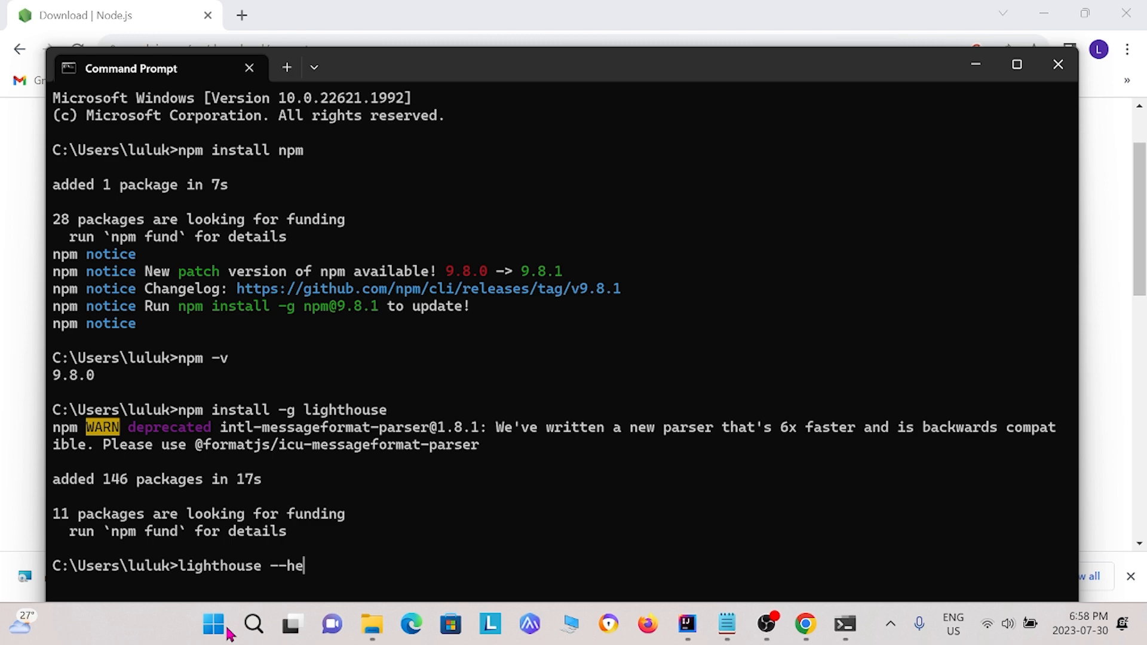
text(lp)
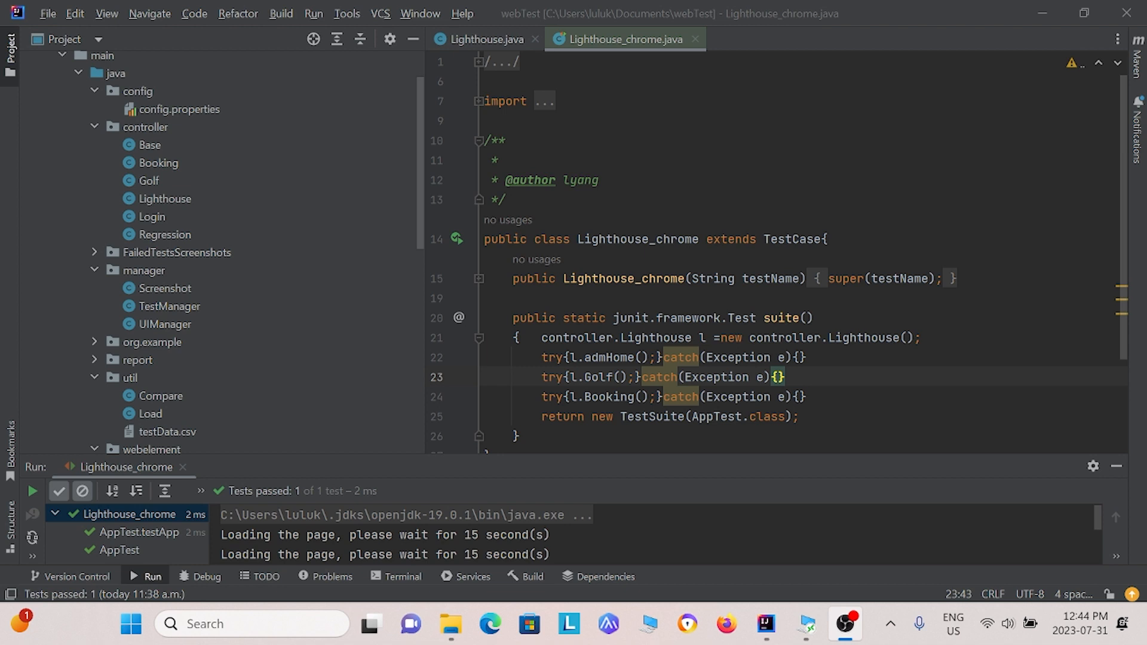
mouse_move(295, 376)
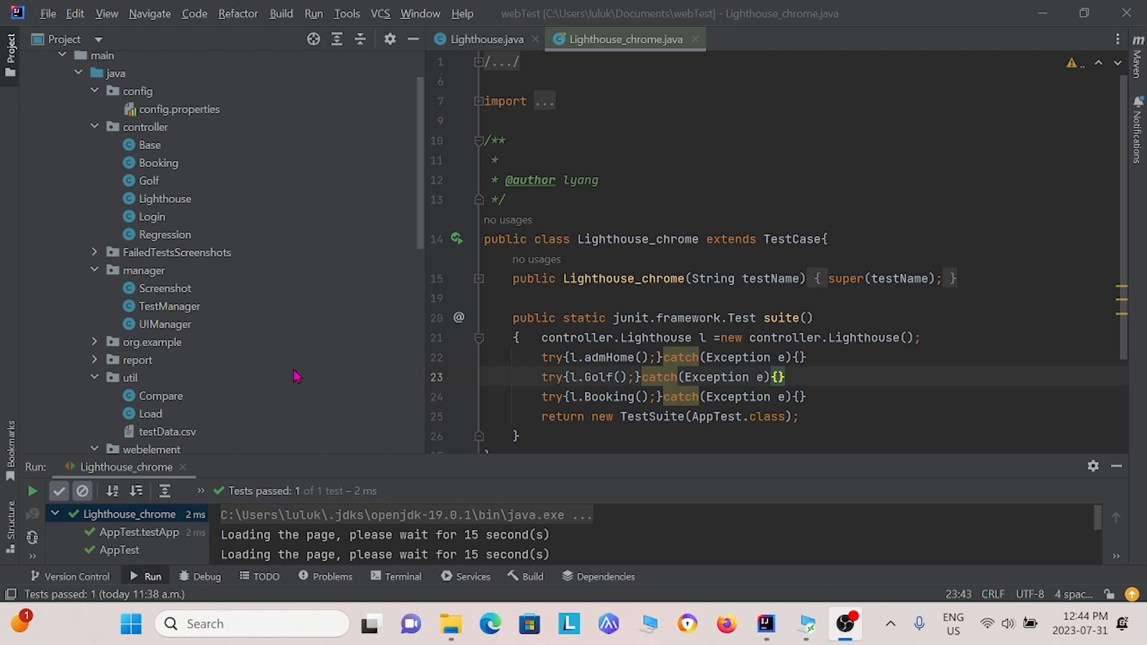
mouse_move(540, 114)
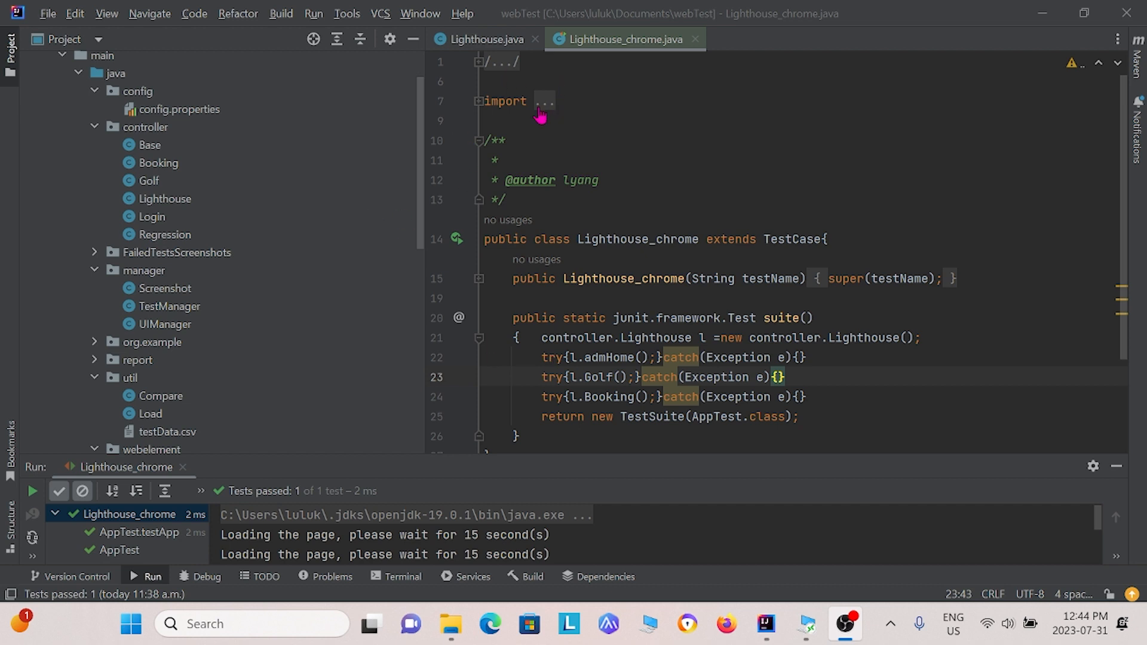
mouse_move(276, 325)
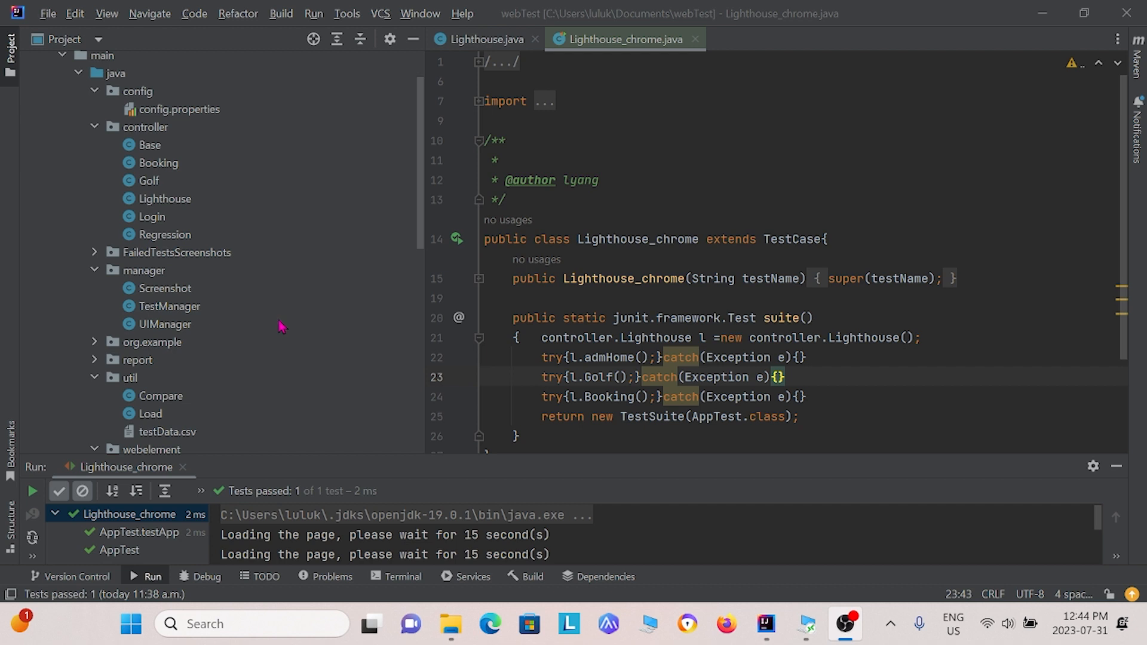
mouse_move(256, 196)
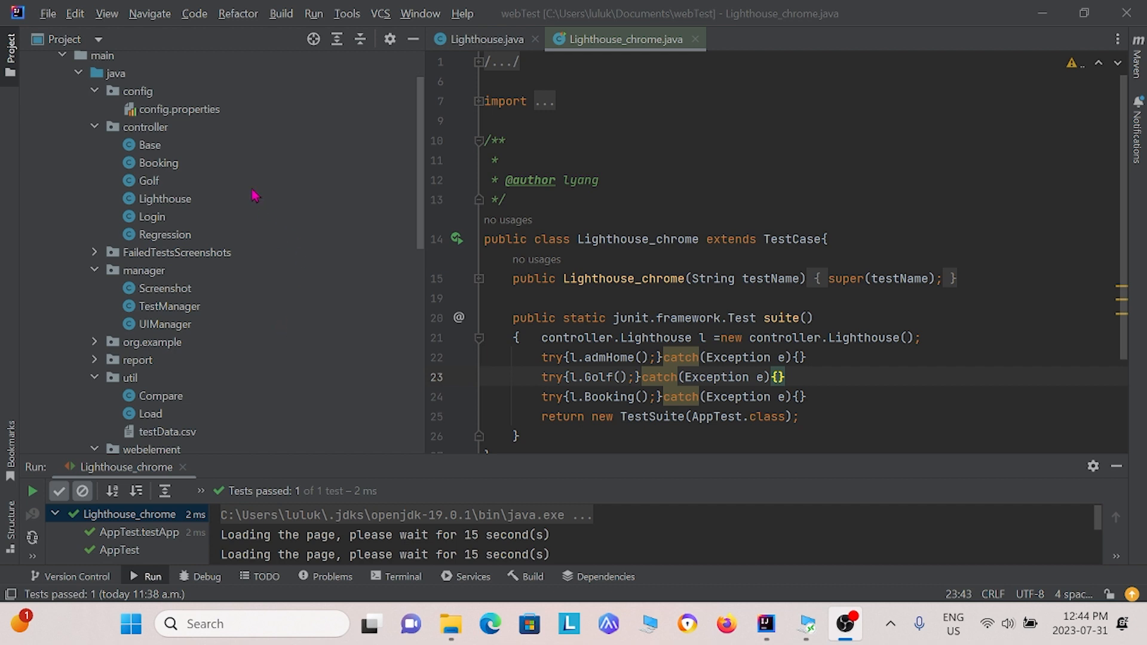
mouse_move(146, 128)
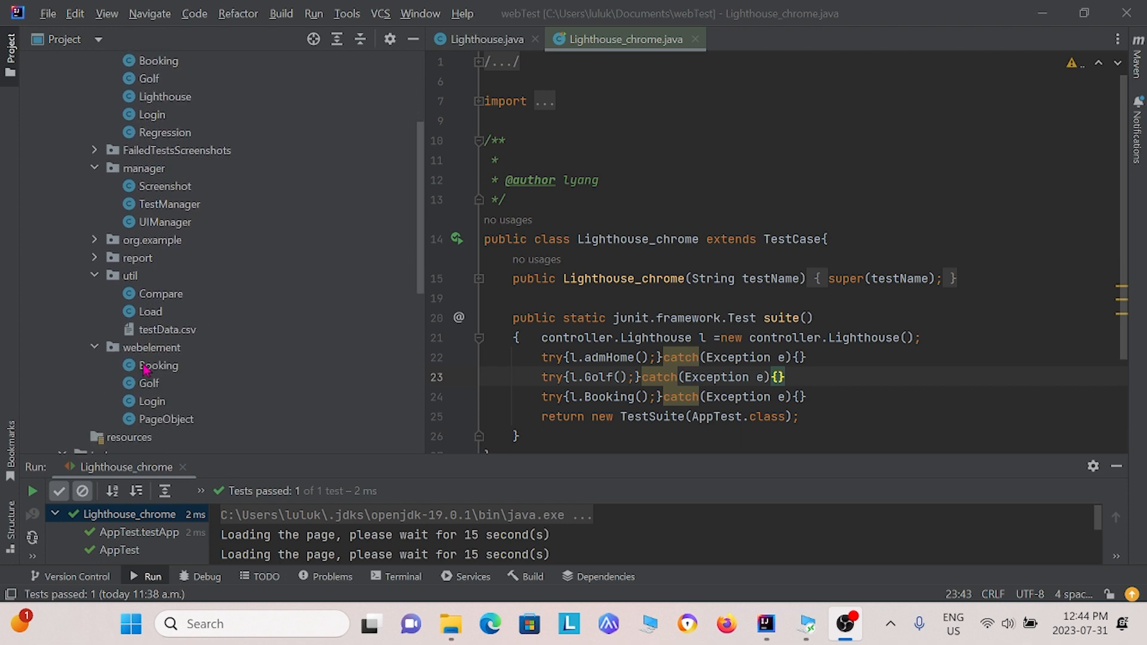
scroll(down, 3)
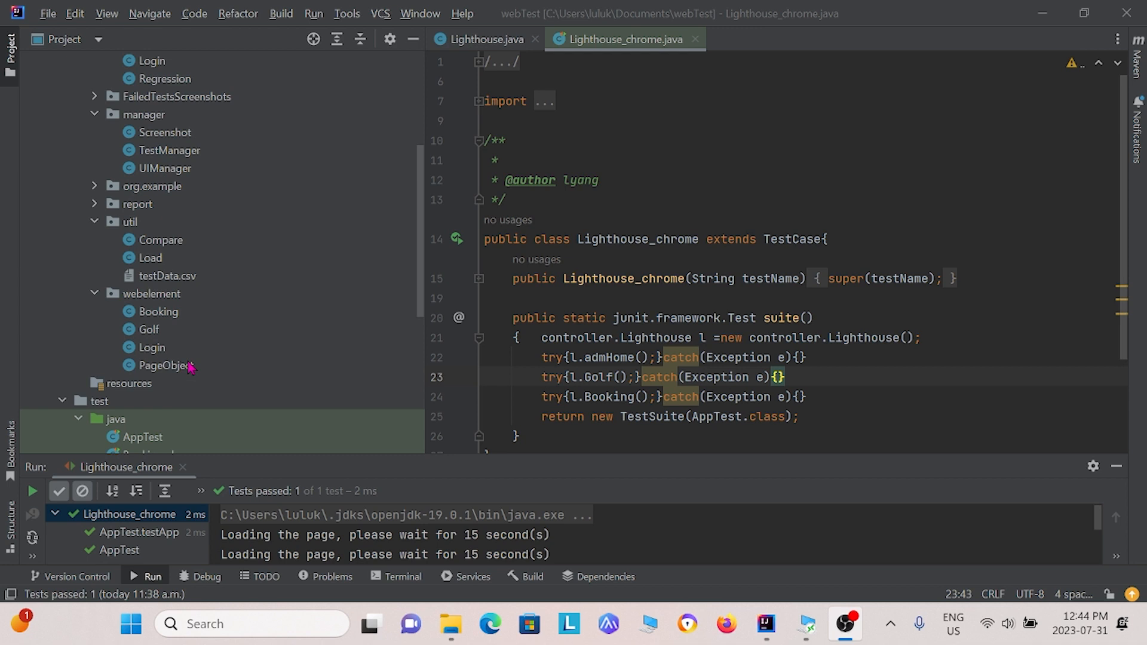
scroll(up, 3)
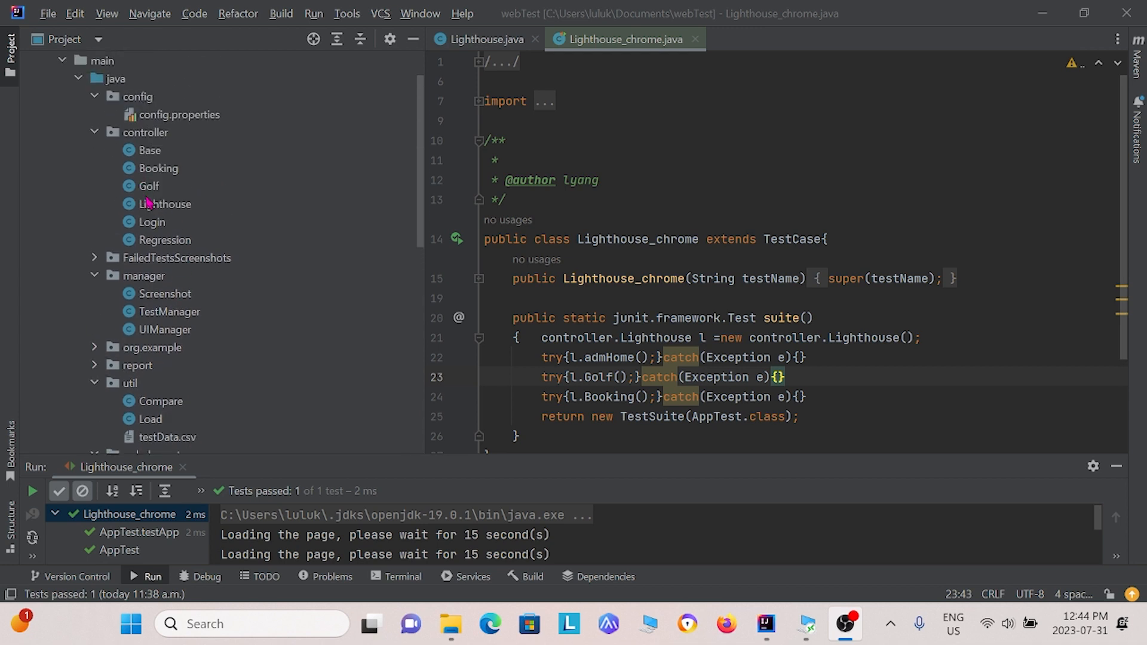
mouse_move(366, 117)
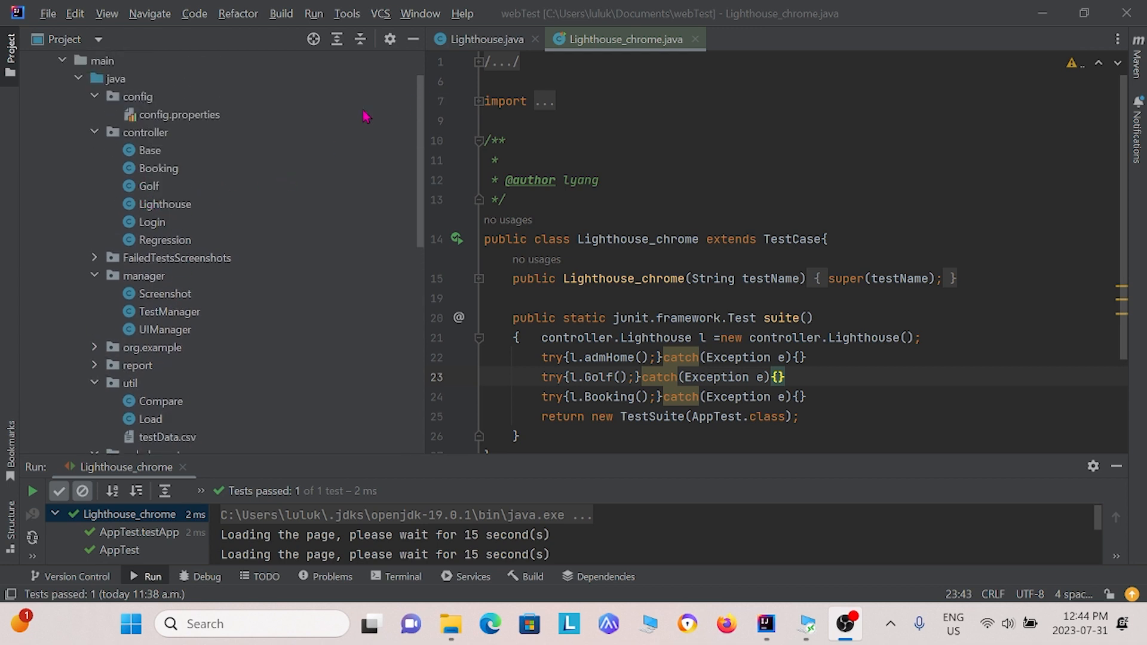
click(485, 38)
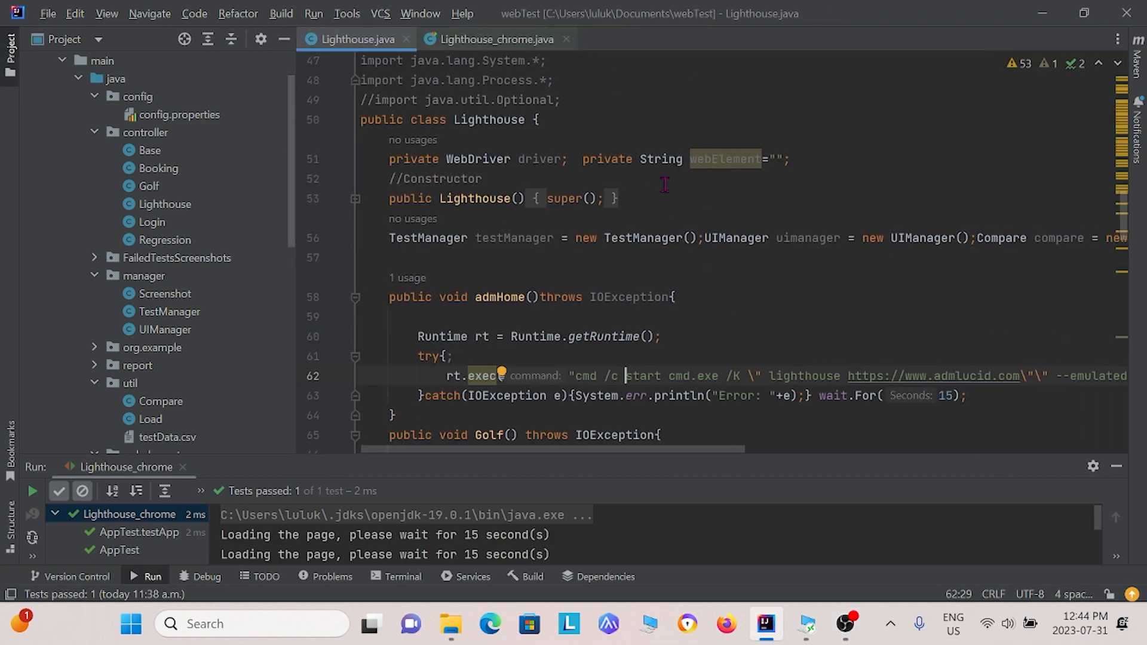
mouse_move(506, 184)
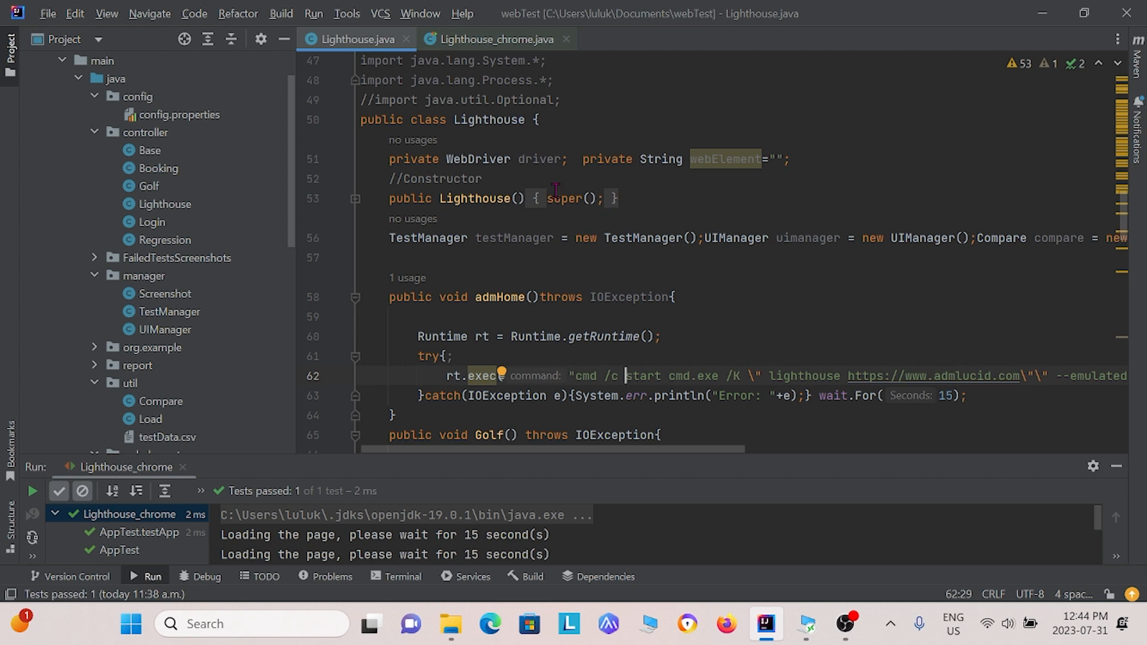
Step: Scroll Lighthouse.java to read the admHome, Golf and Booking methods' rt.exec lighthouse commands
scroll(down, 3)
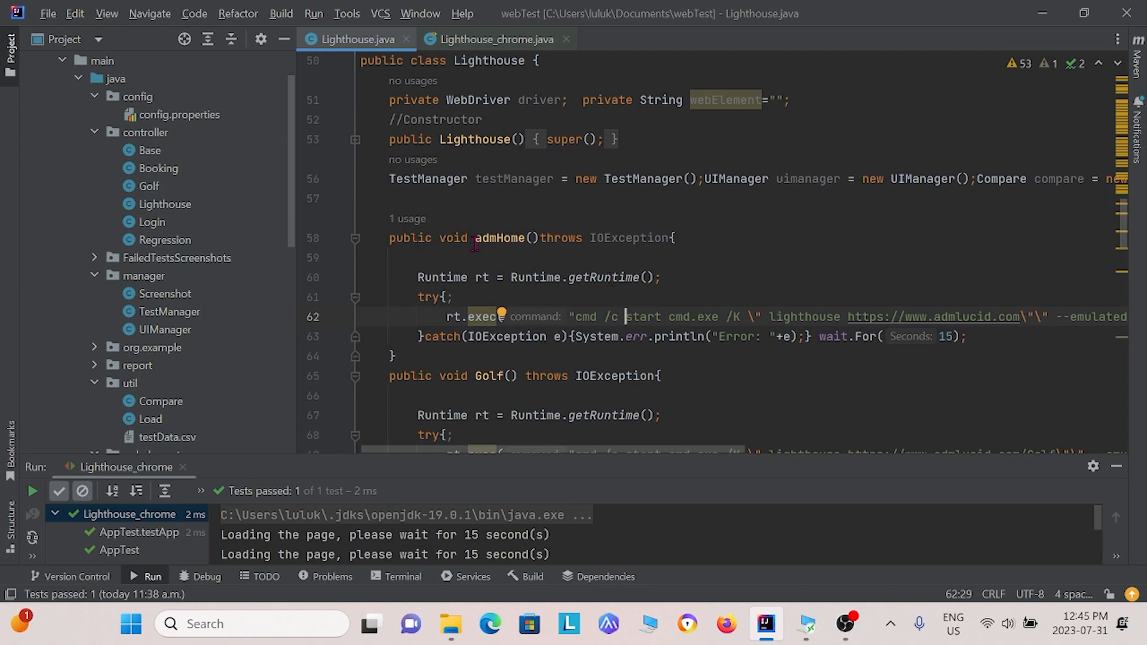
scroll(down, 3)
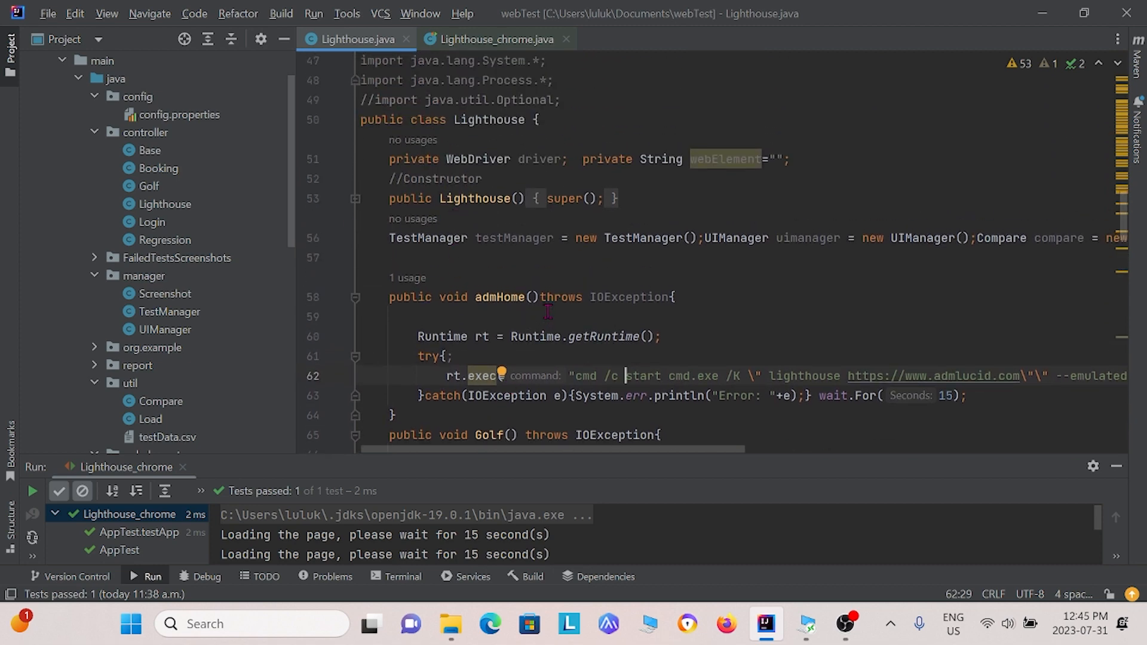
scroll(down, 3)
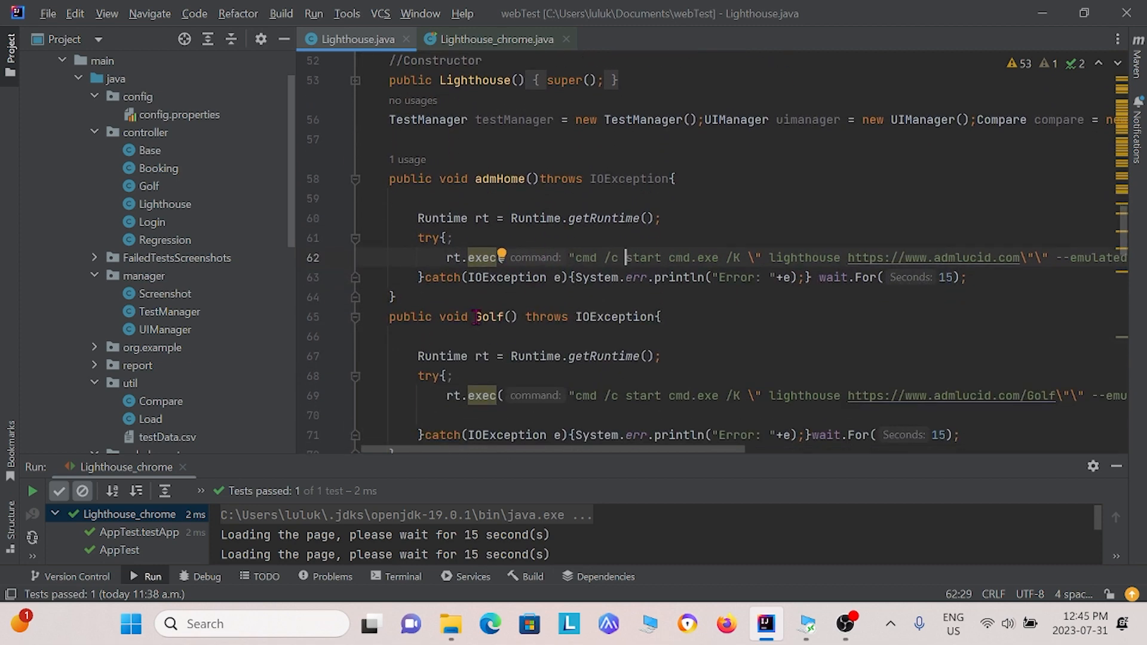
scroll(down, 3)
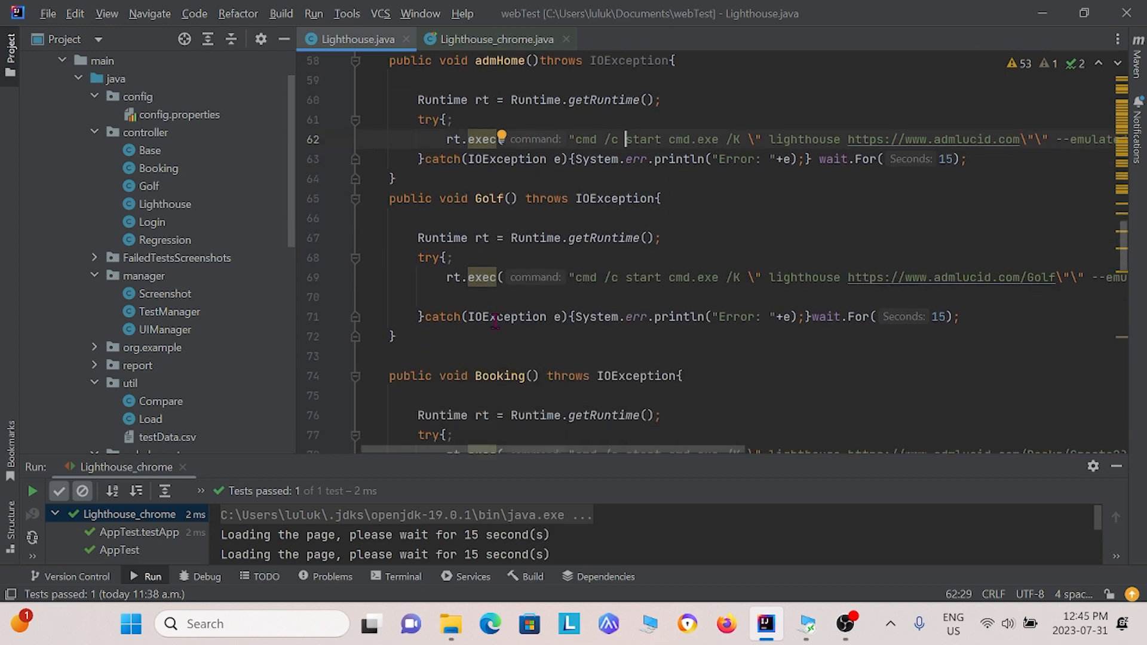
scroll(up, 3)
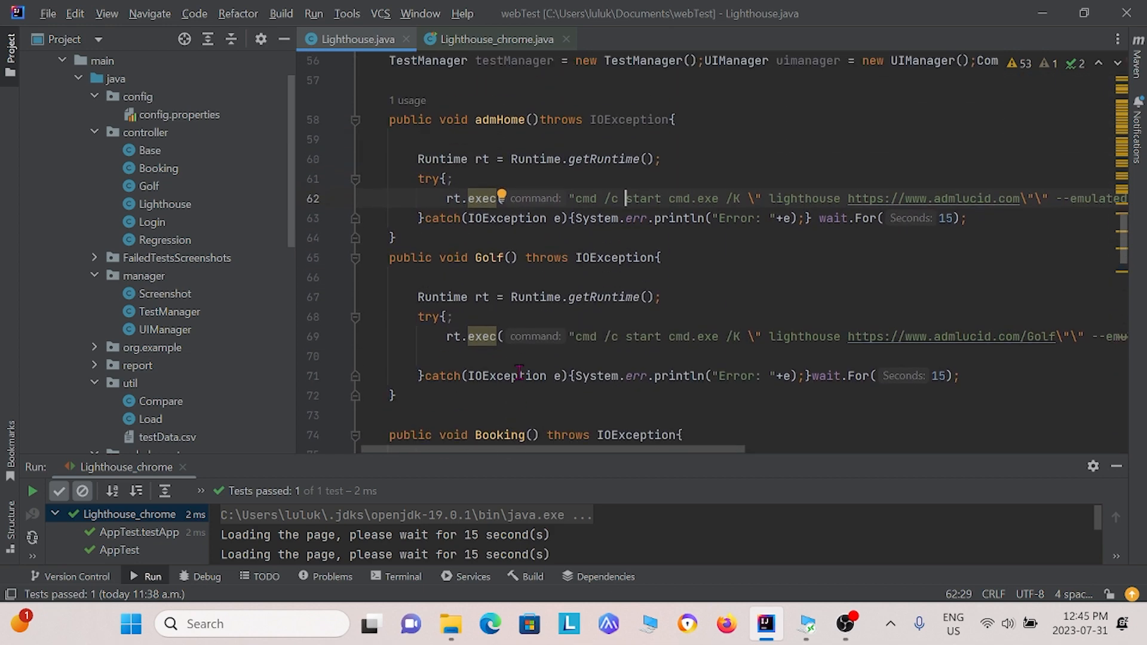
scroll(up, 3)
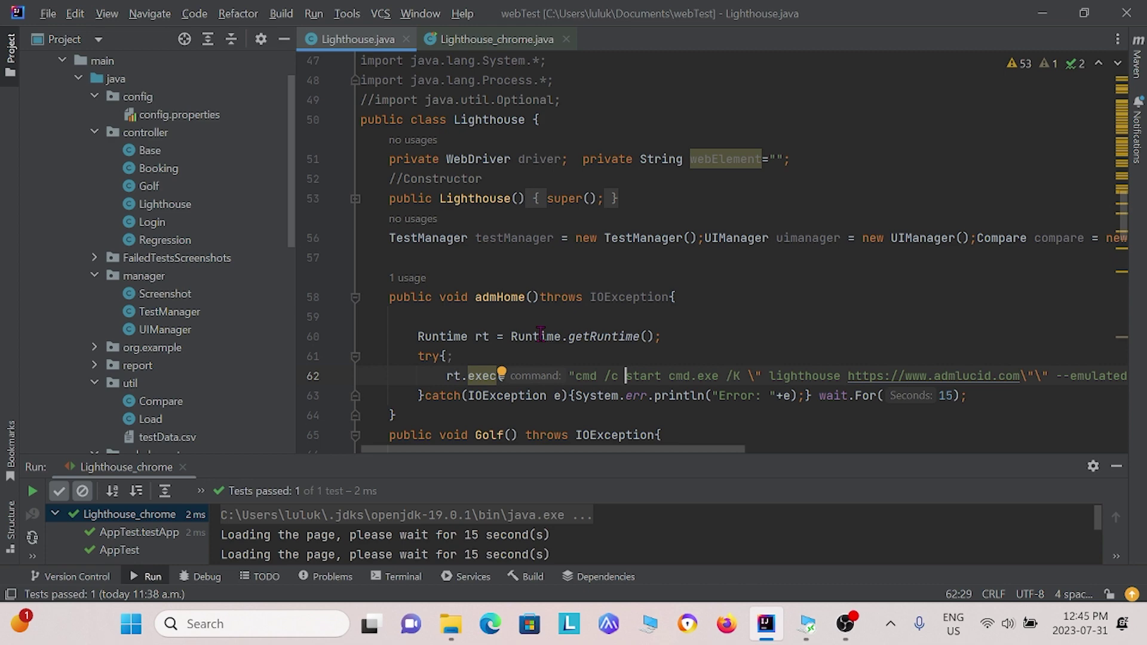
scroll(down, 3)
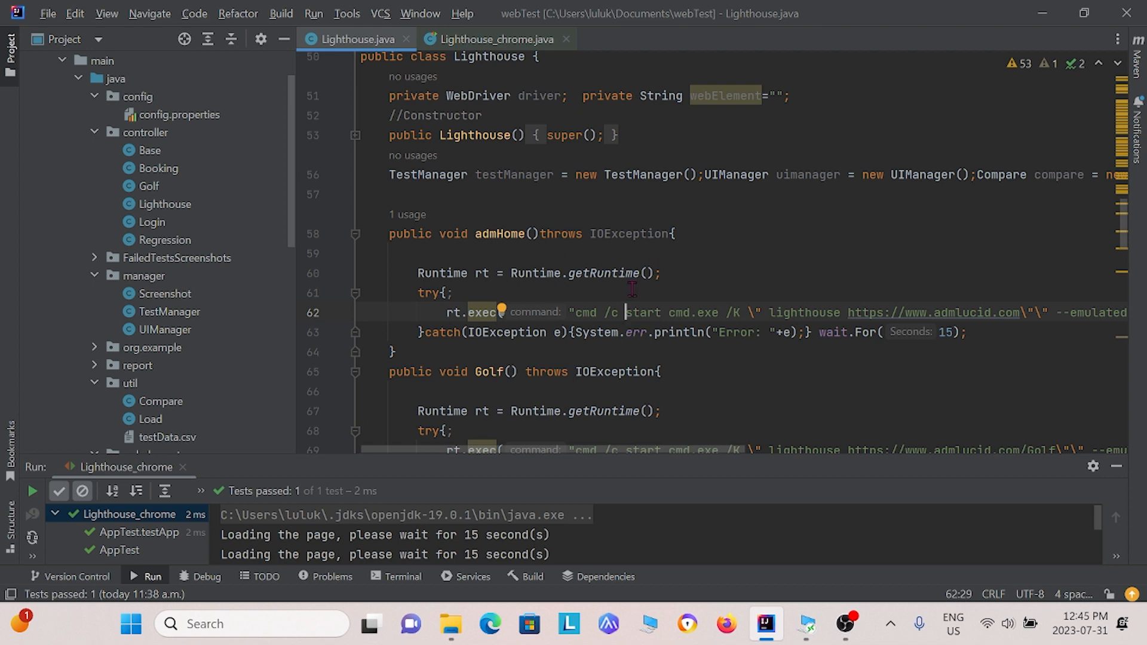
mouse_move(525, 250)
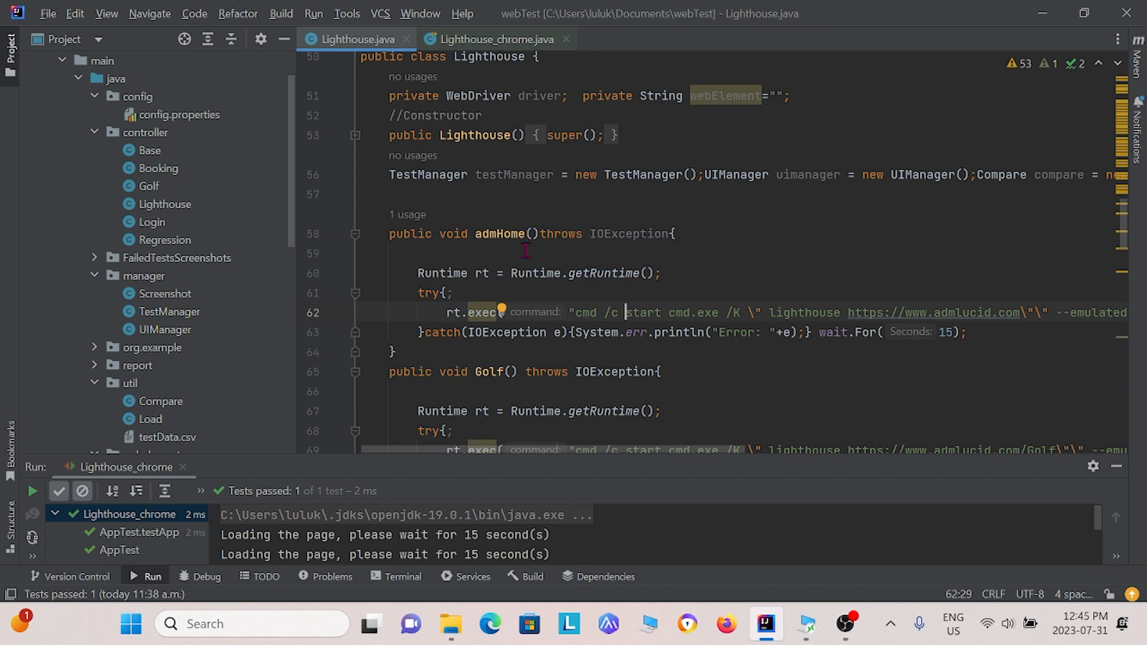
mouse_move(624, 309)
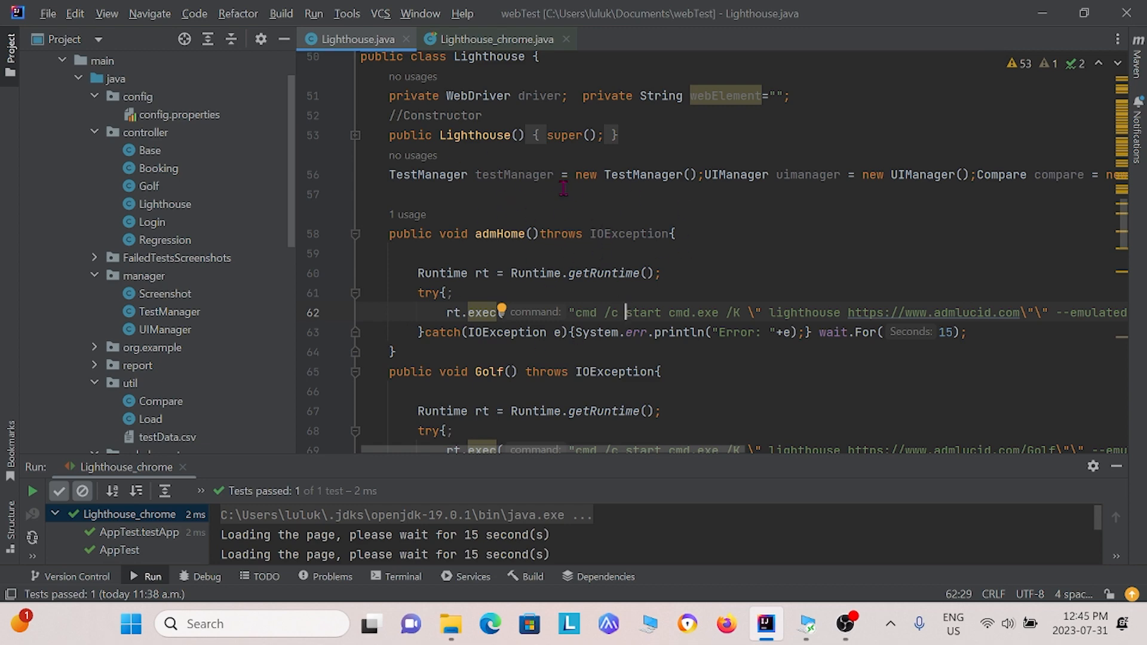
scroll(down, 3)
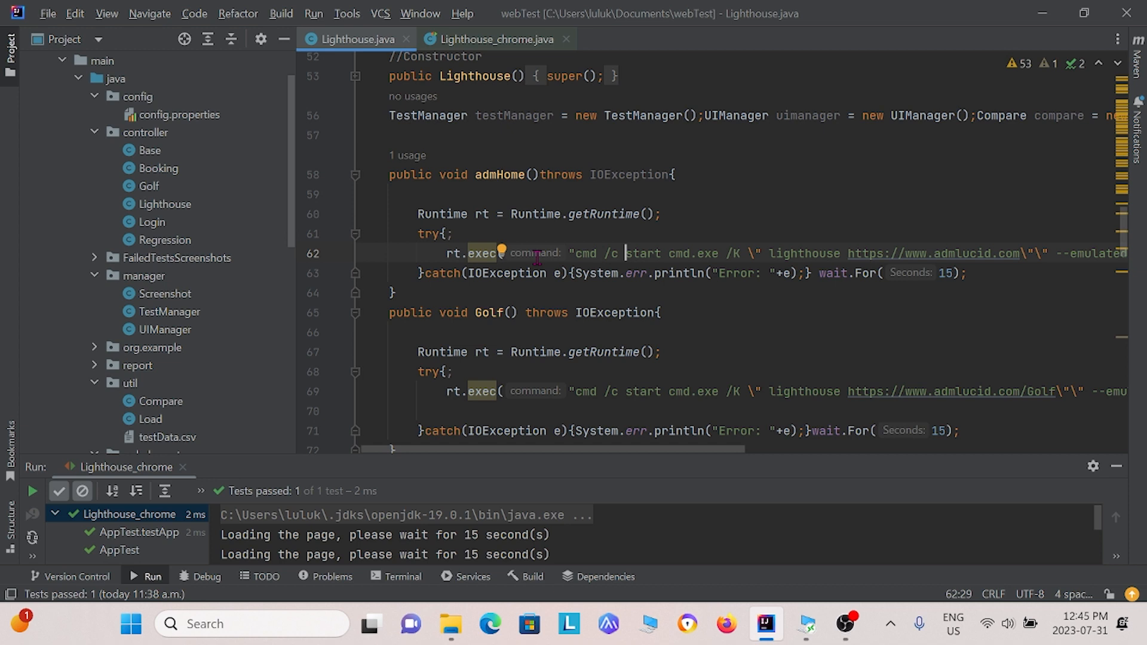
mouse_move(534, 244)
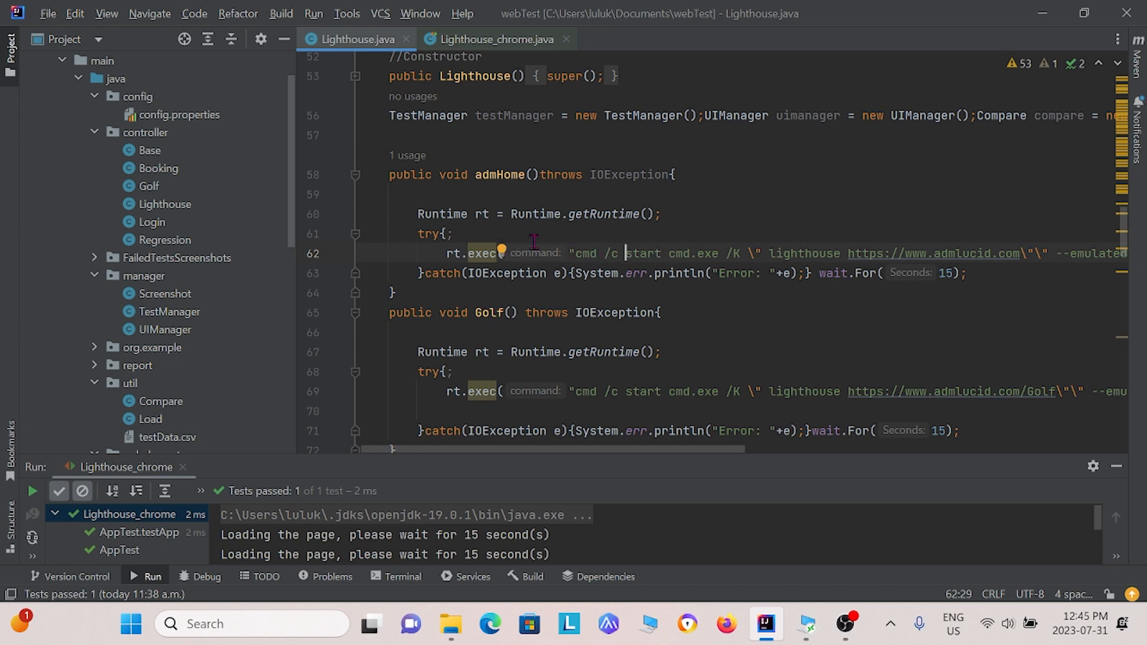
mouse_move(810, 462)
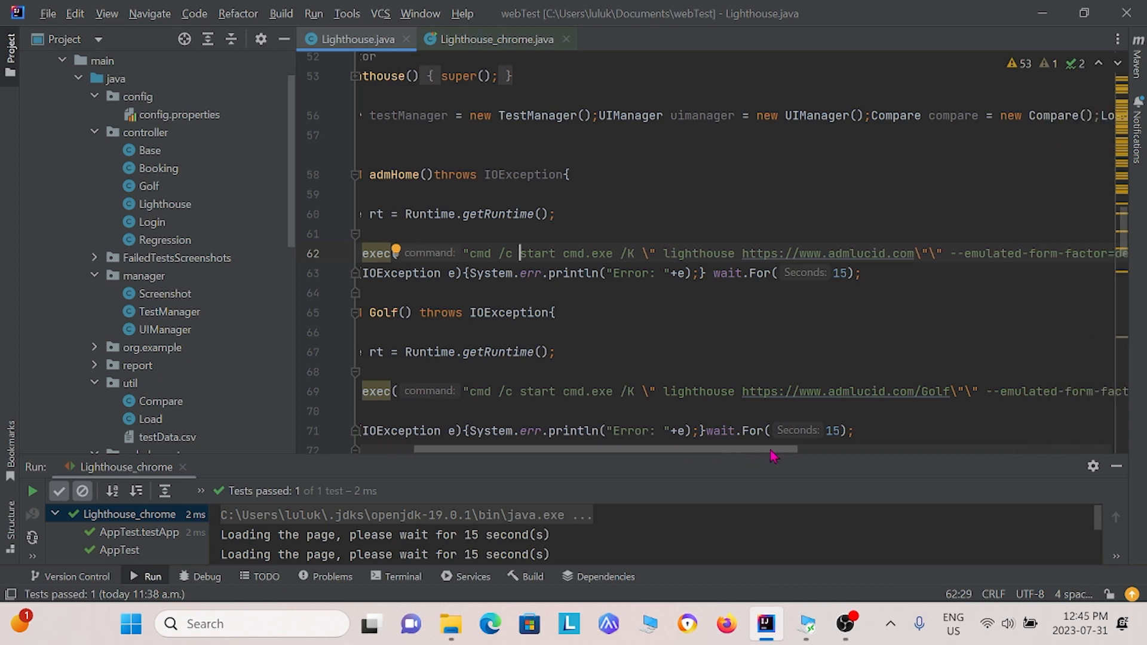
scroll(right, 3)
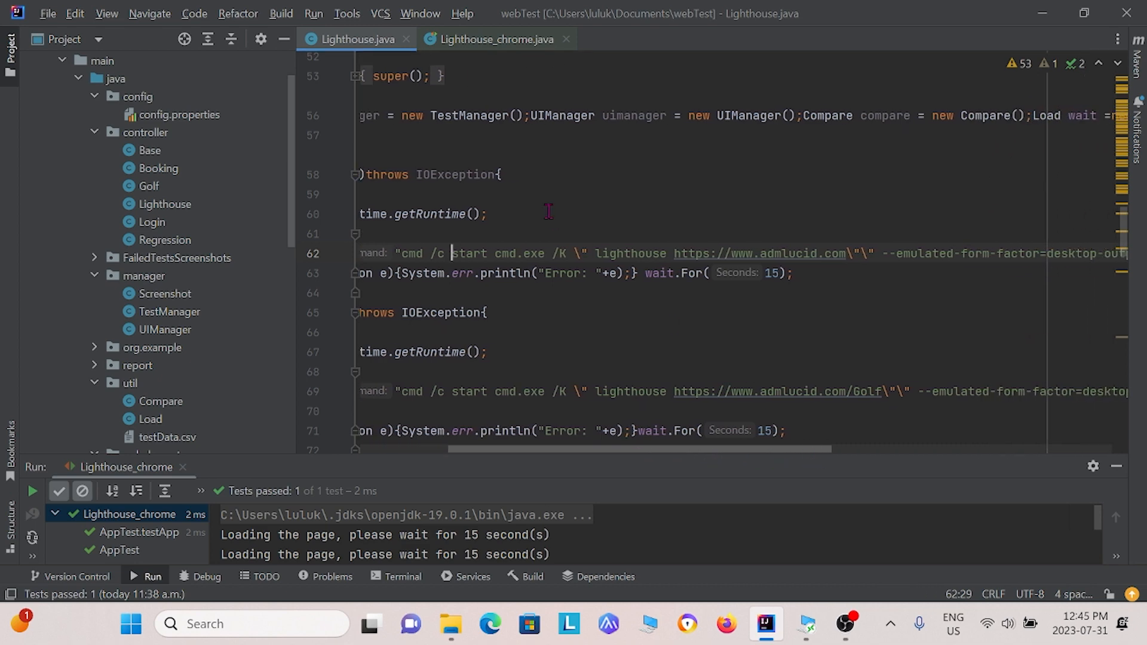
mouse_move(754, 272)
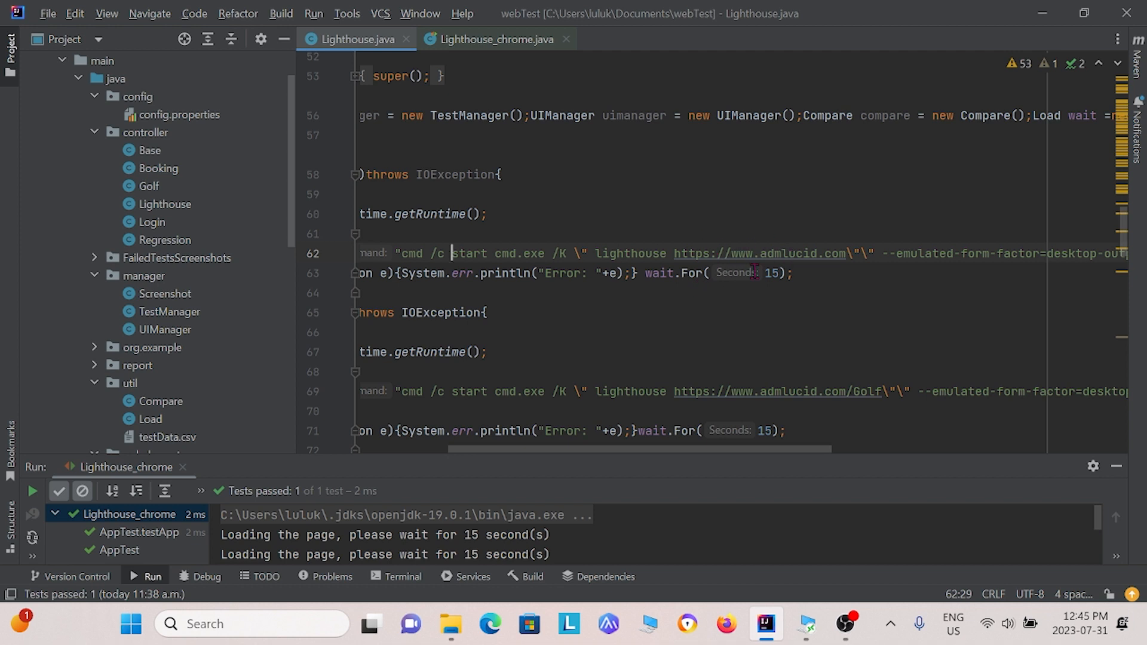
mouse_move(782, 449)
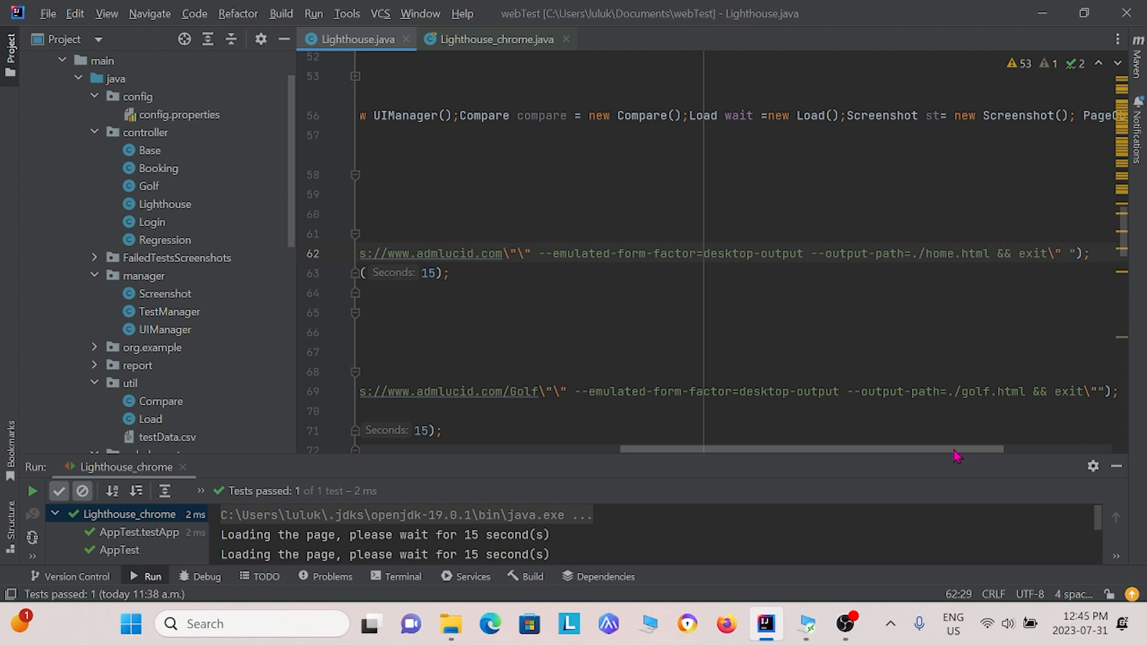
scroll(left, 3)
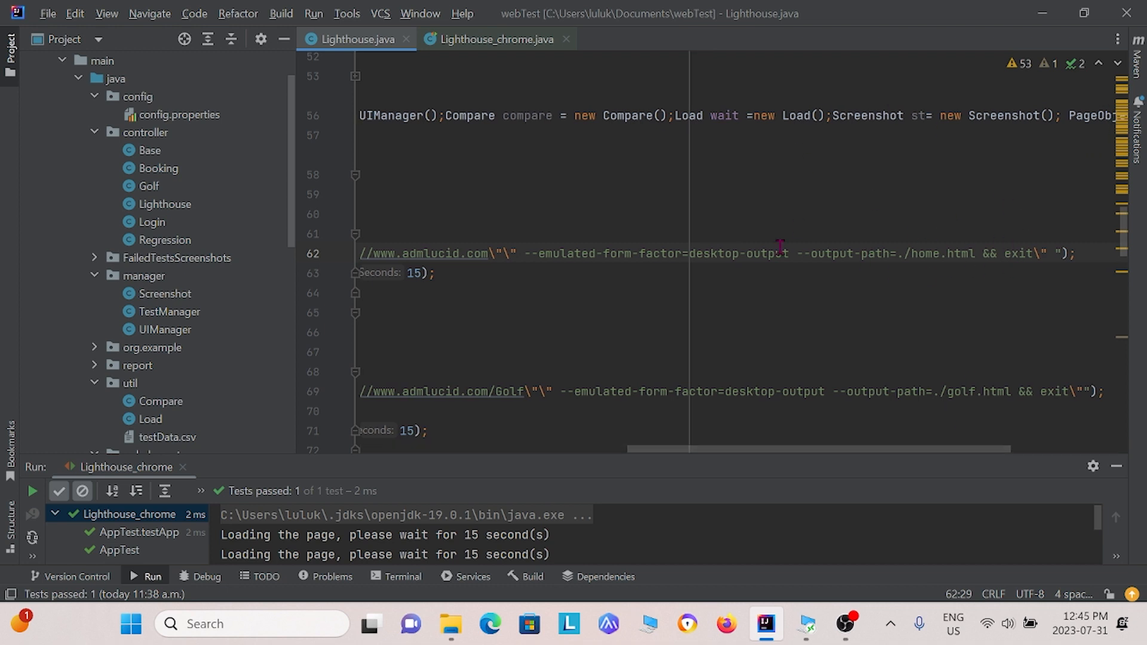
mouse_move(920, 450)
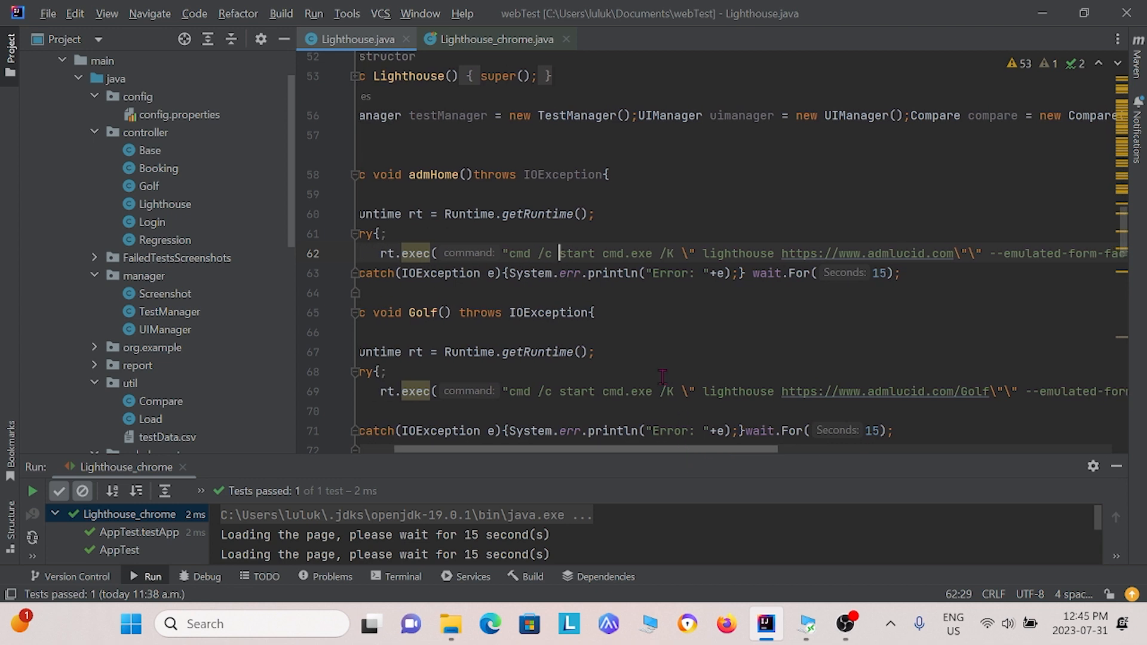
scroll(down, 3)
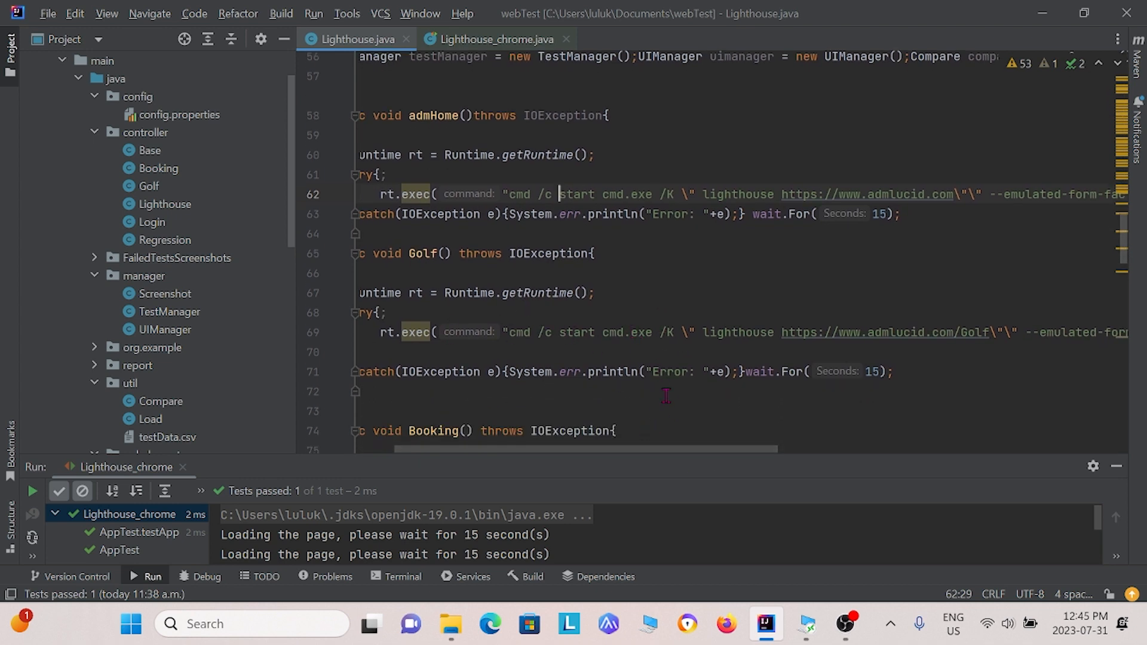
mouse_move(920, 325)
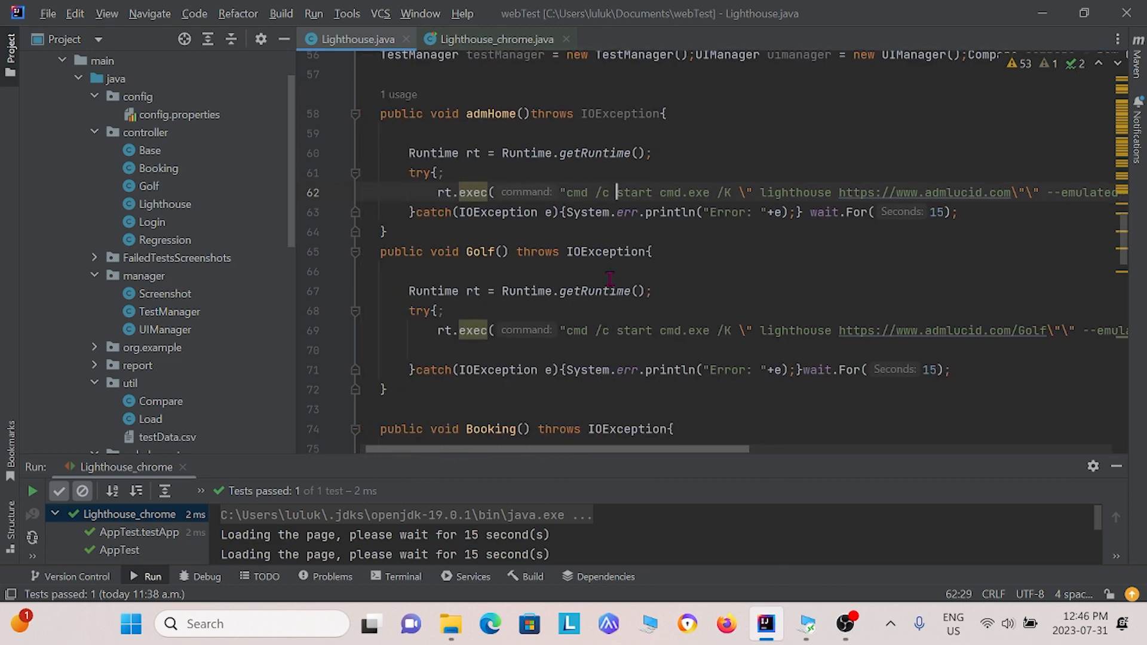
scroll(down, 3)
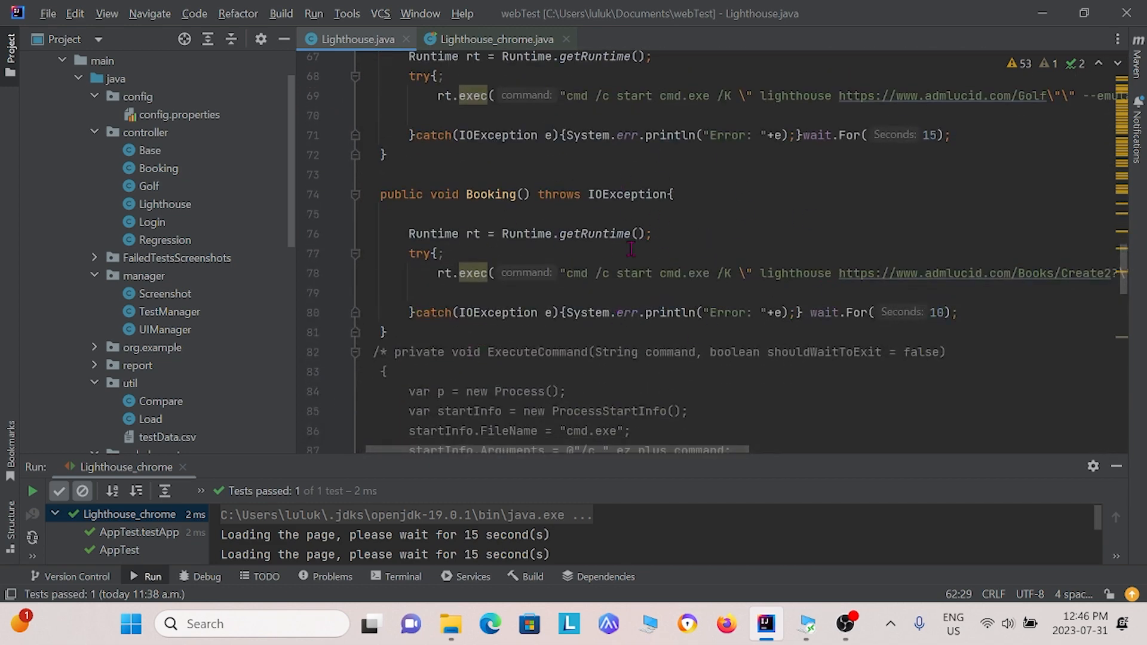
scroll(down, 3)
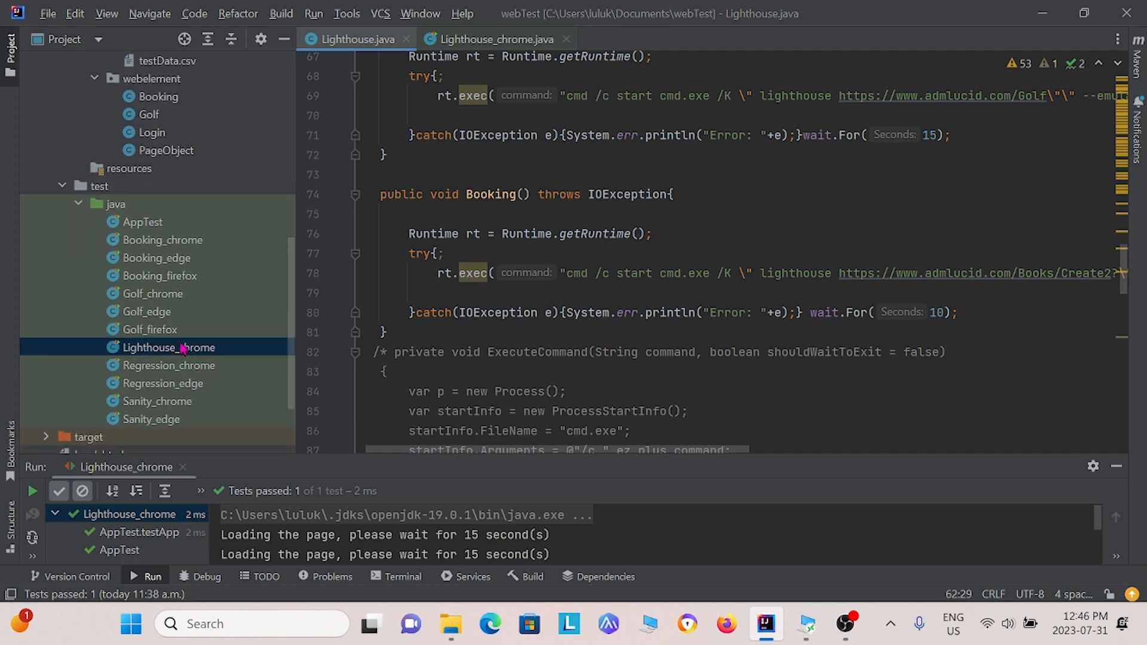
mouse_move(465, 57)
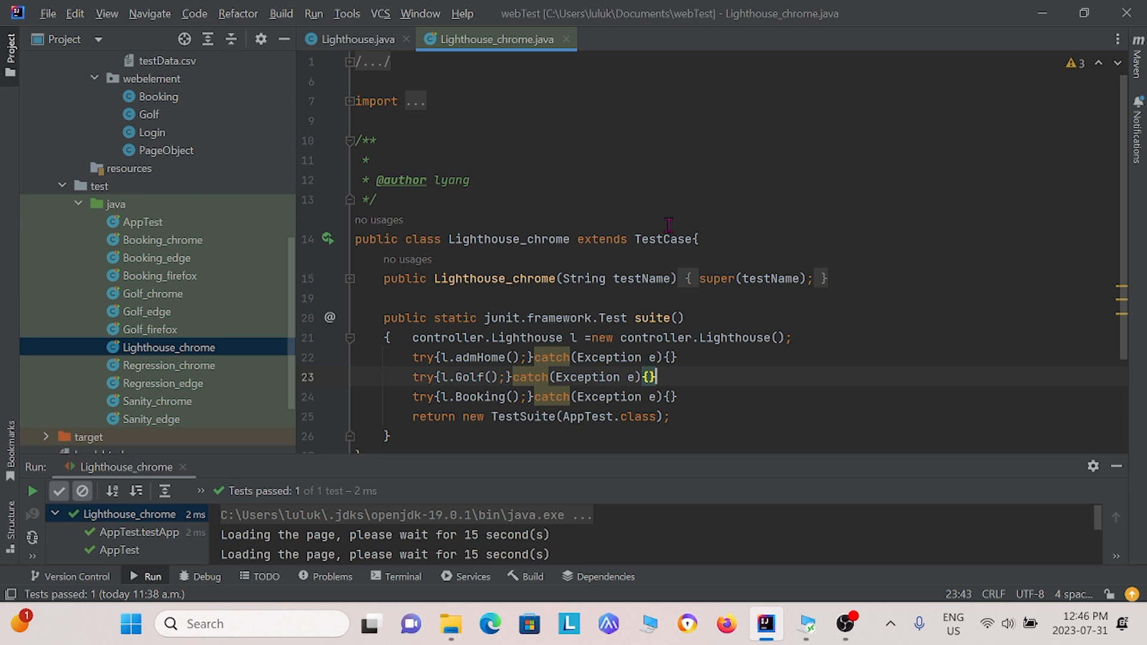
mouse_move(653, 199)
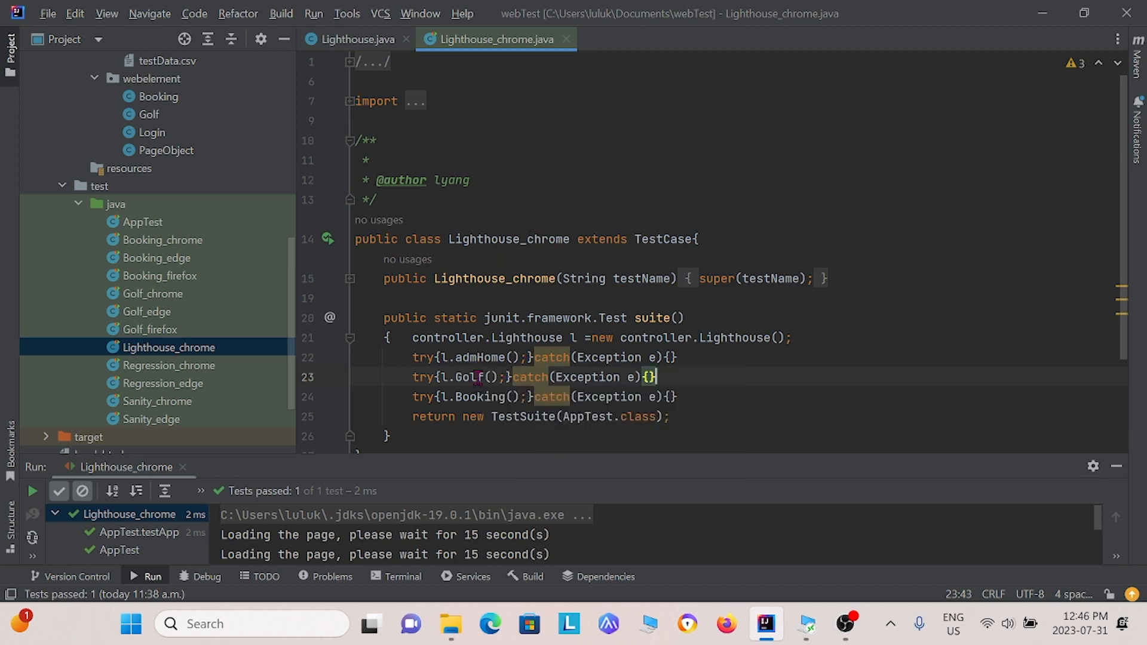
mouse_move(284, 307)
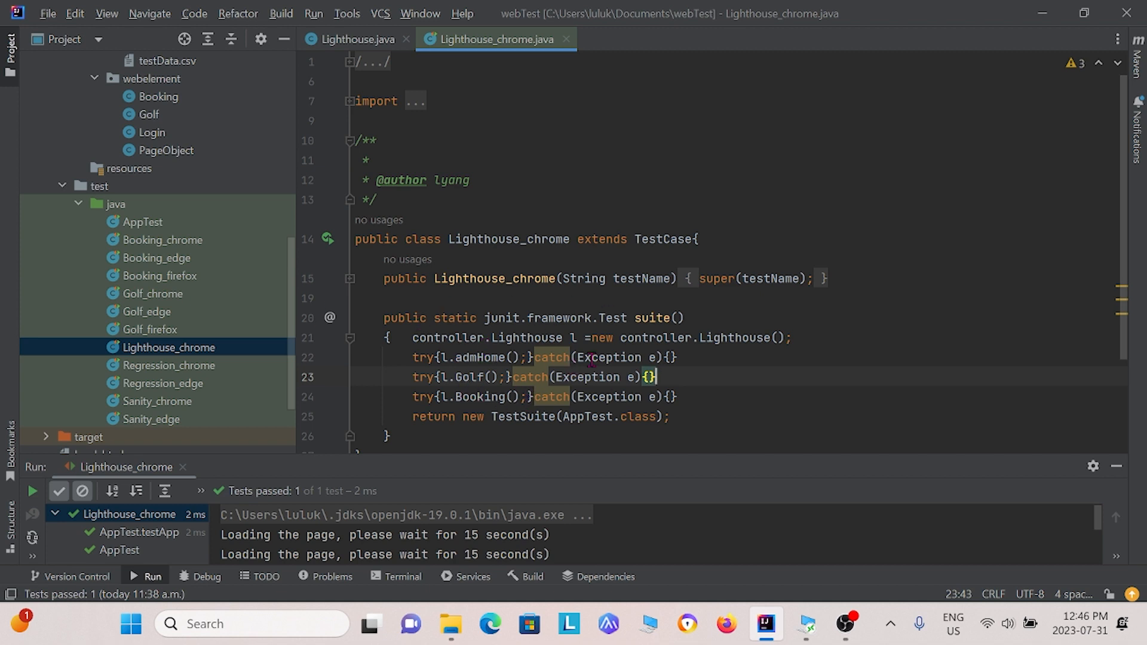
mouse_move(225, 351)
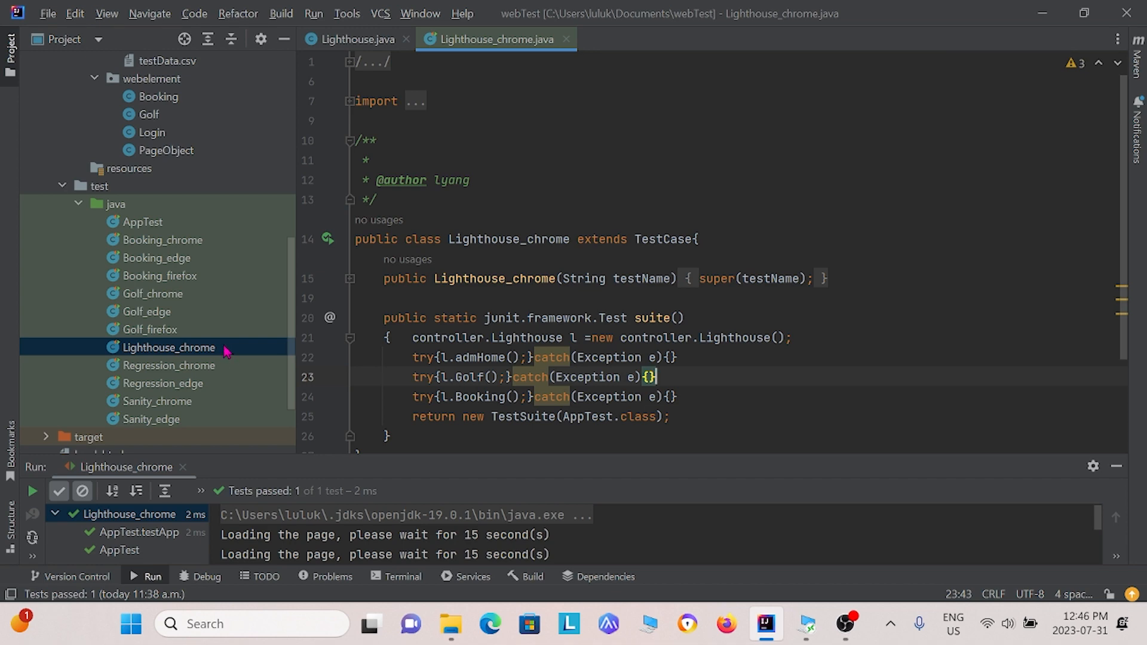
Step: Run the Lighthouse_chrome test class from the Project tree so the page audits execute
right_click(168, 348)
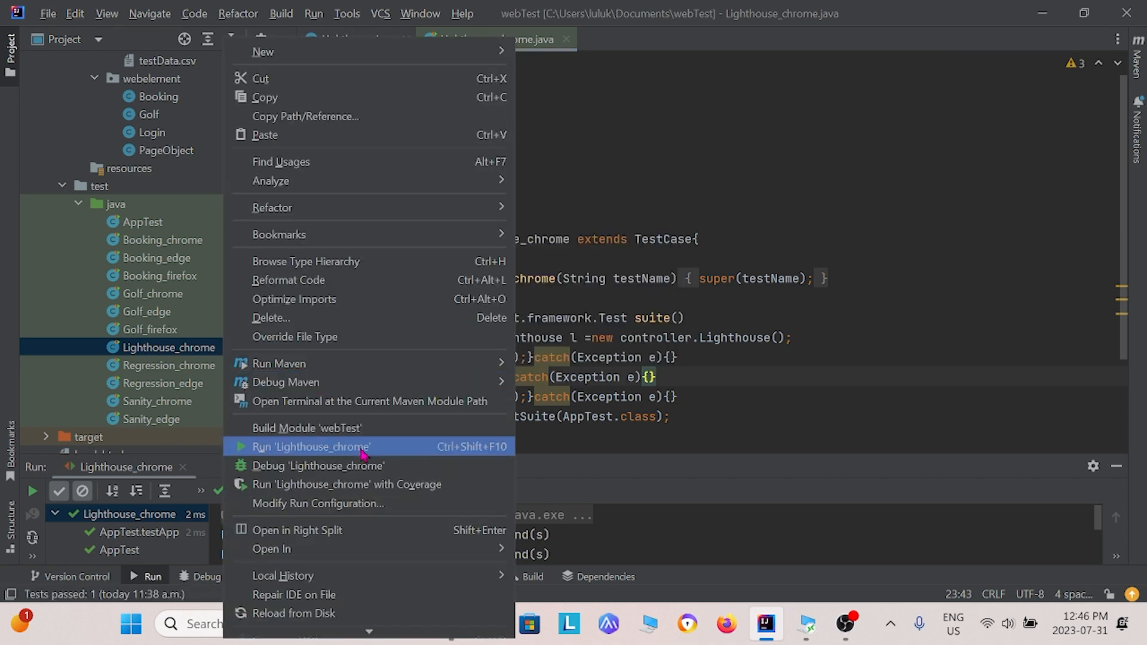
click(310, 447)
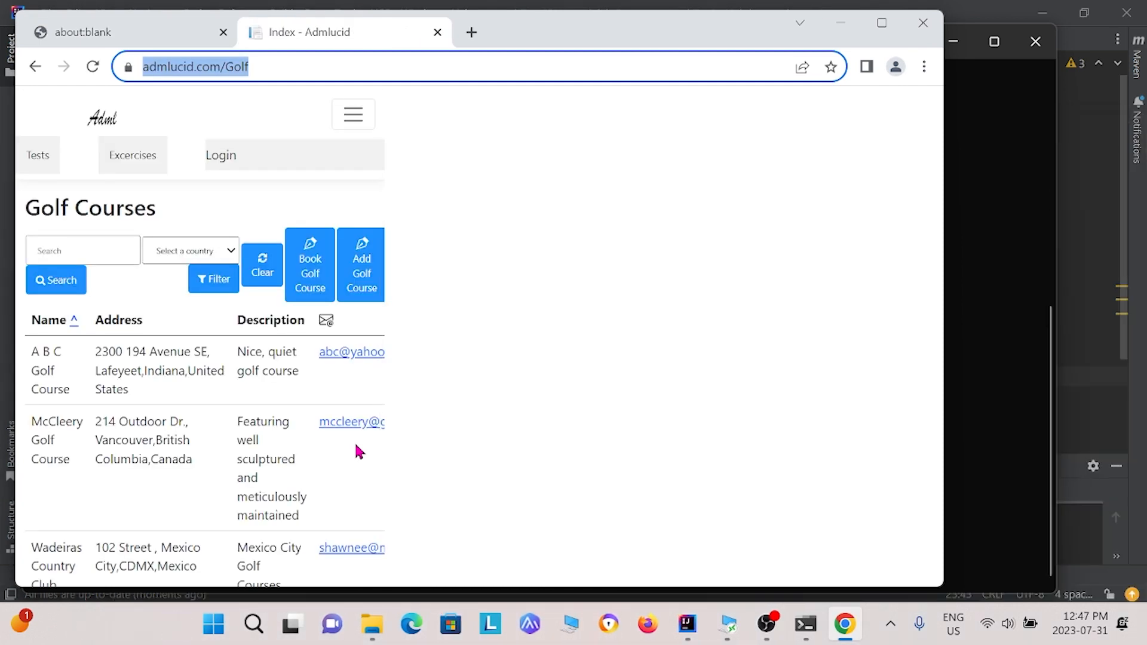
click(728, 623)
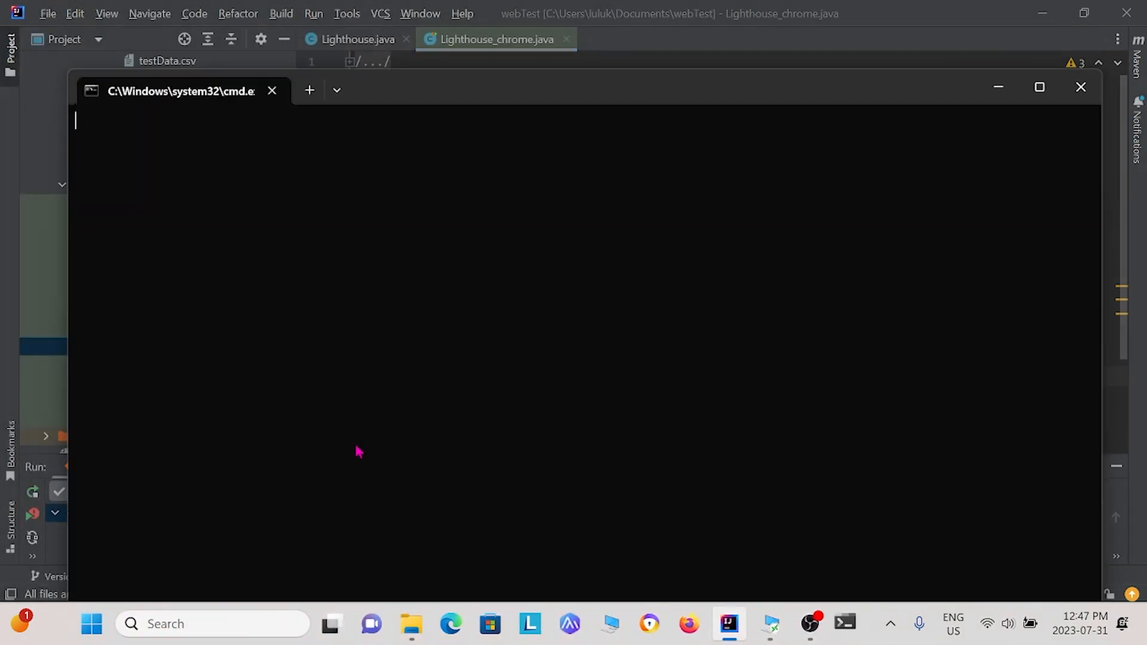
click(844, 624)
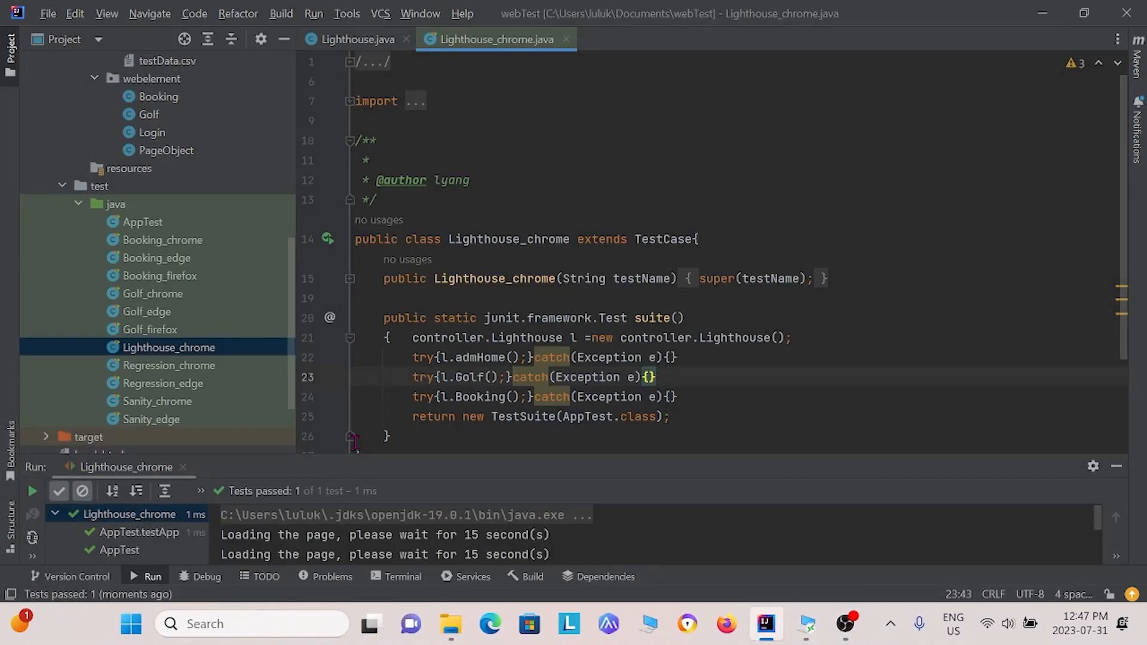
Step: After exit code 0, return to Lighthouse.java and bring up the webTest 2023-07-31 reports folder
click(651, 376)
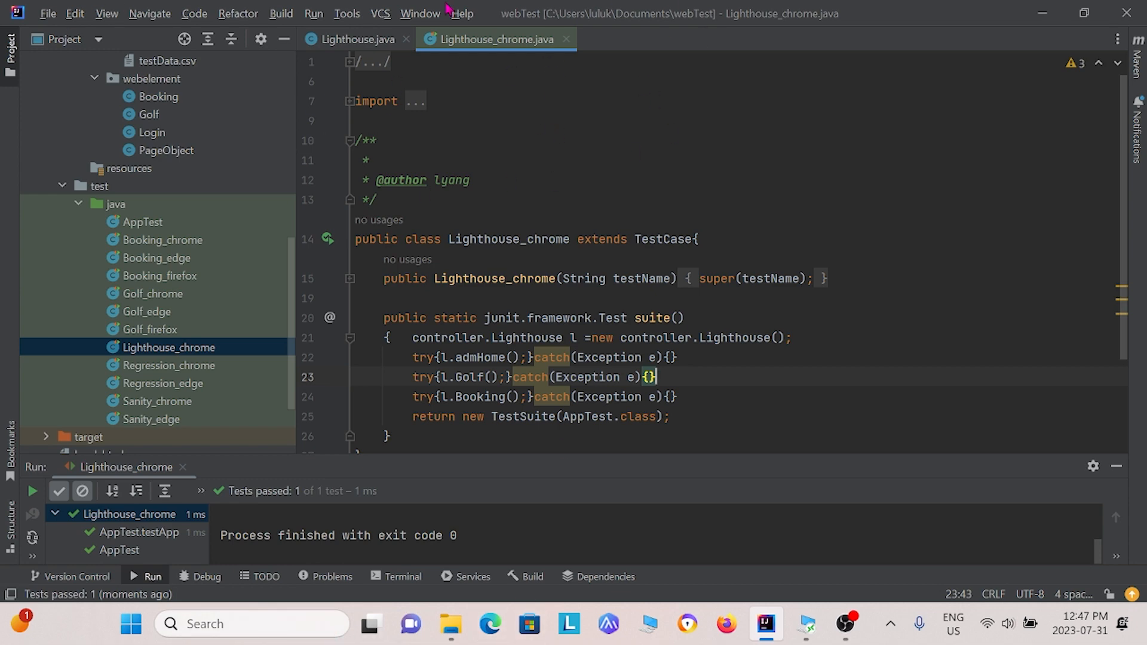
click(357, 38)
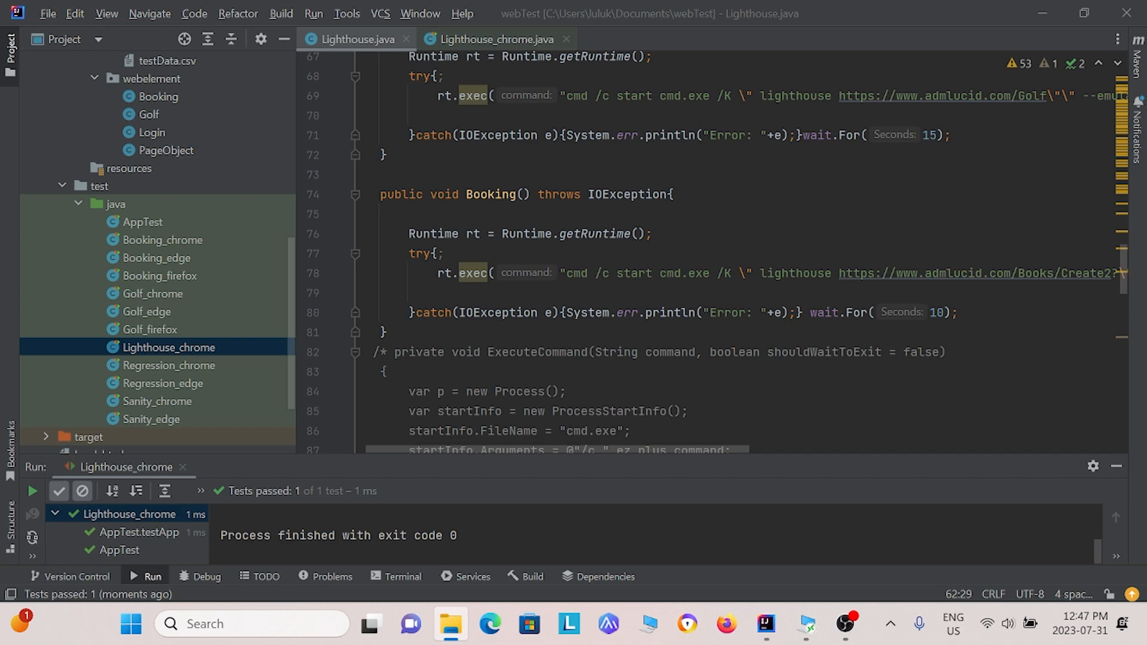
click(450, 624)
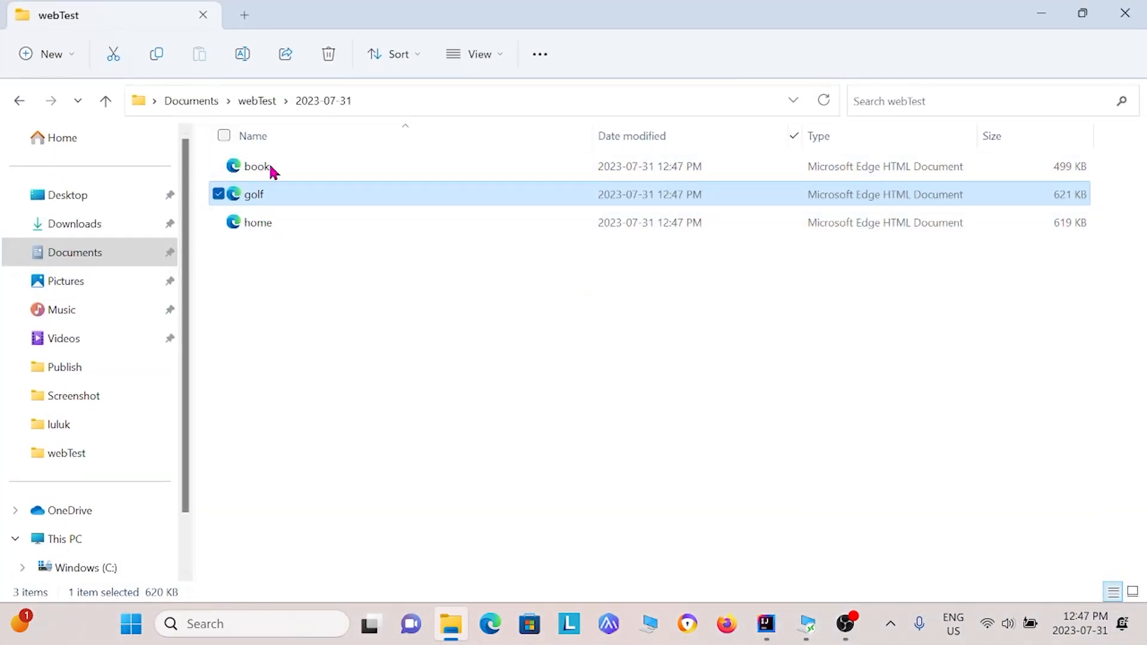
mouse_move(285, 191)
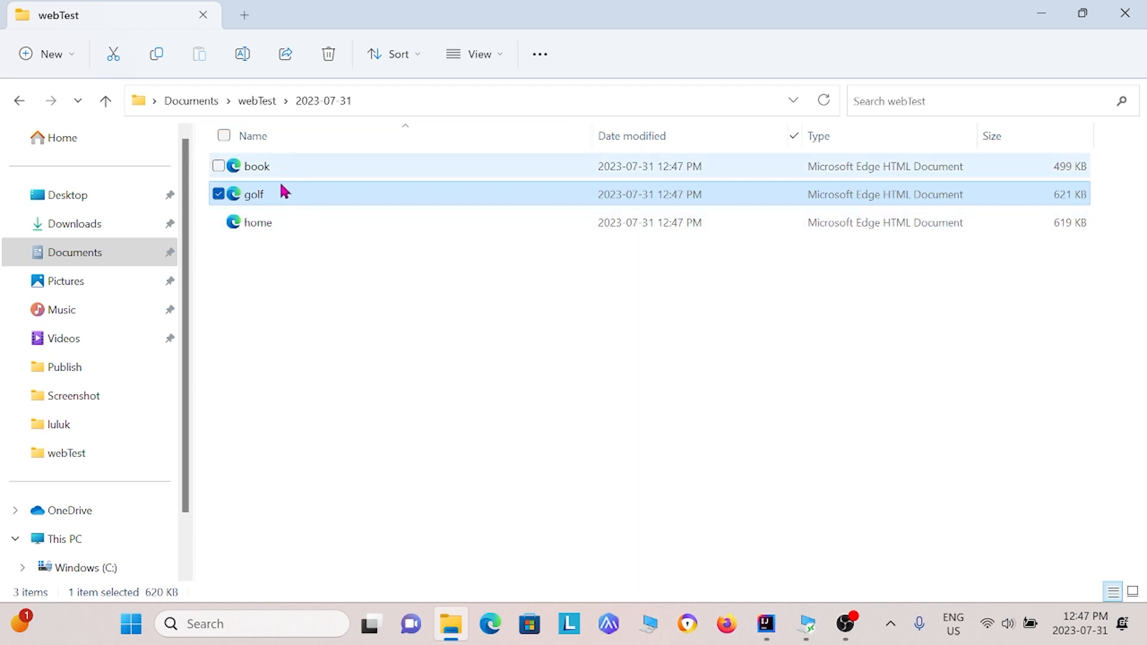
mouse_move(306, 195)
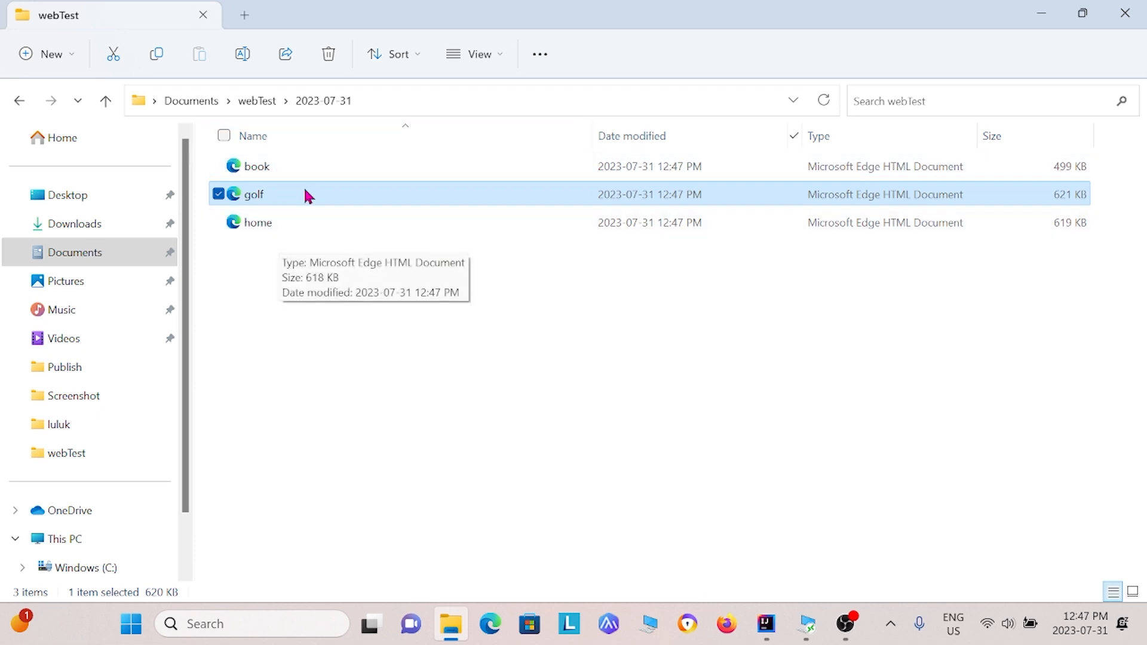
mouse_move(346, 166)
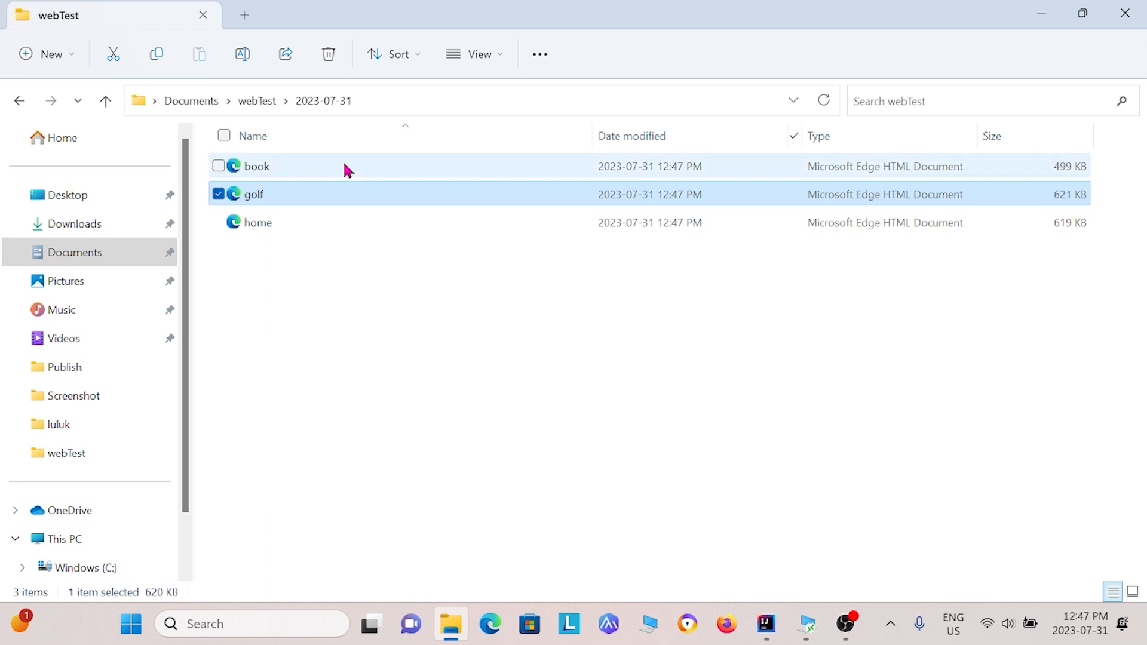
mouse_move(290, 222)
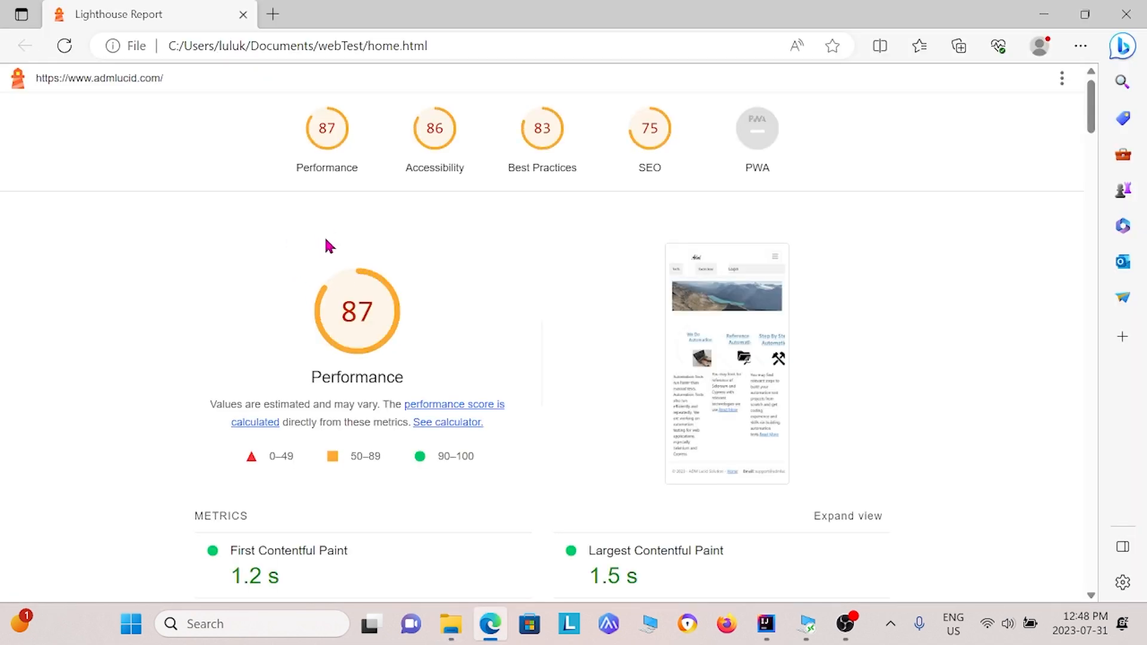
mouse_move(494, 116)
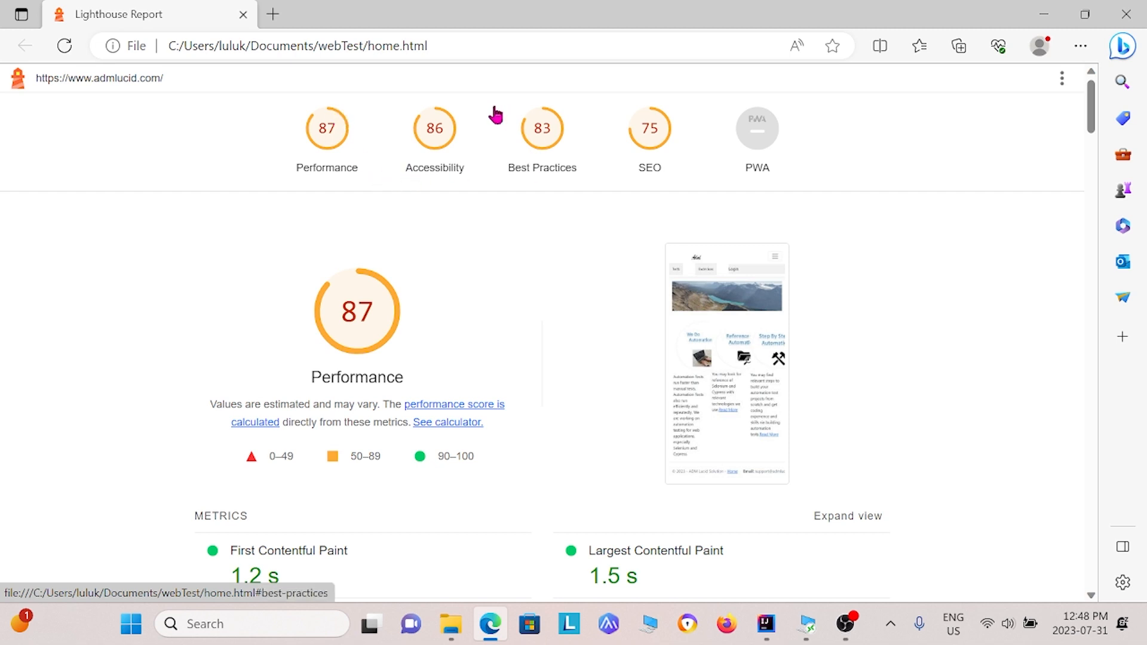
mouse_move(354, 150)
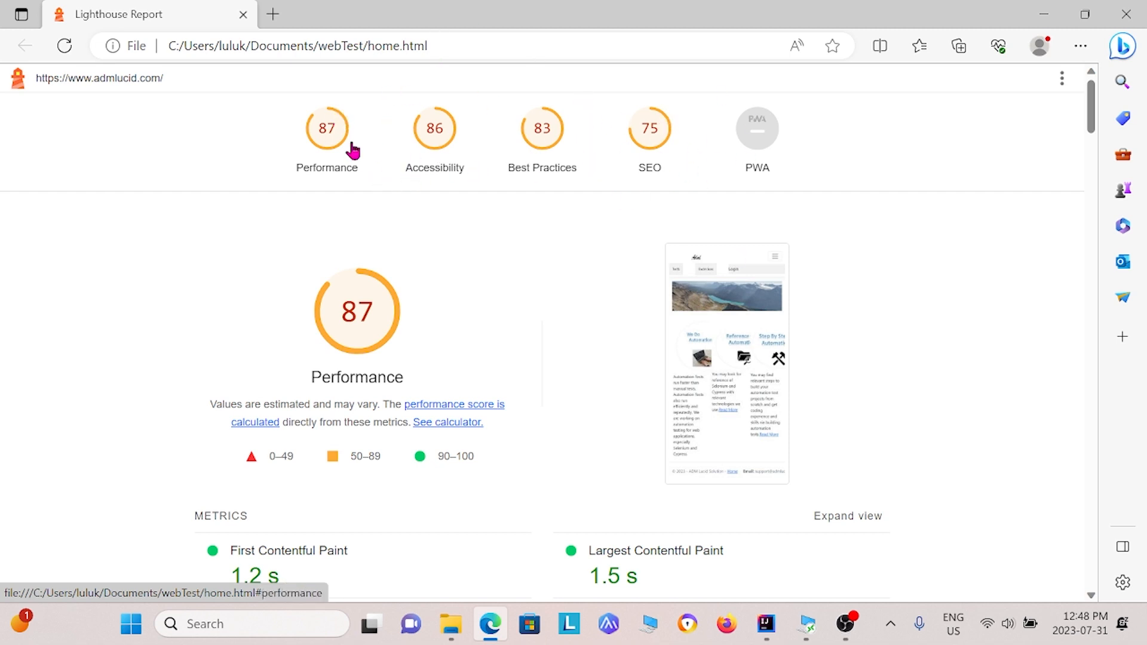
mouse_move(344, 110)
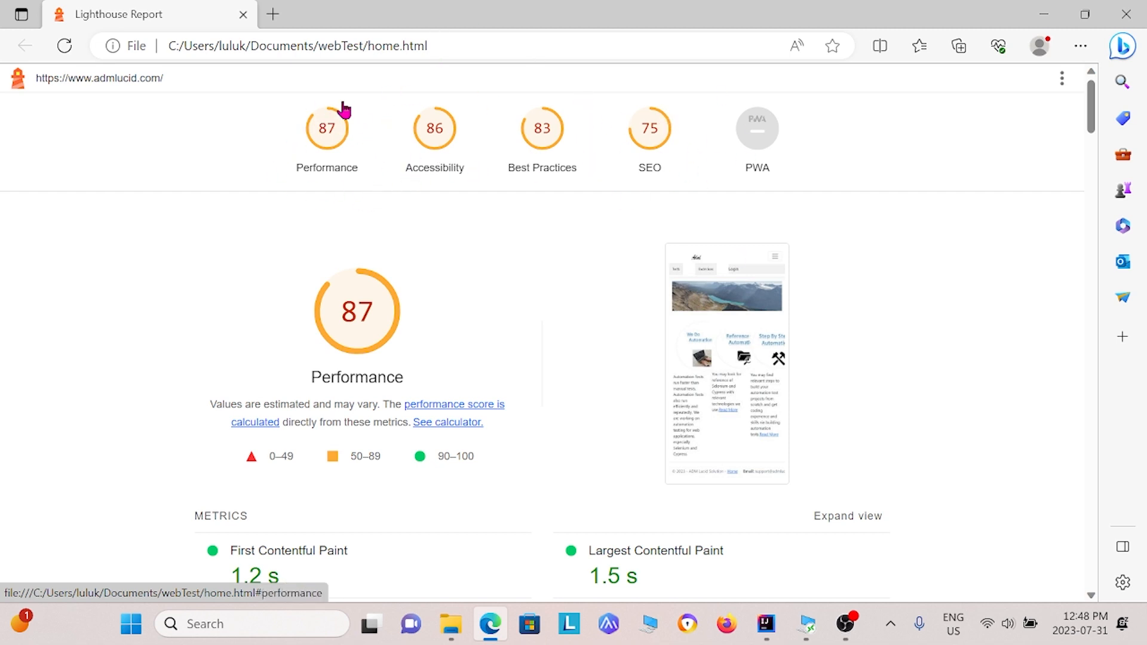
mouse_move(233, 494)
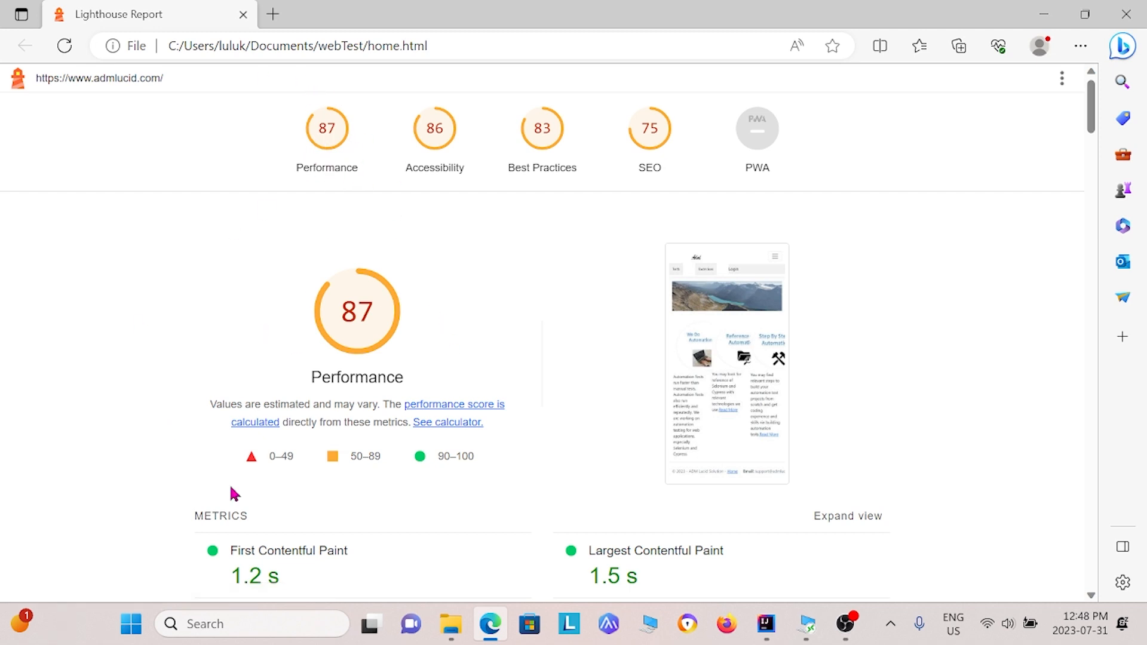
mouse_move(542, 138)
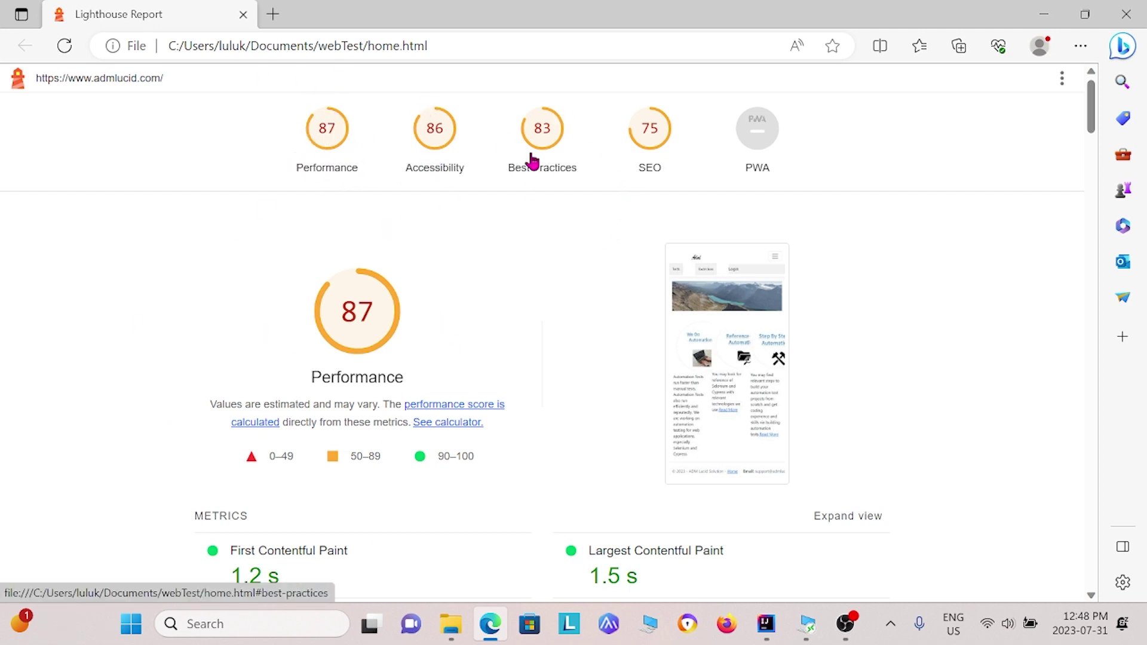
mouse_move(396, 276)
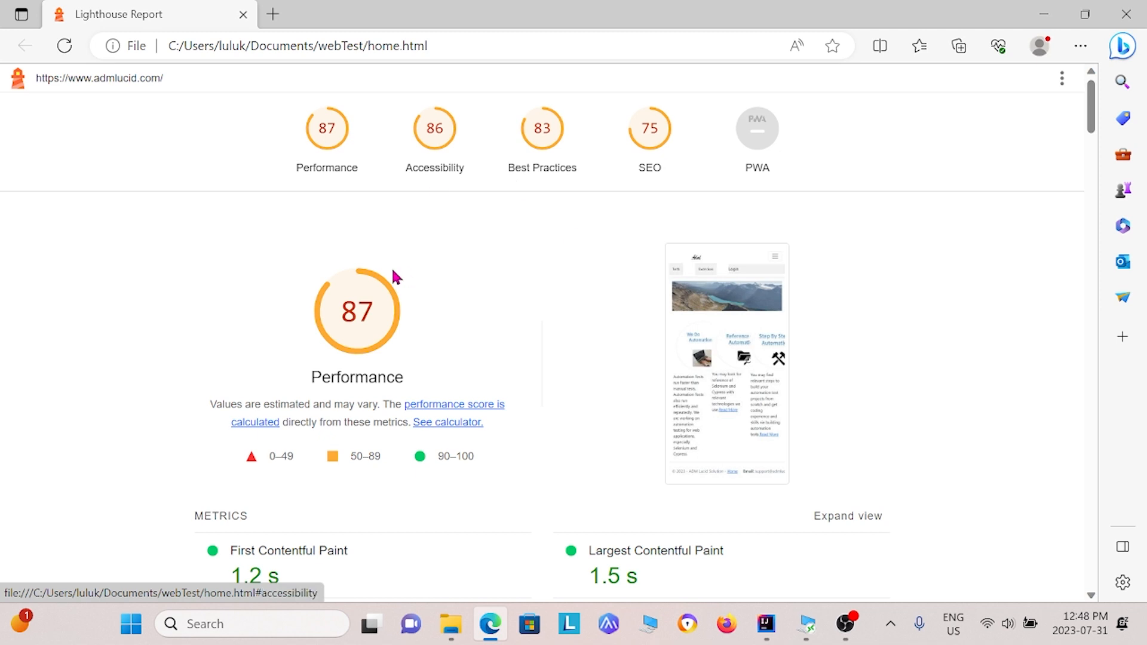
mouse_move(447, 291)
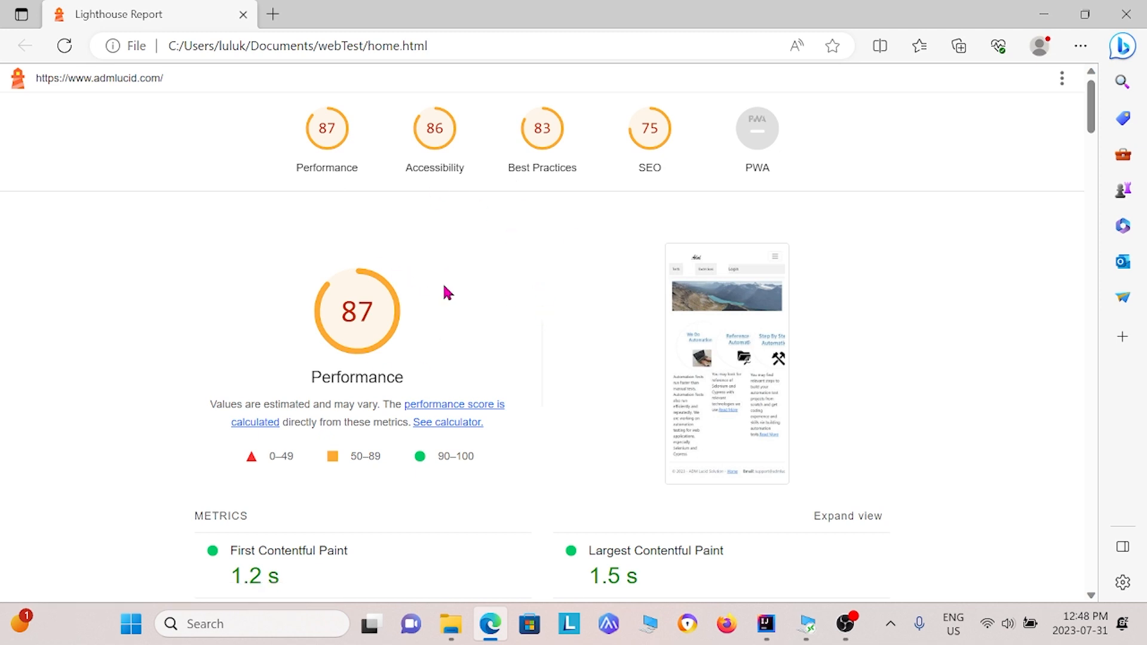
scroll(down, 3)
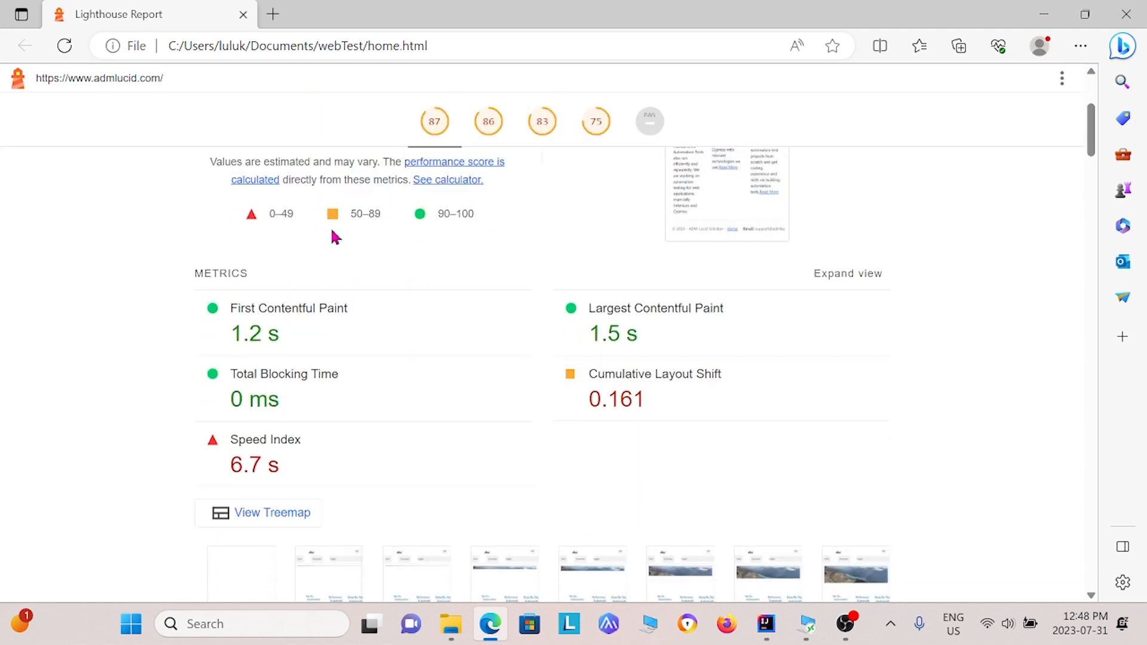
mouse_move(125, 285)
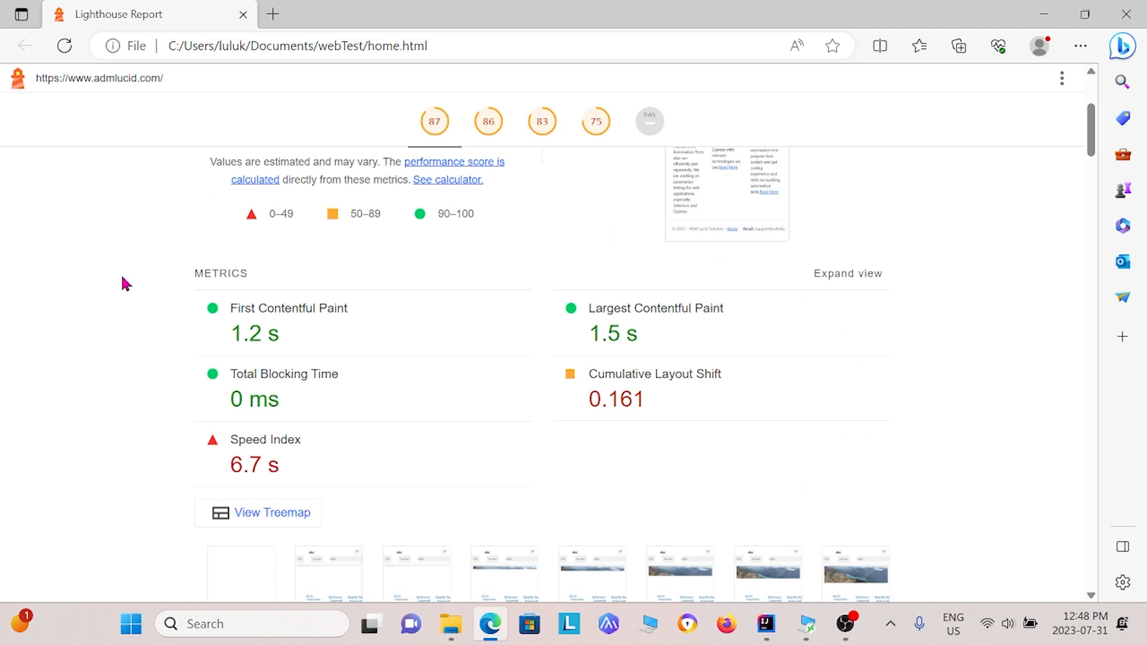
mouse_move(198, 384)
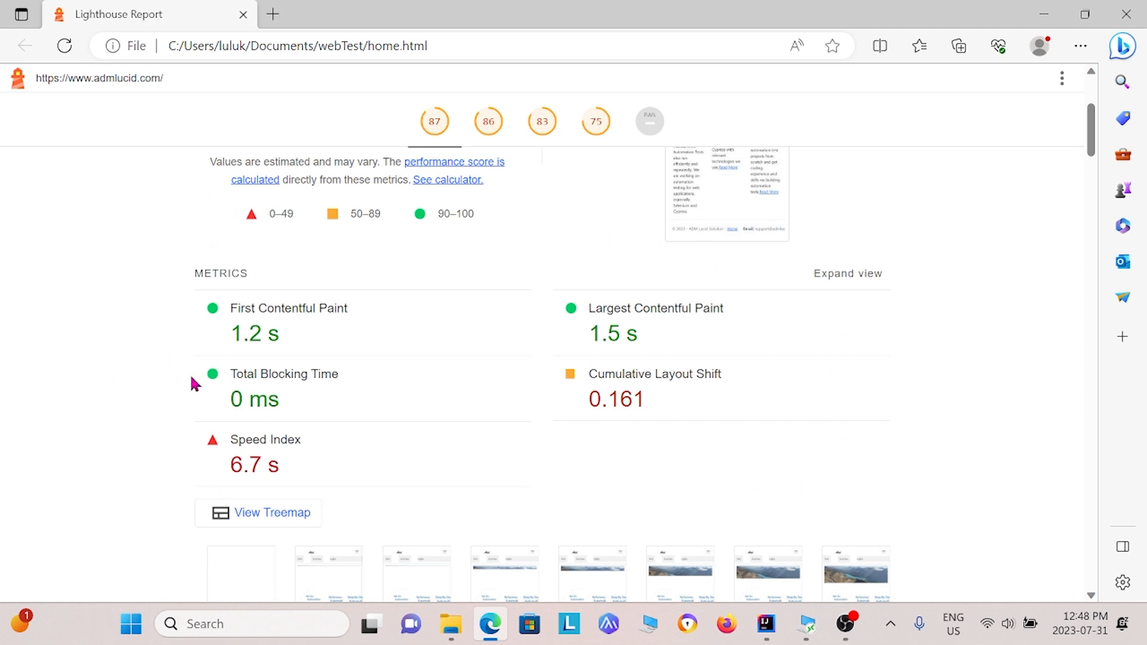
mouse_move(271, 309)
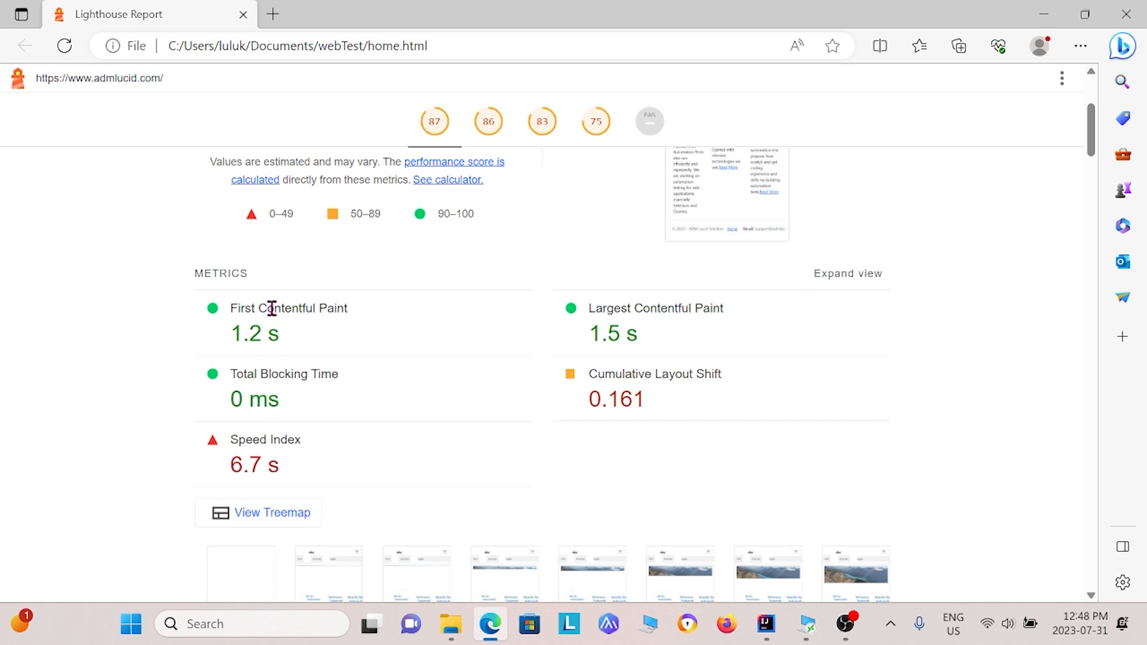
mouse_move(344, 313)
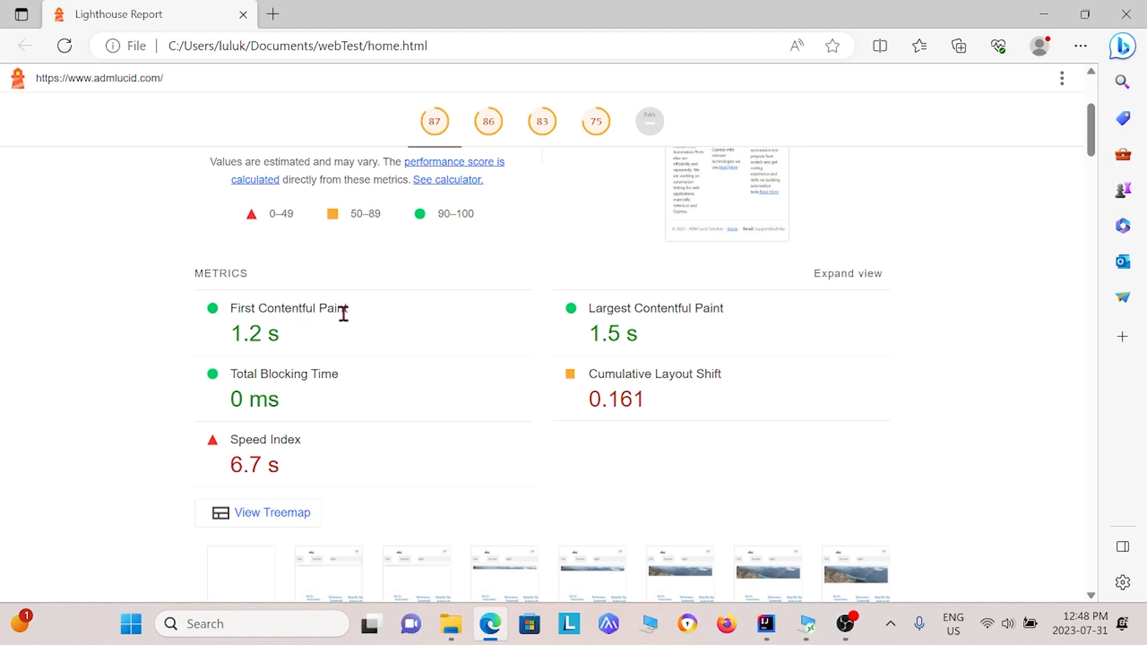
mouse_move(843, 360)
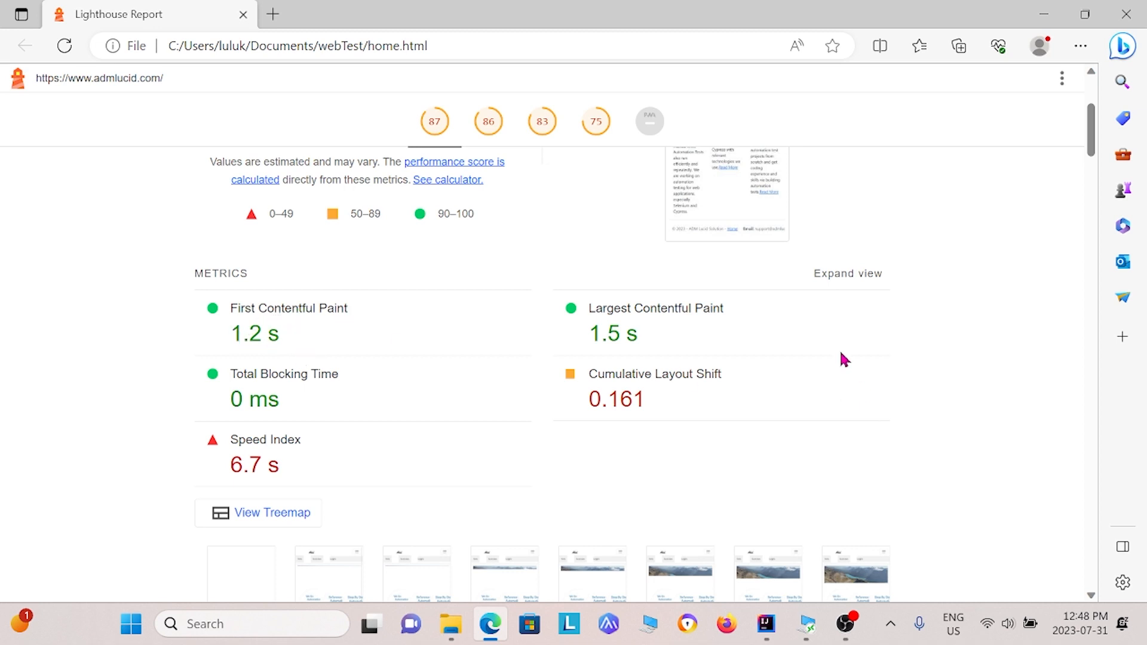
mouse_move(646, 313)
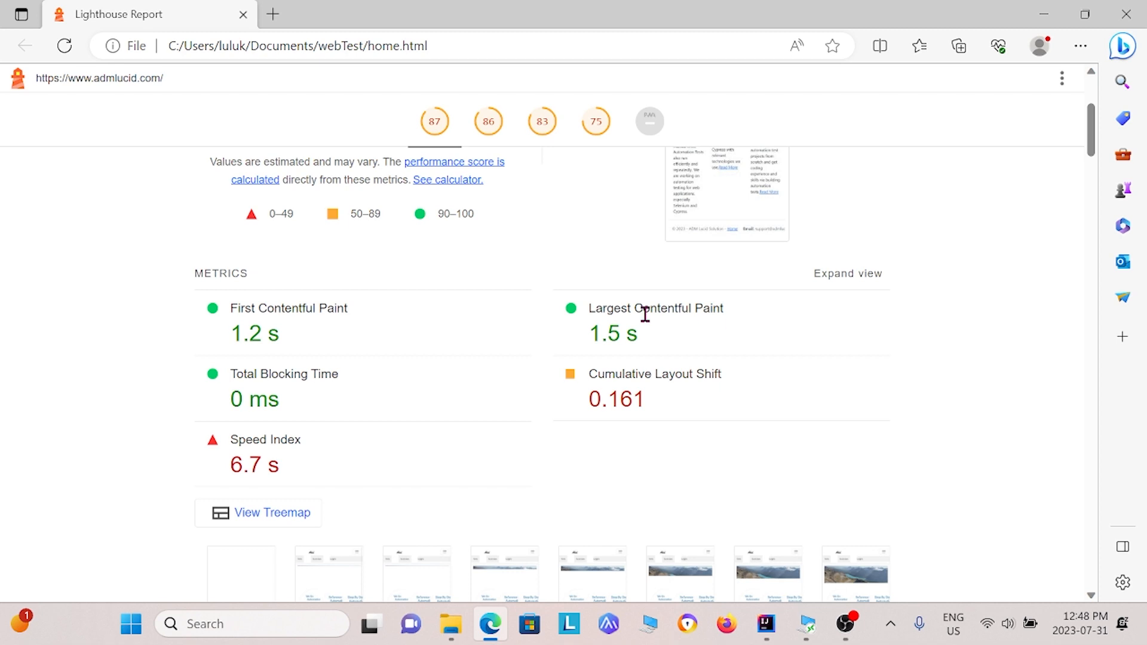
mouse_move(507, 334)
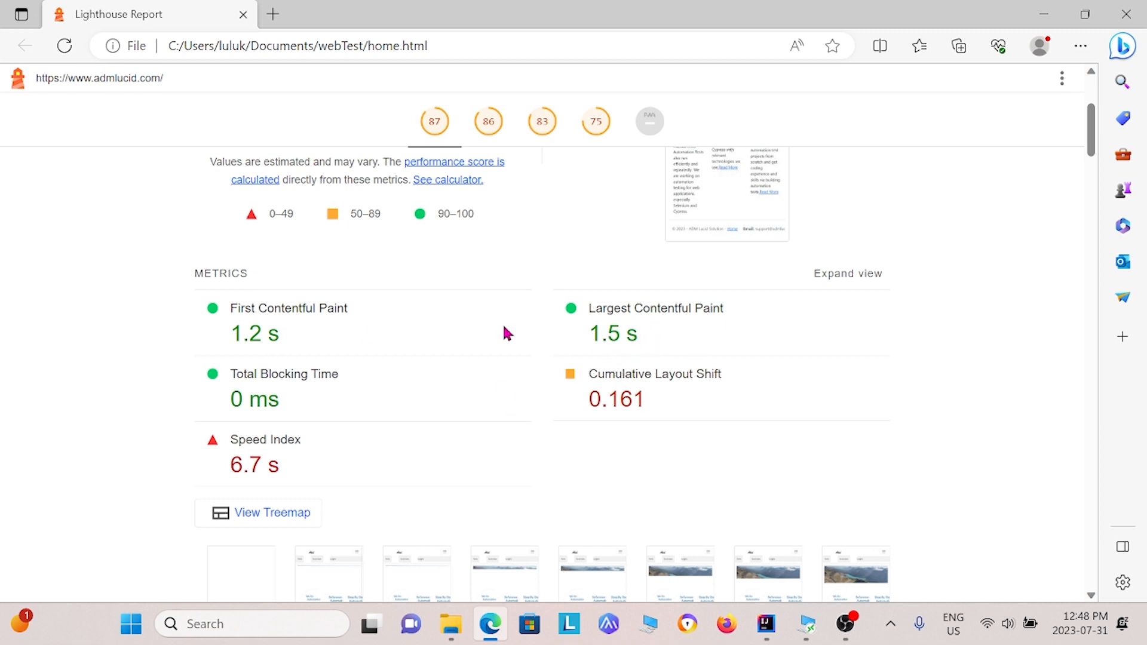
mouse_move(302, 459)
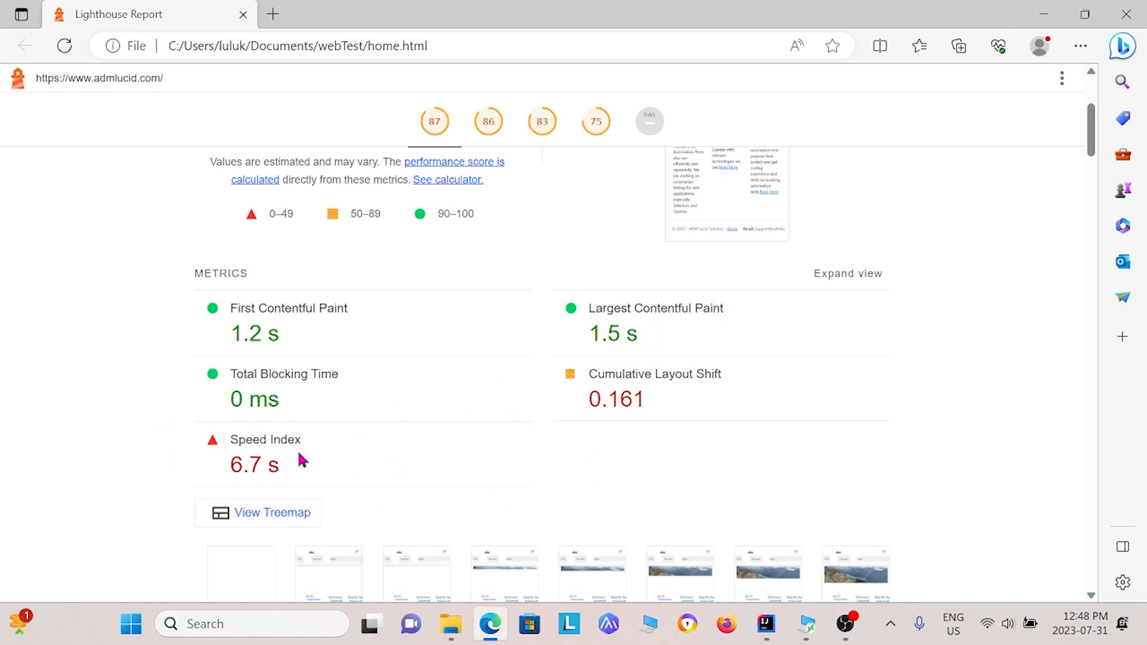
mouse_move(631, 403)
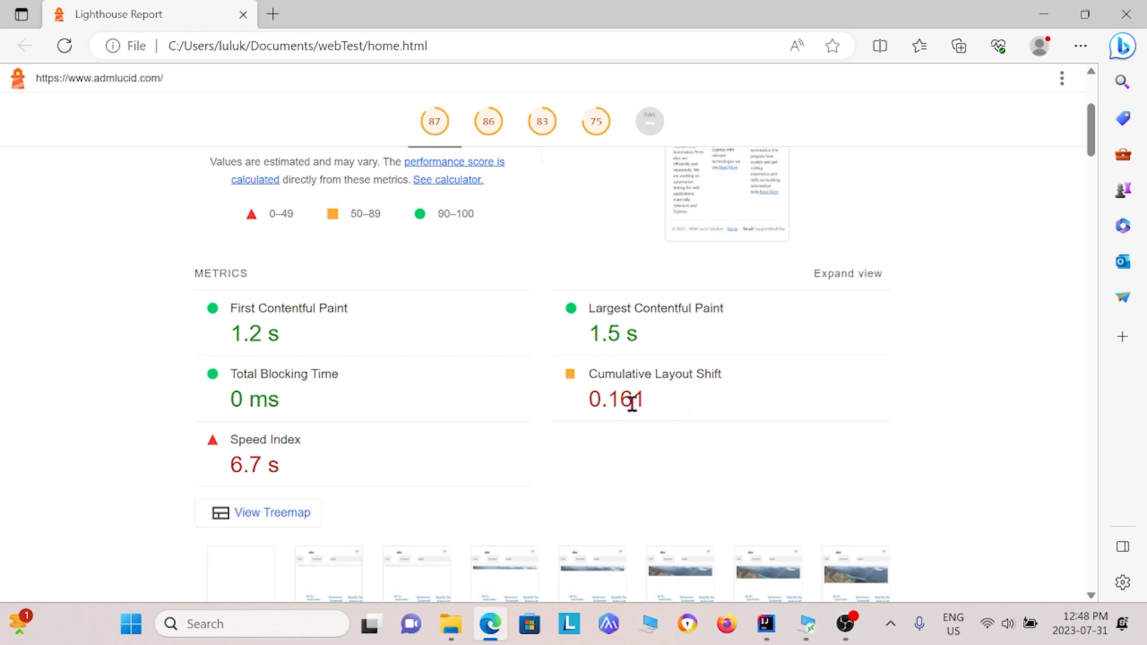
Step: Review the home report's Accessibility and Best Practices findings, then jump to its SEO section scoring 75
click(487, 120)
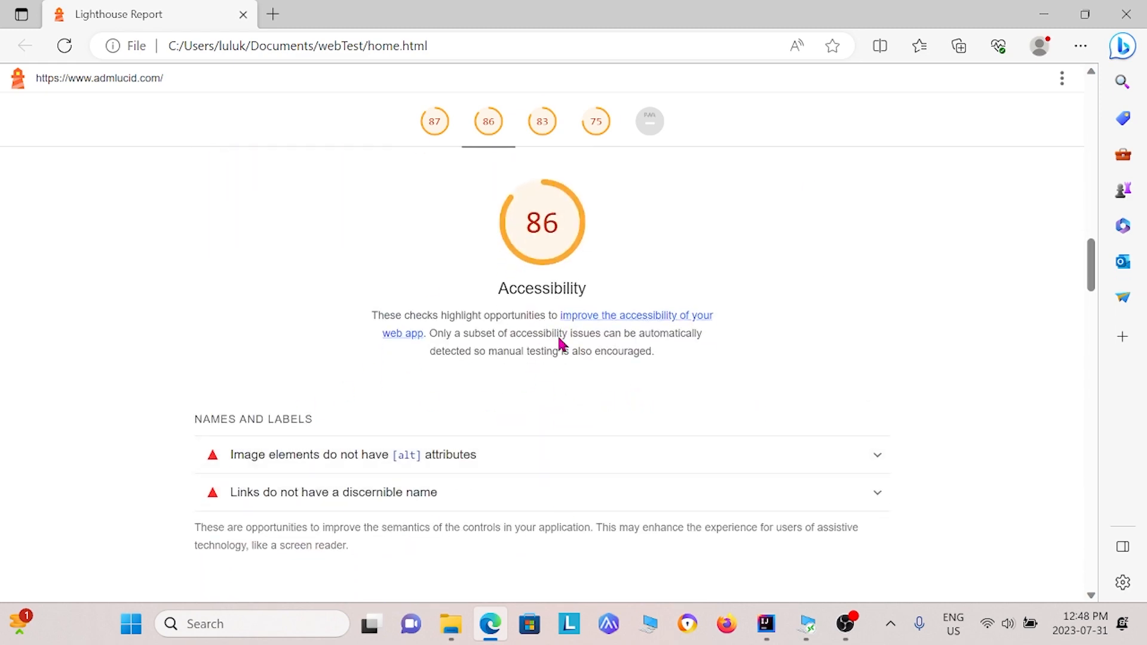
scroll(down, 3)
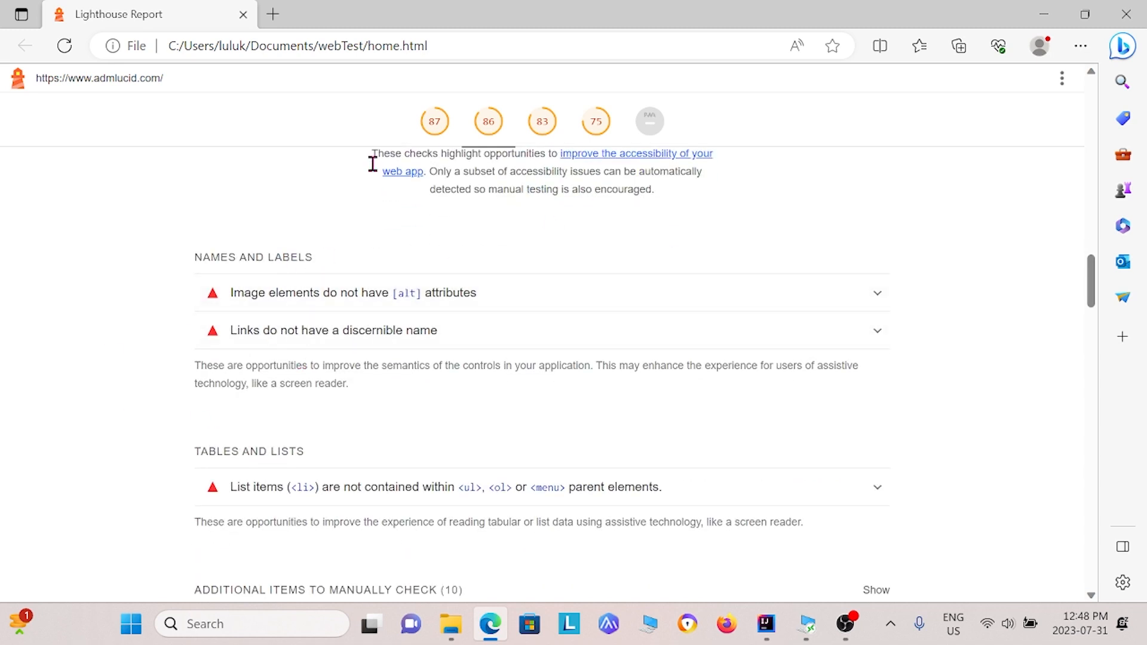
mouse_move(485, 328)
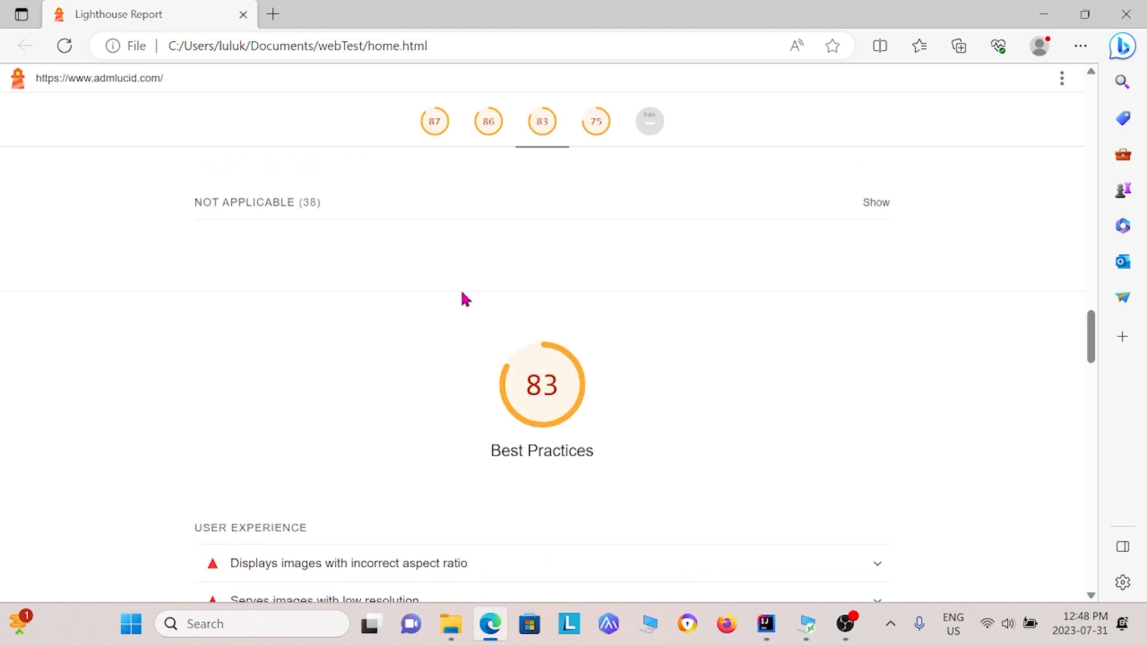
scroll(down, 3)
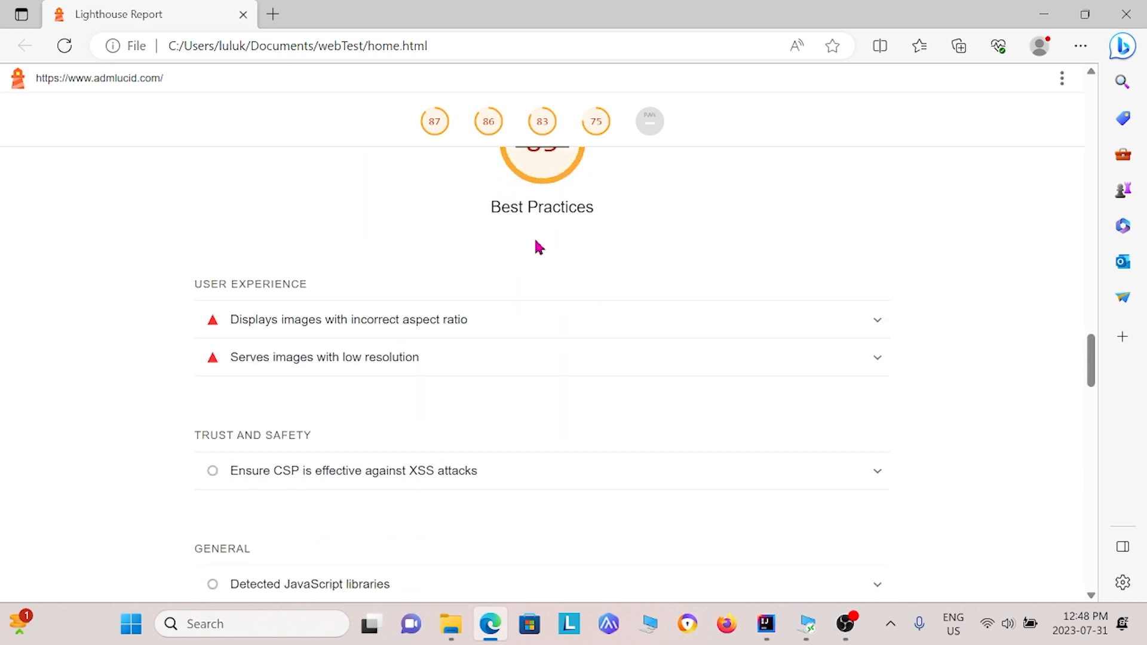
scroll(down, 3)
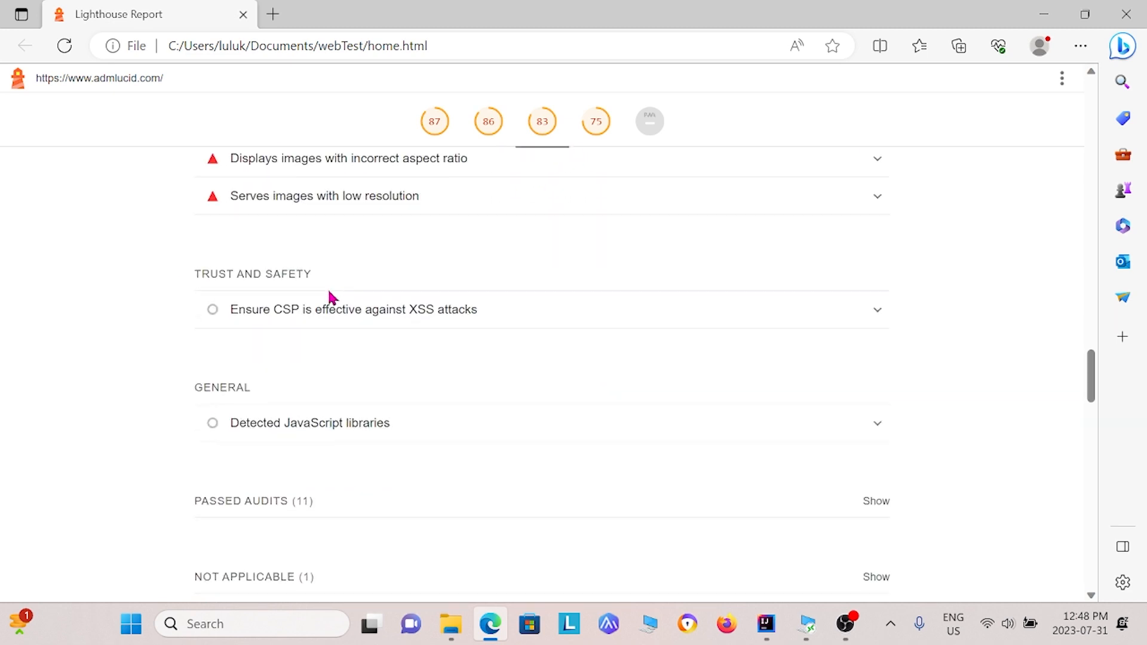
click(595, 120)
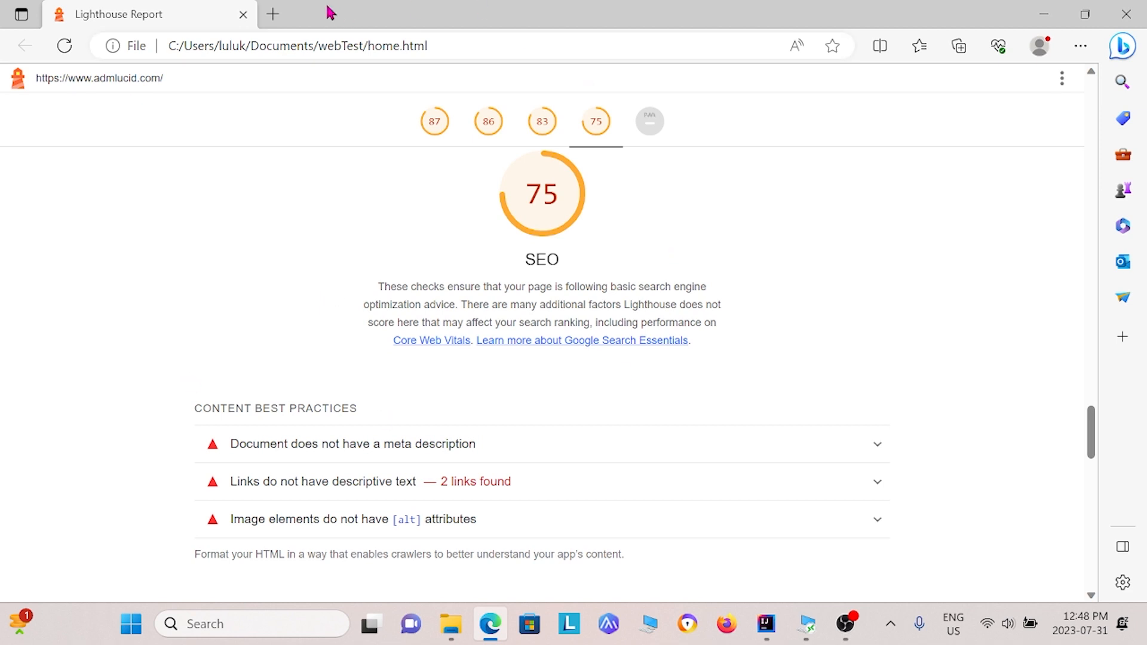
Step: Open golf.html from webTest\2023-07-31 in Edge and look over its Performance 96 metrics
click(451, 624)
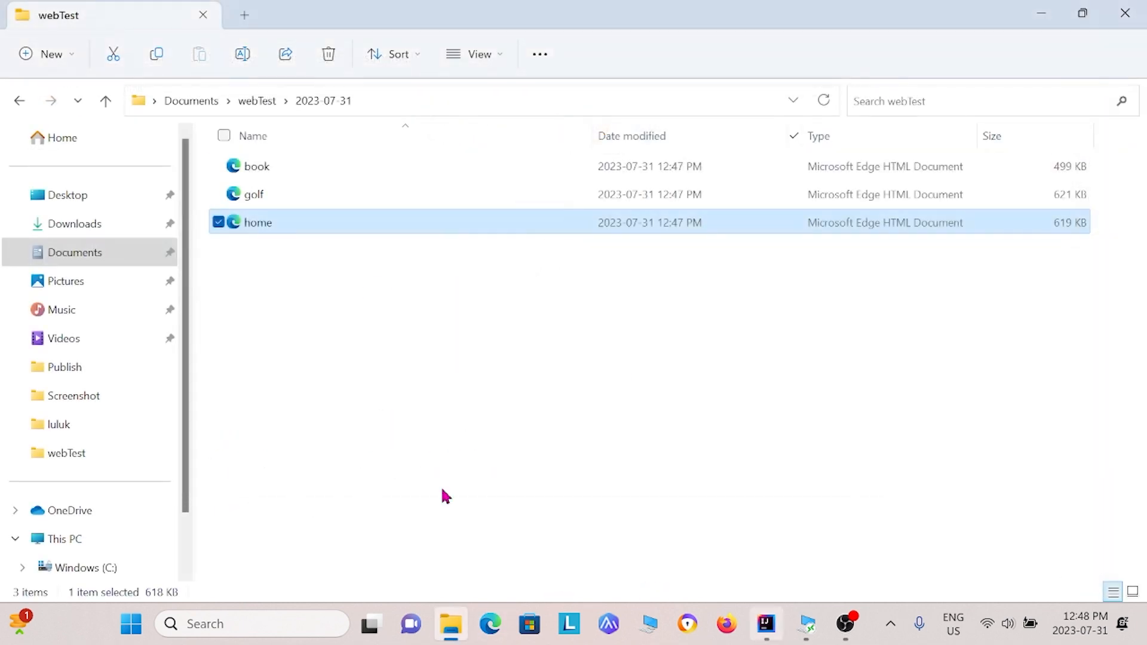
mouse_move(248, 176)
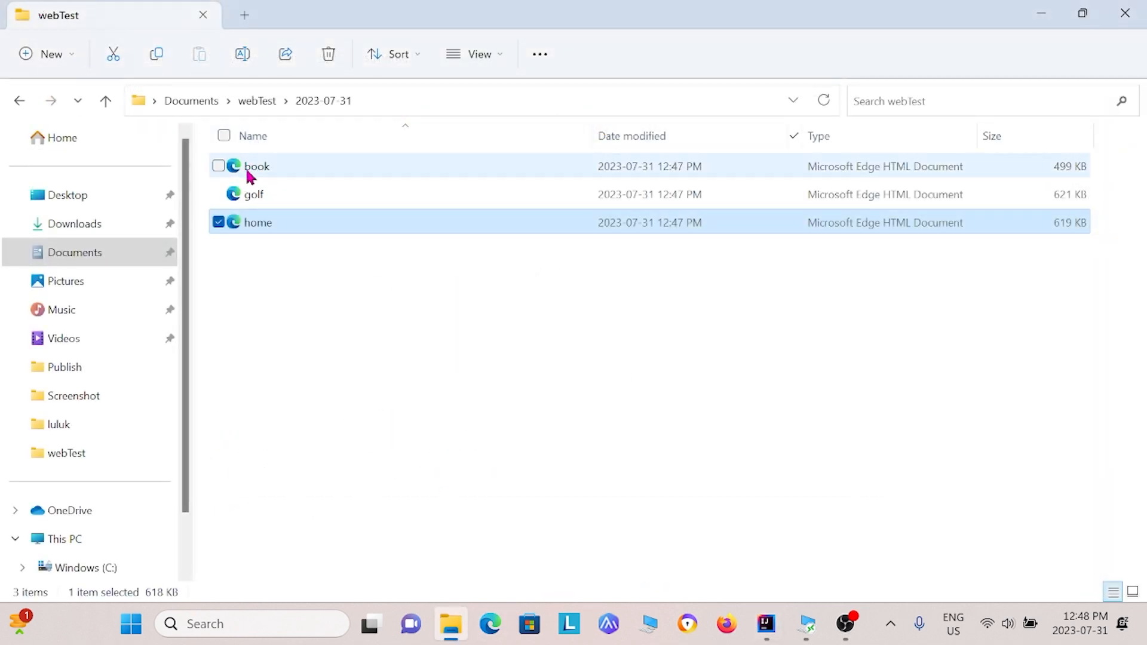
double_click(253, 193)
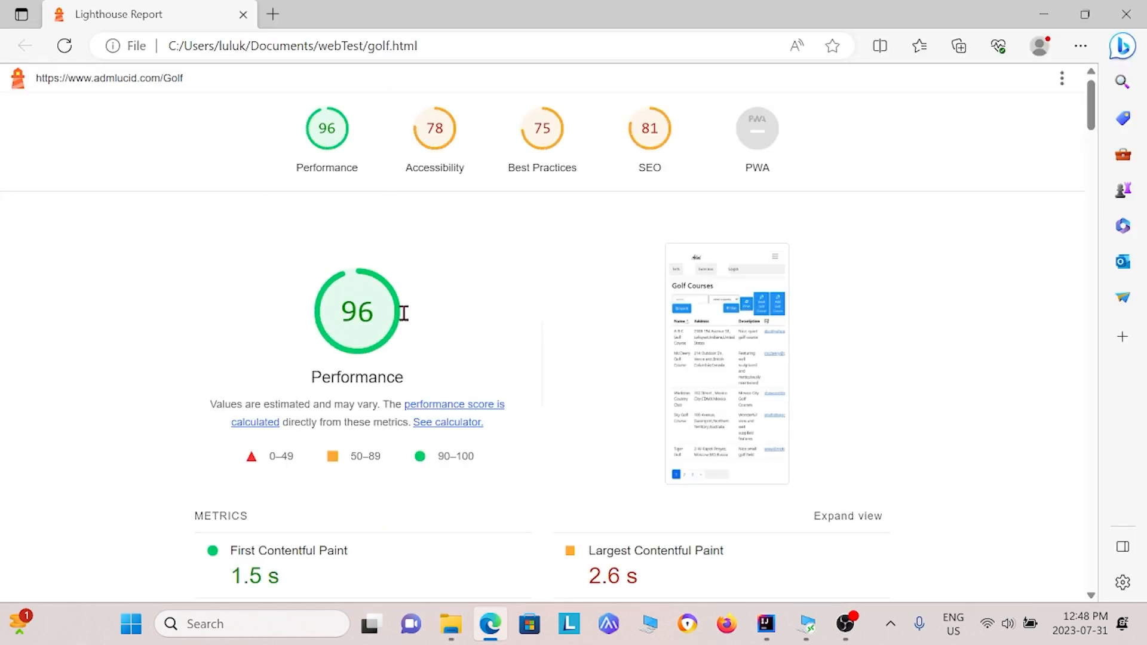
scroll(down, 3)
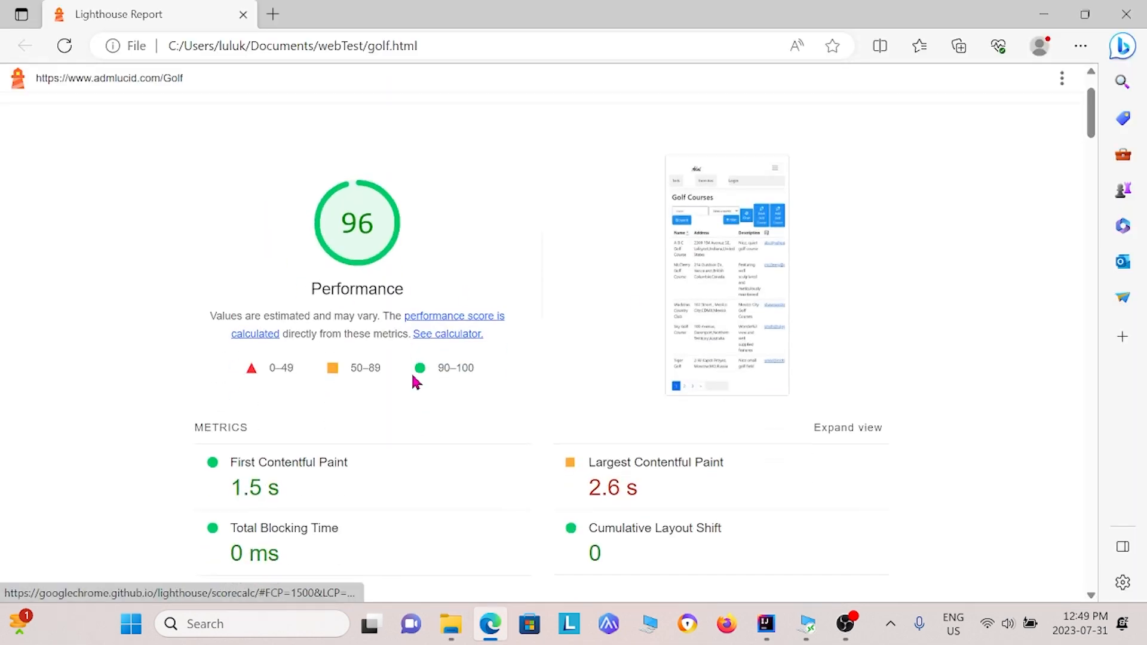
scroll(down, 3)
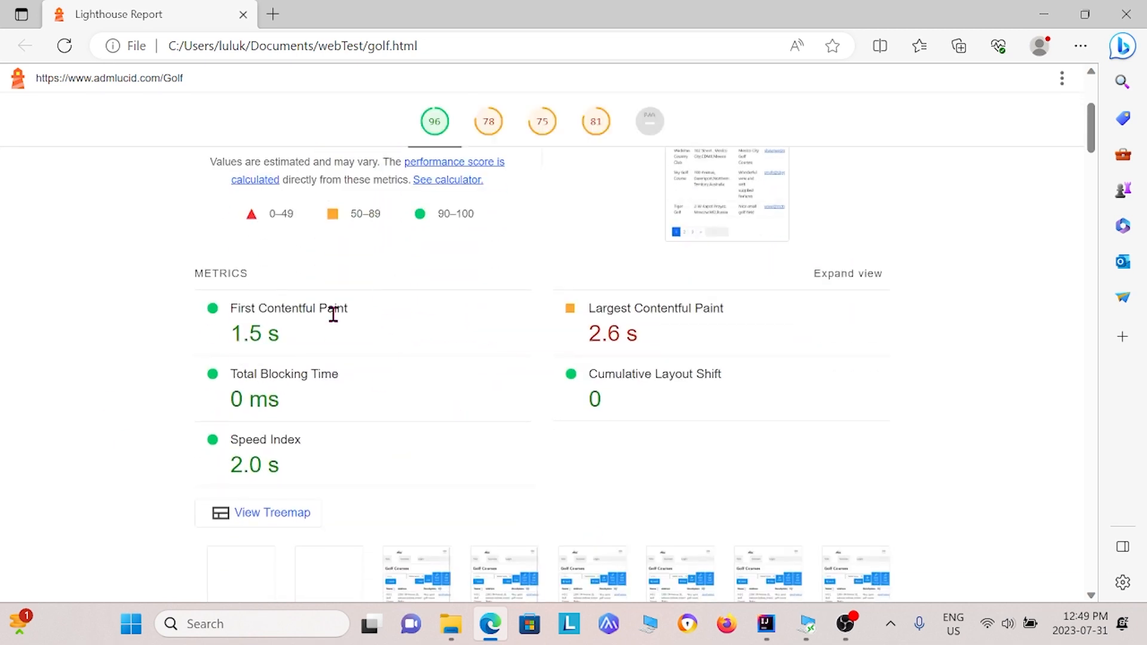
scroll(down, 3)
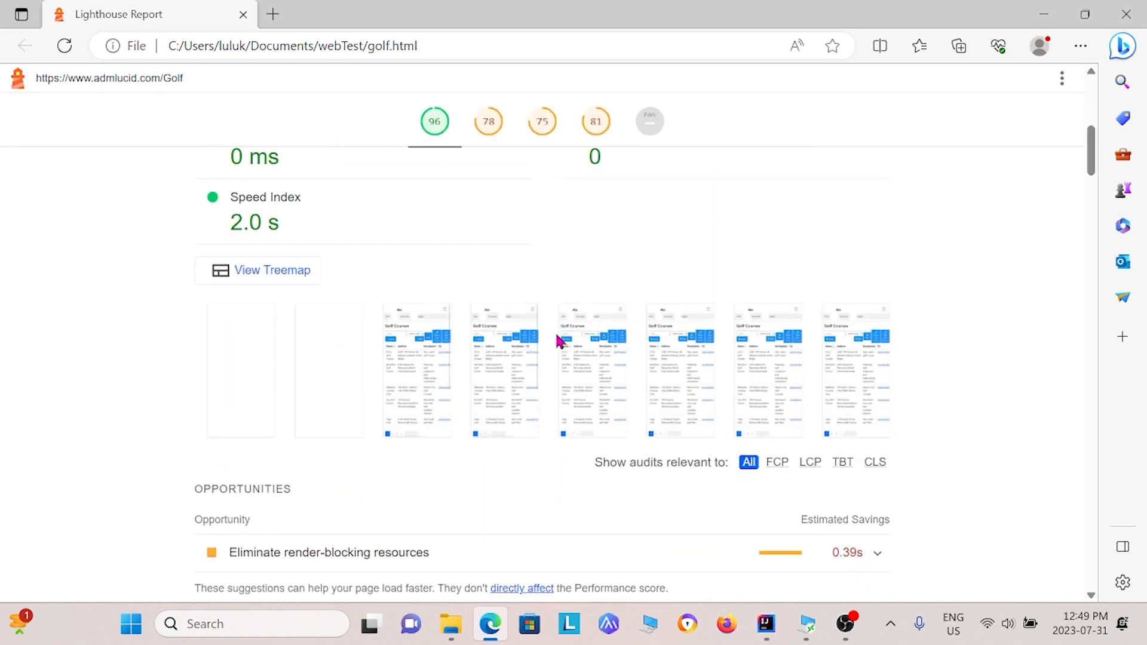
scroll(up, 3)
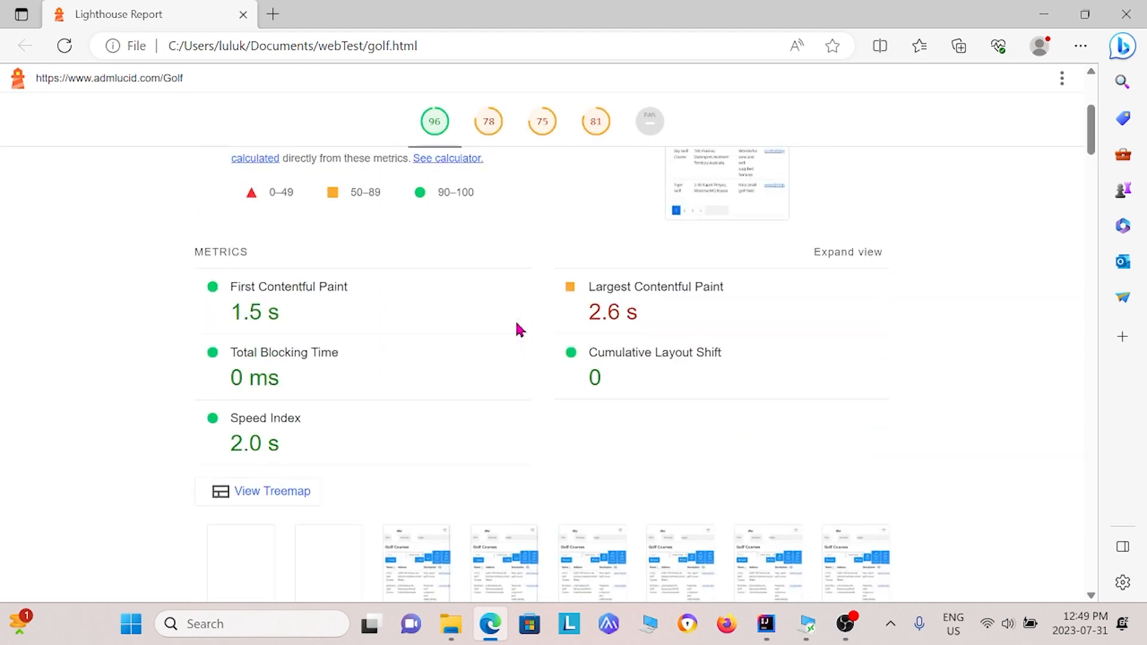
scroll(up, 3)
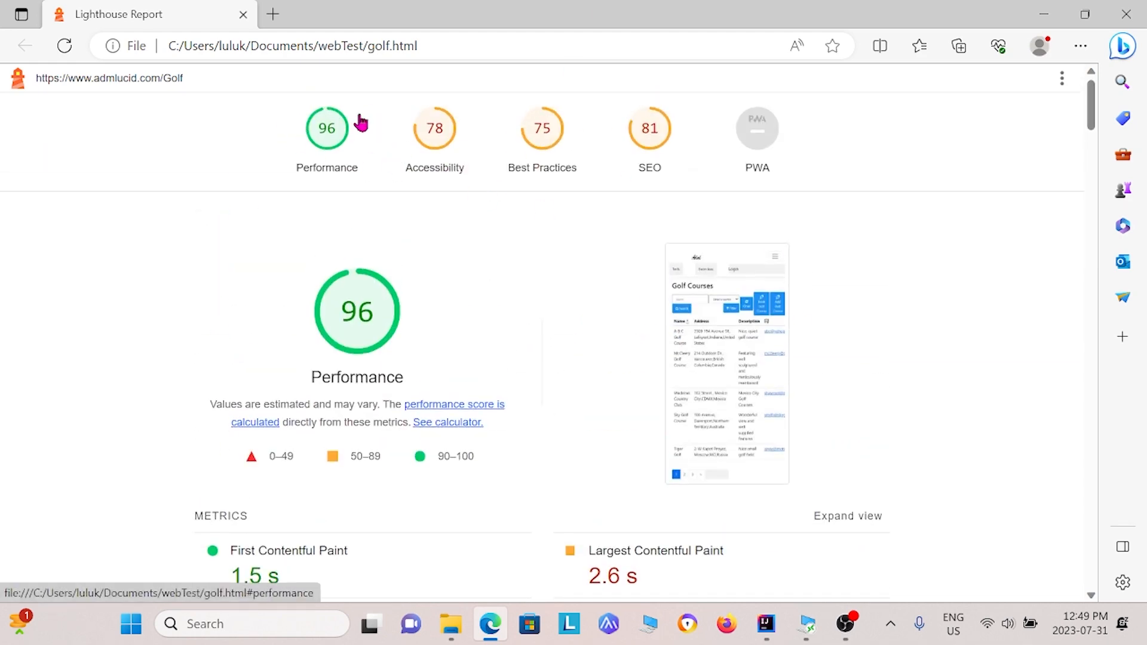
mouse_move(611, 45)
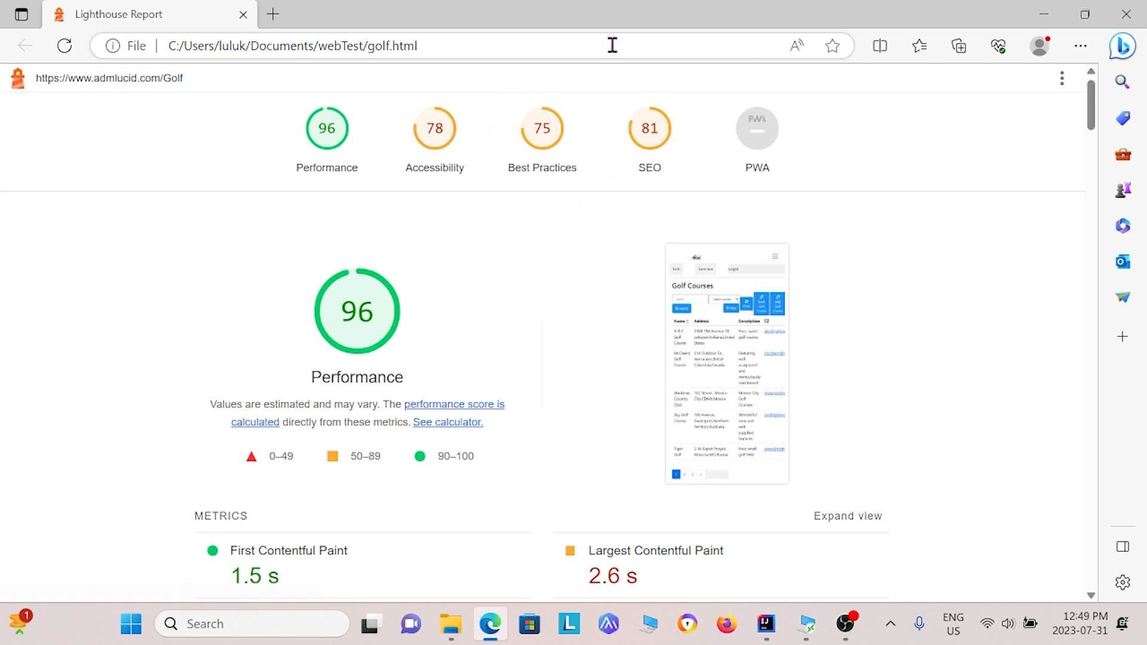
Step: Open book.html from the webTest folder to load the booking Lighthouse report in Edge
click(451, 624)
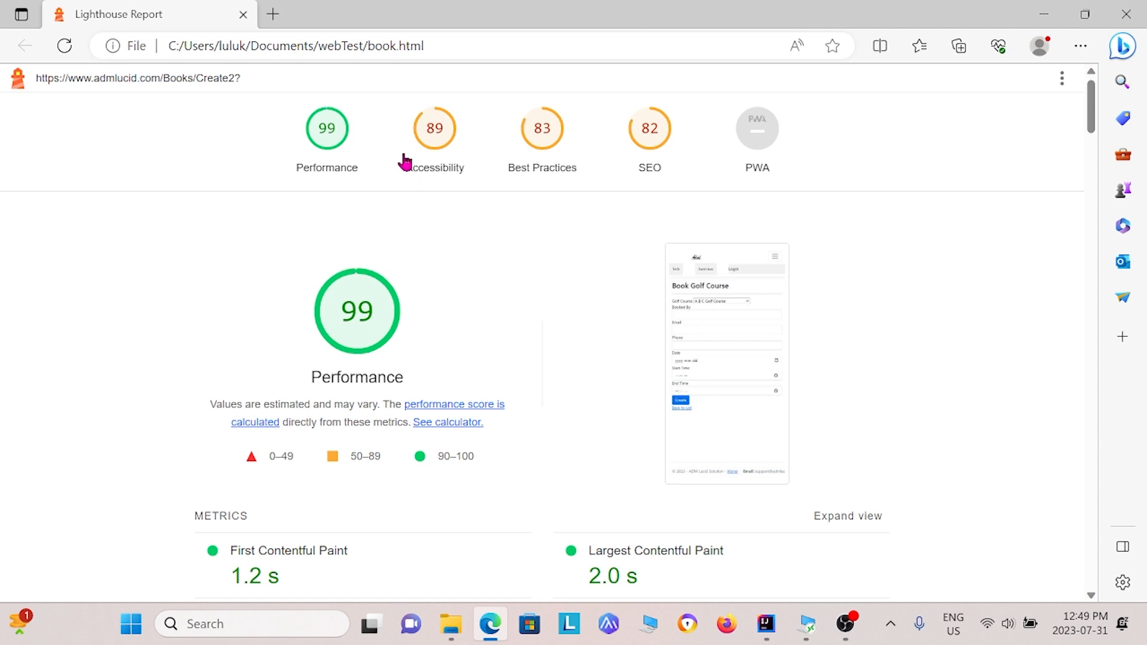
mouse_move(494, 300)
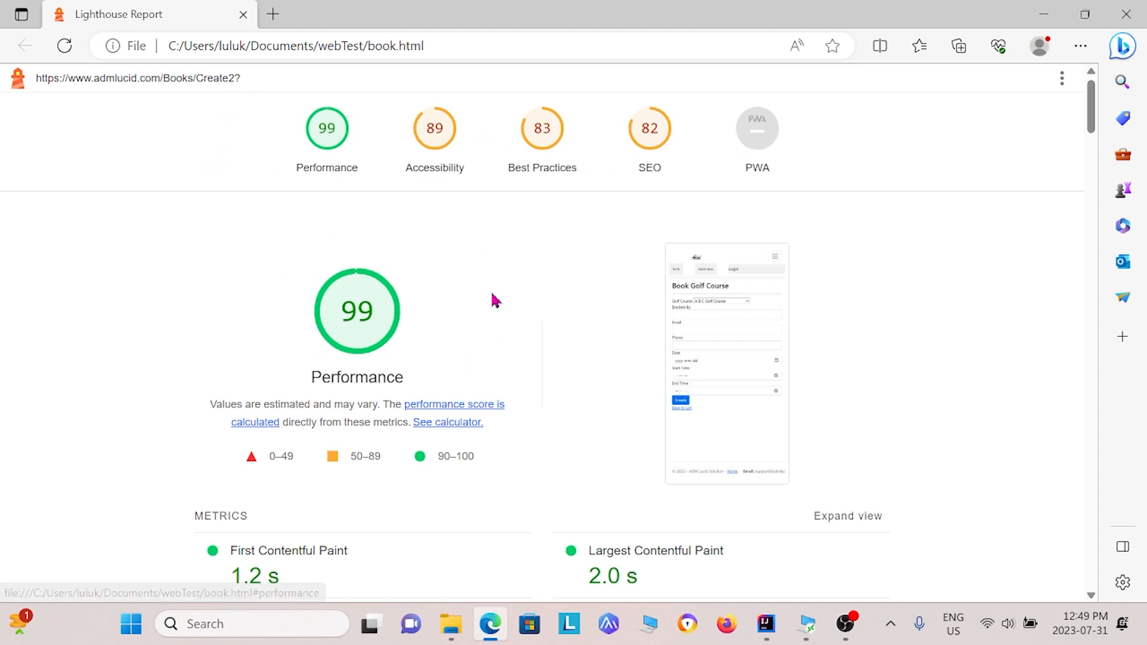
mouse_move(659, 190)
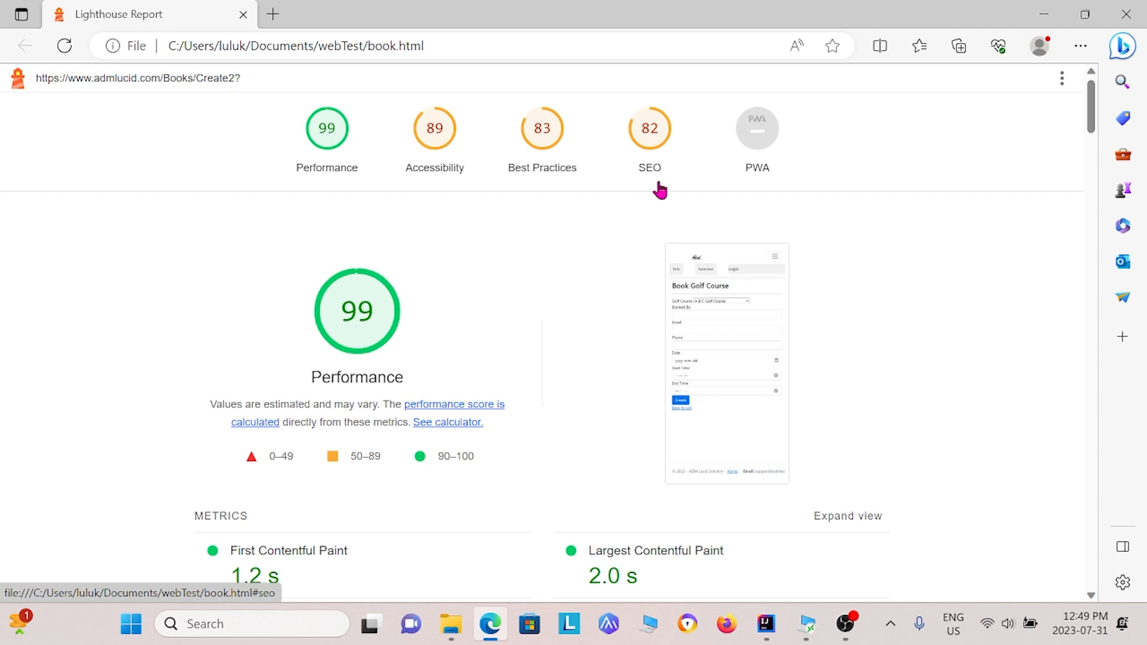
mouse_move(551, 344)
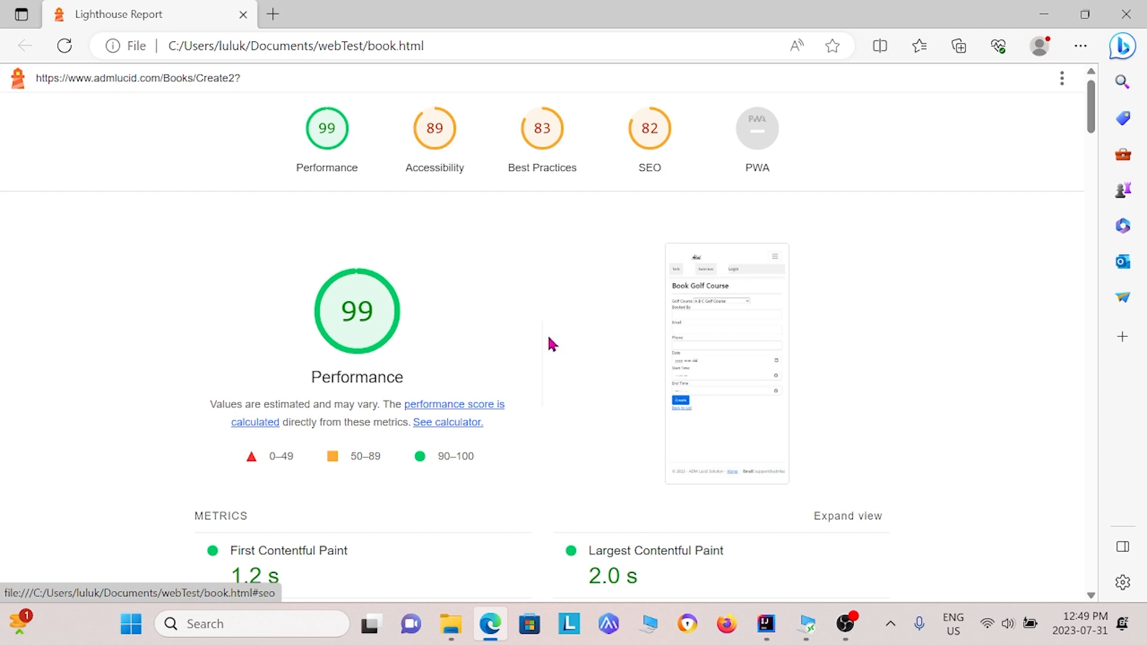